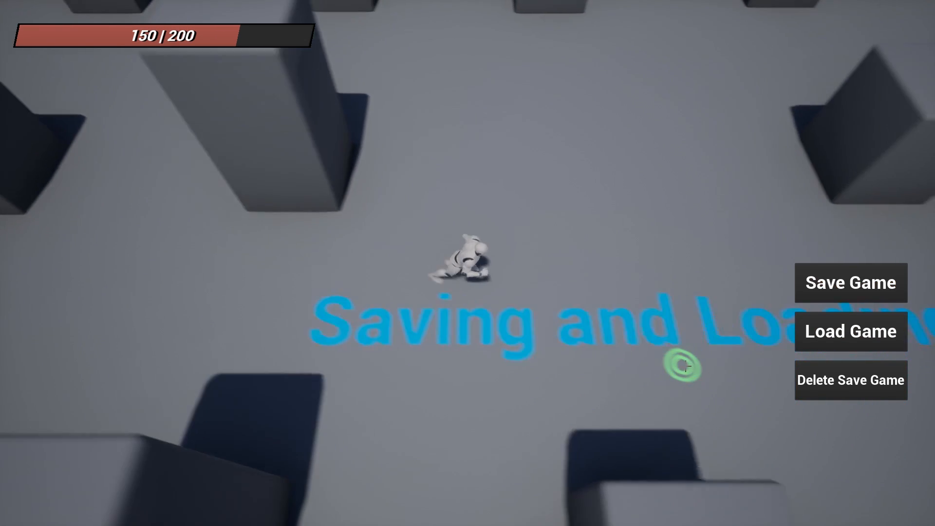
# Stop the play preview and select the TopDownCharacter actor in the level.
pyautogui.click(850, 331)
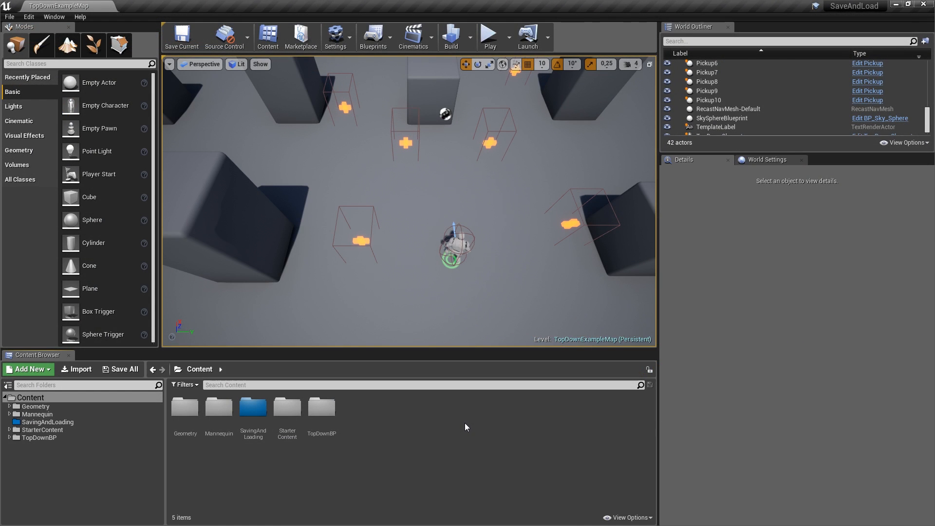
pyautogui.moveTo(446, 414)
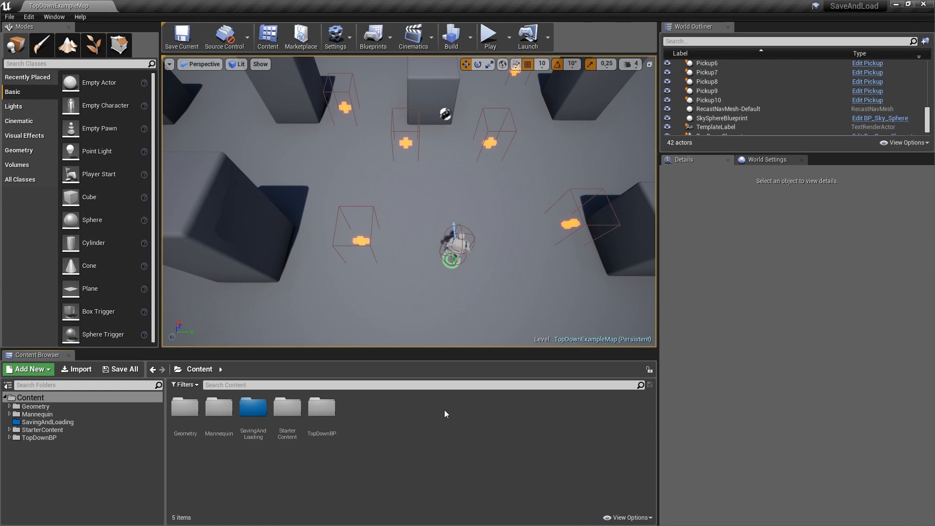
pyautogui.click(489, 36)
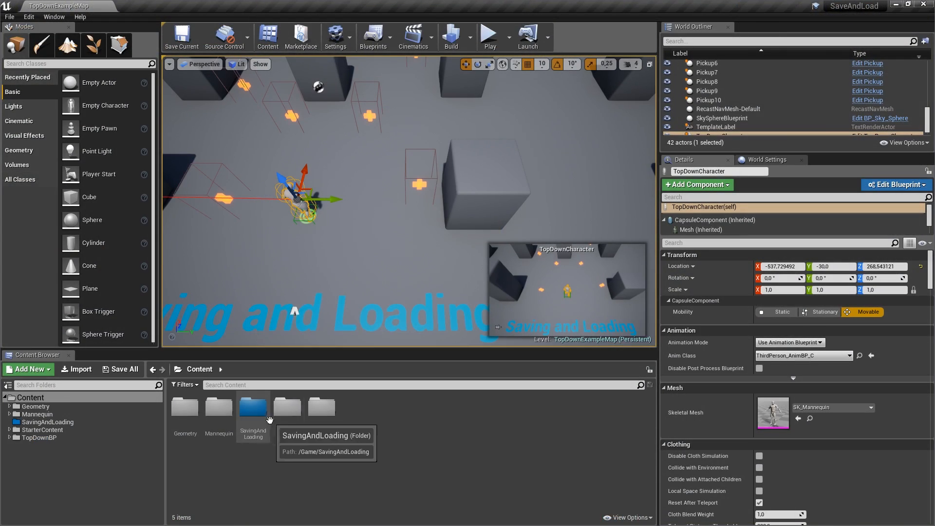
# Open the W_Main widget asset from the SavingAndLoading content folder.
pyautogui.doubleClick(252, 408)
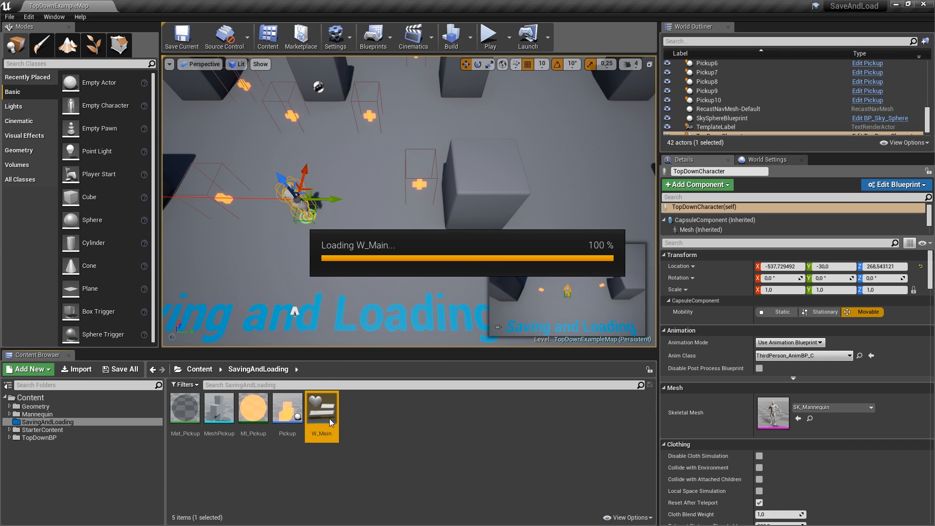
pyautogui.doubleClick(321, 407)
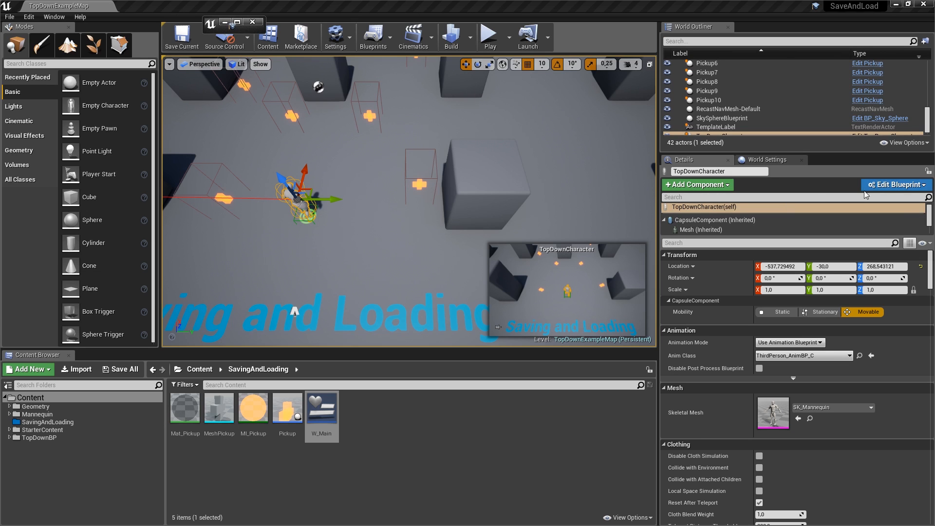
# Add LoadGame, SaveGame and DeleteSaveGame functions to the TopDownCharacter blueprint and compile.
pyautogui.click(896, 185)
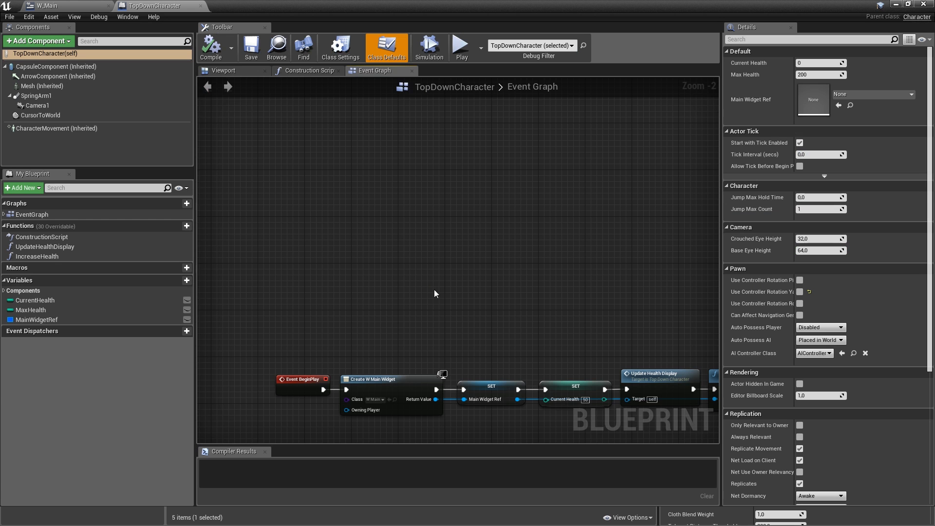
pyautogui.moveTo(410, 296)
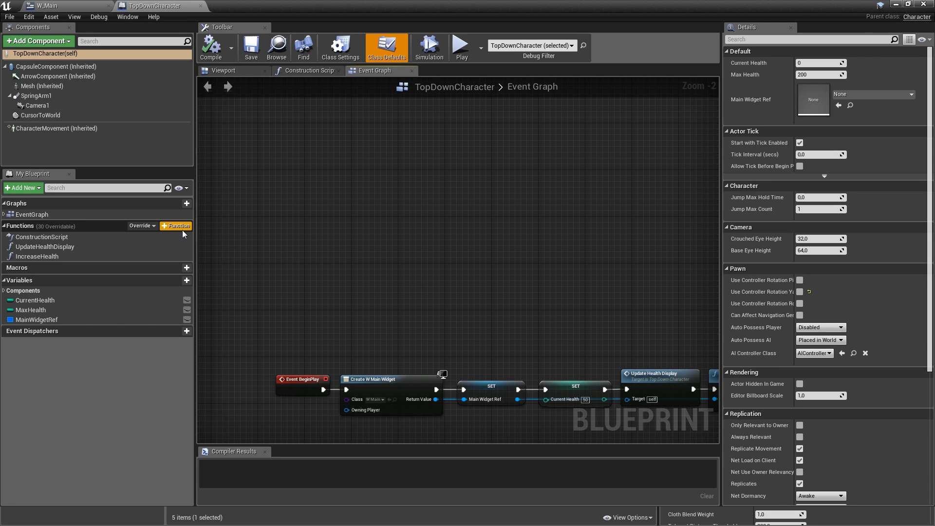
pyautogui.click(176, 225)
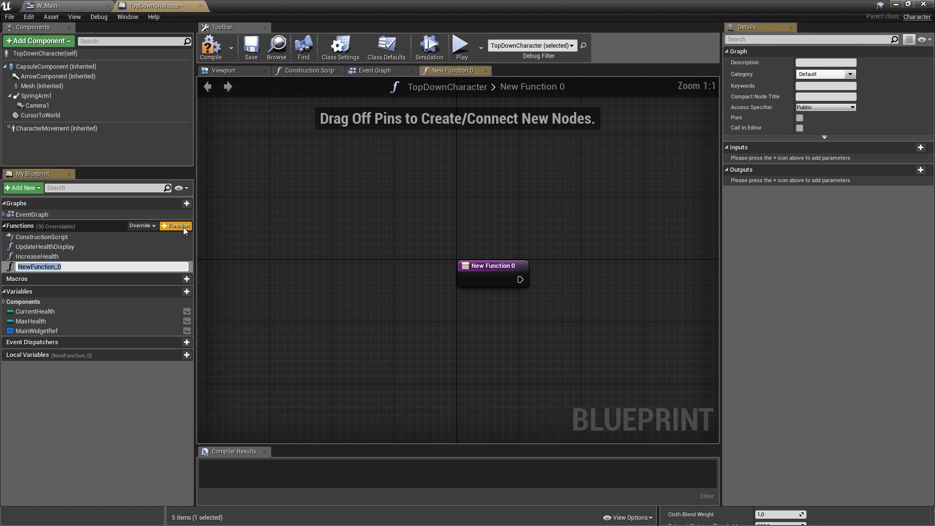
pyautogui.write('LoadGame')
pyautogui.write('SaveGame')
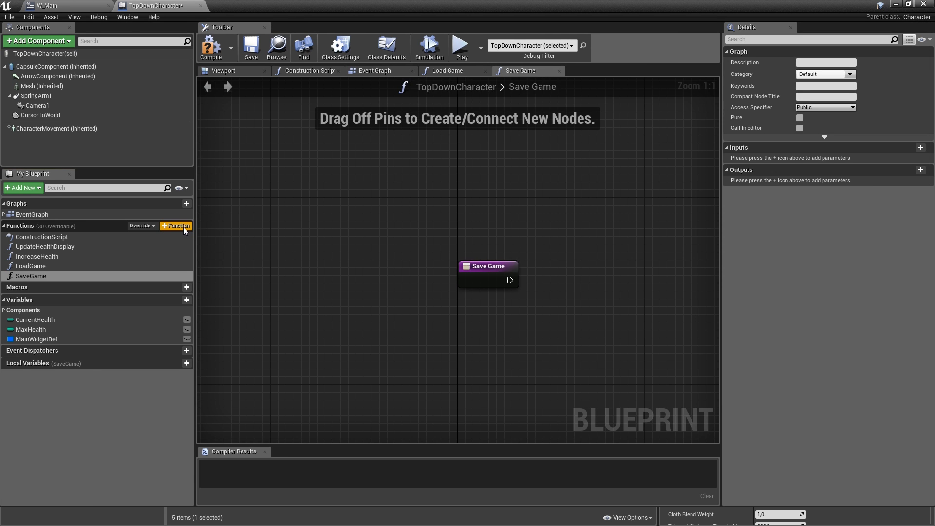
pyautogui.click(175, 225)
pyautogui.write('DeleteSaveGame')
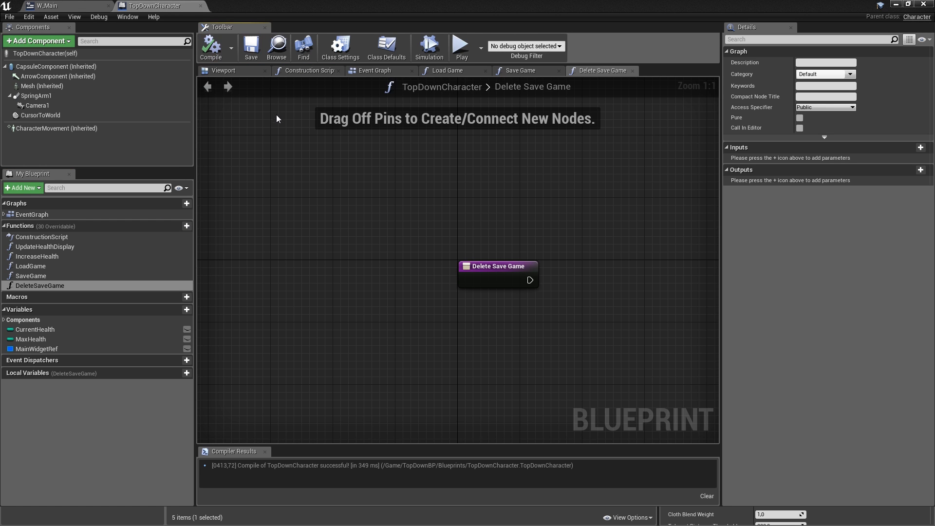
pyautogui.moveTo(364, 139)
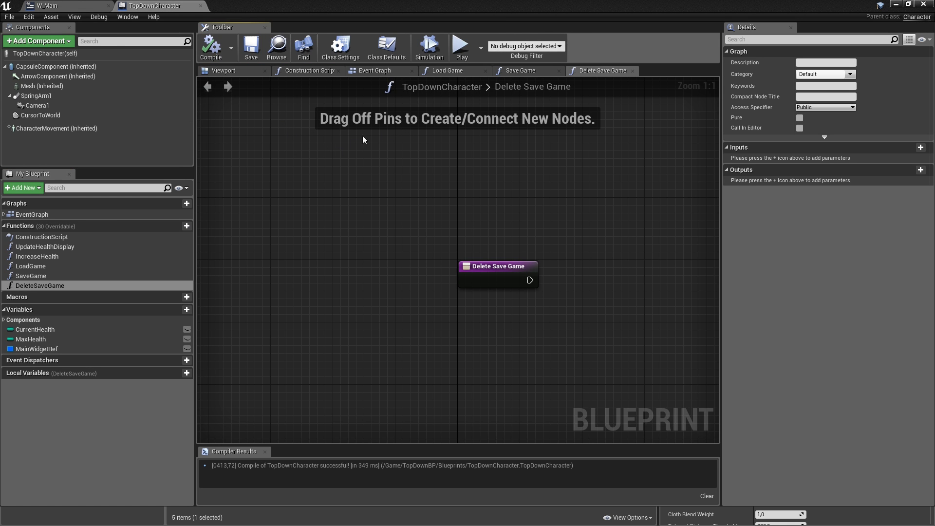
pyautogui.click(134, 41)
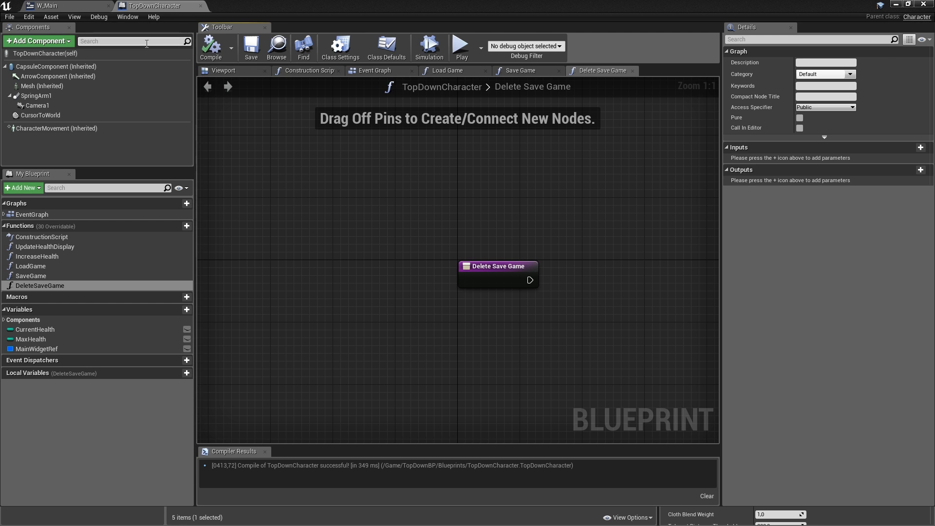
# Place a Button from the Palette onto the W_Main widget canvas.
pyautogui.click(48, 6)
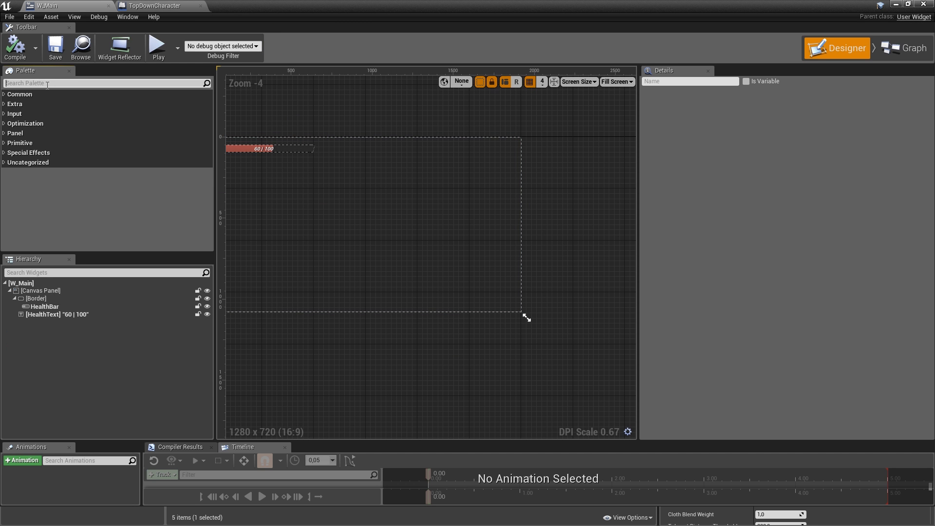
pyautogui.write('but')
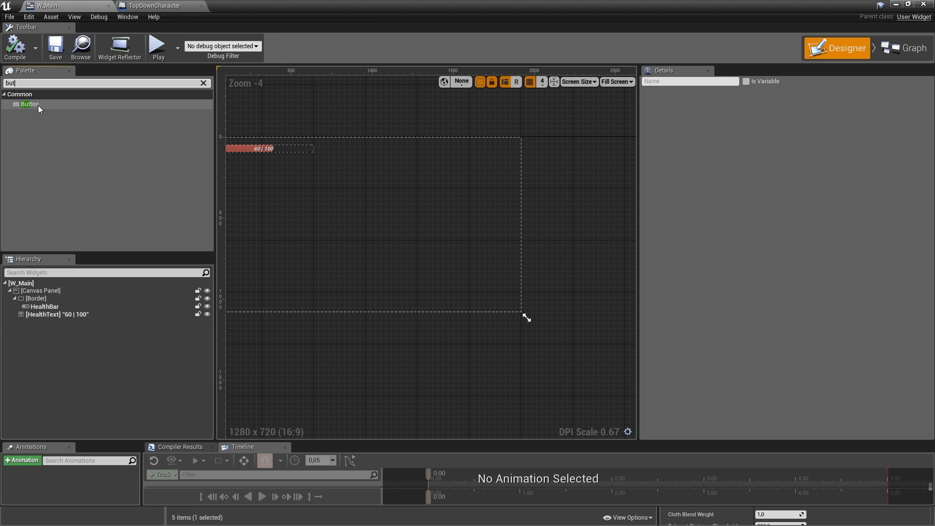
pyautogui.moveTo(30, 104); pyautogui.dragTo(394, 214)
pyautogui.write('te')
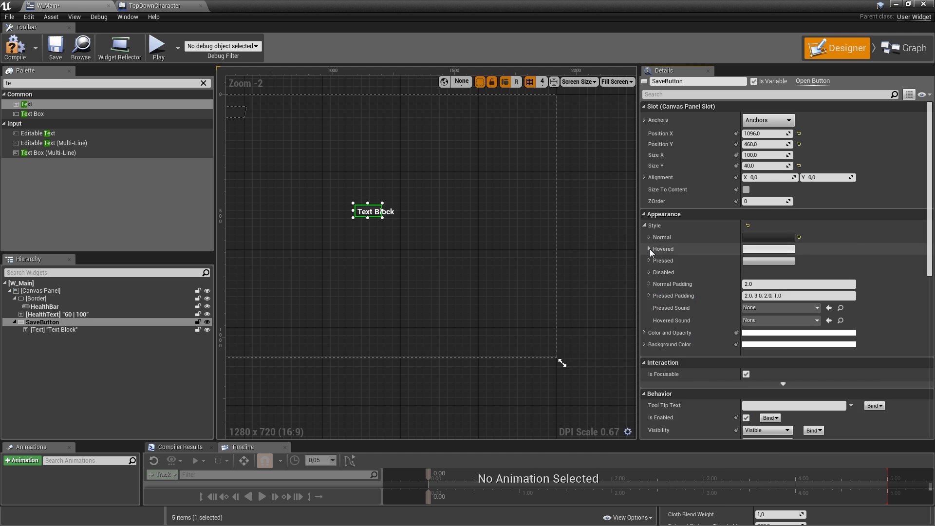
# Give the button orange hovered and pressed tints, adjust its style values and enlarge it.
pyautogui.click(769, 237)
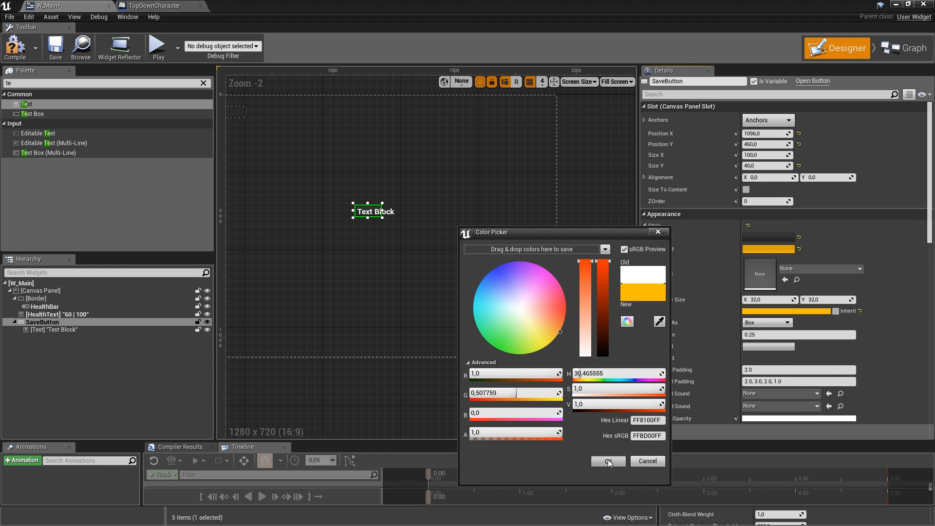
pyautogui.click(607, 461)
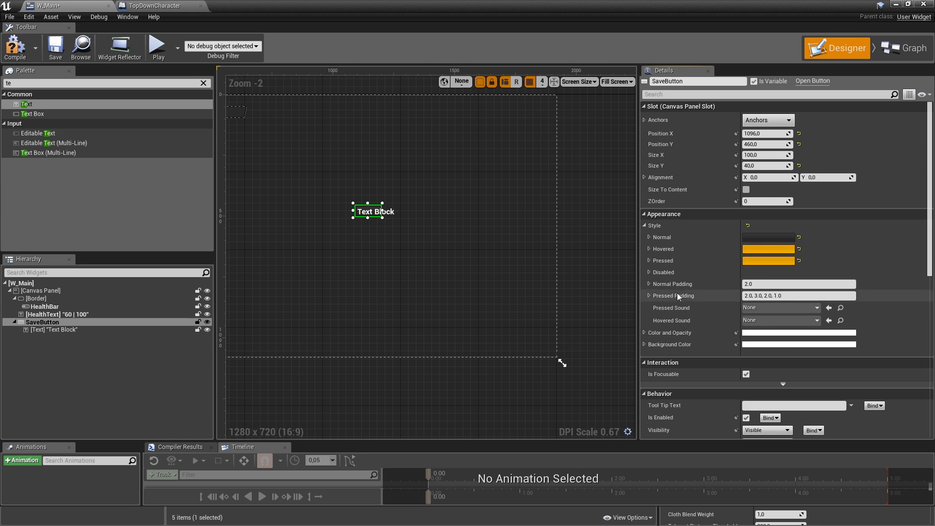
pyautogui.click(650, 261)
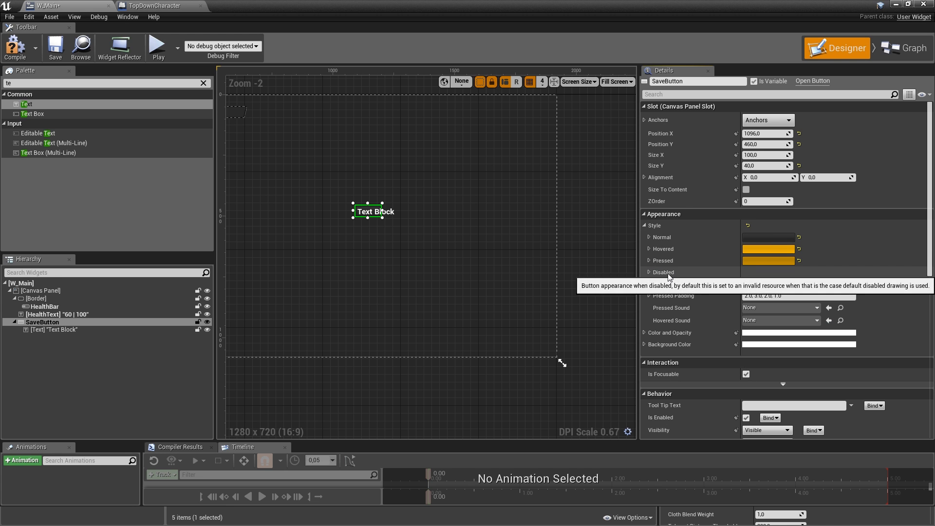
pyautogui.click(648, 272)
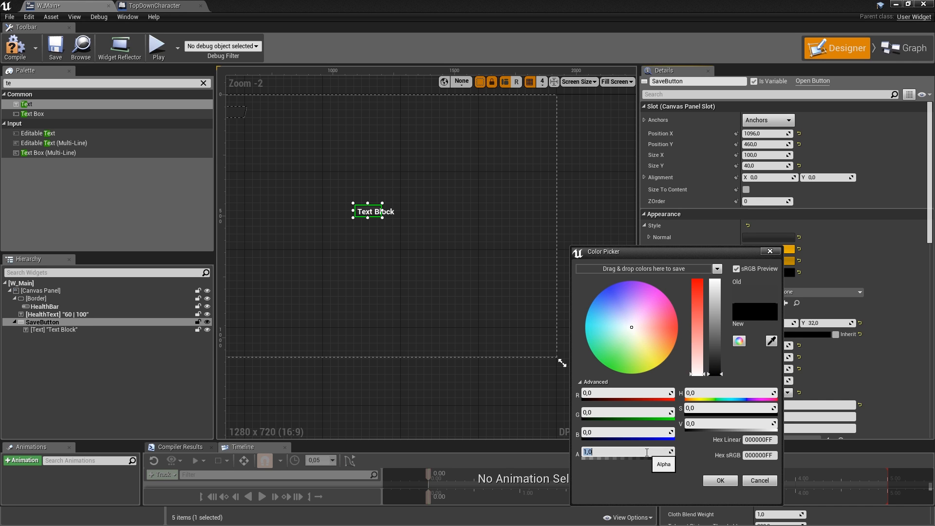
pyautogui.write('0,5')
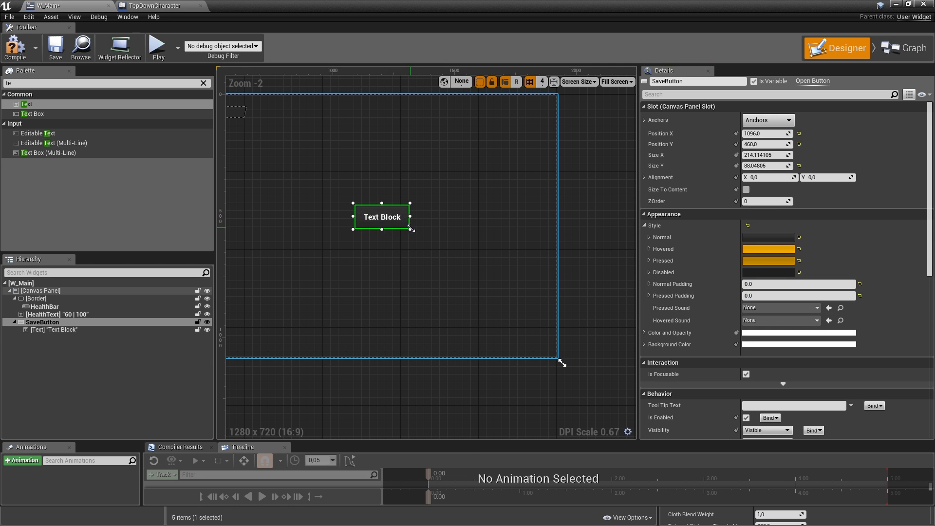
pyautogui.moveTo(411, 230); pyautogui.dragTo(415, 224)
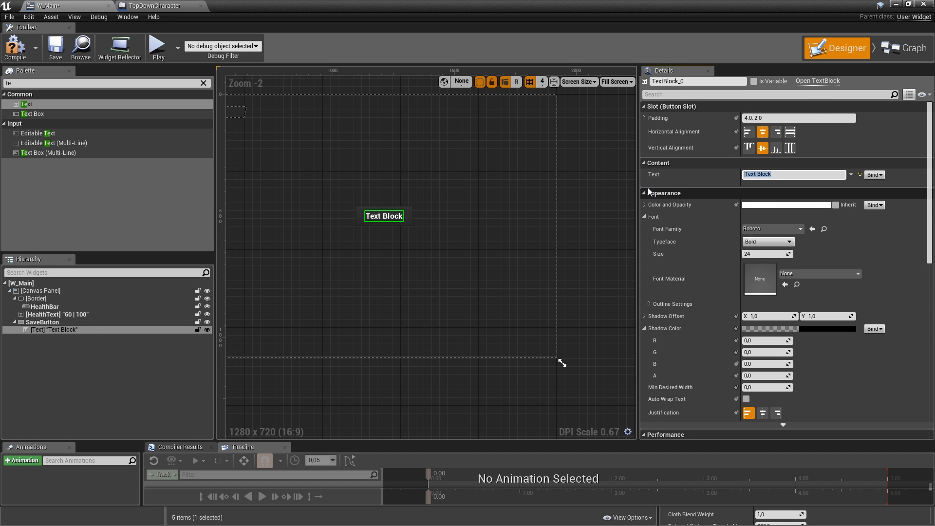
# Label the button 'Save Game' at size 28, hit-test invisible, and select the SaveButton for anchoring.
pyautogui.write('Save Game')
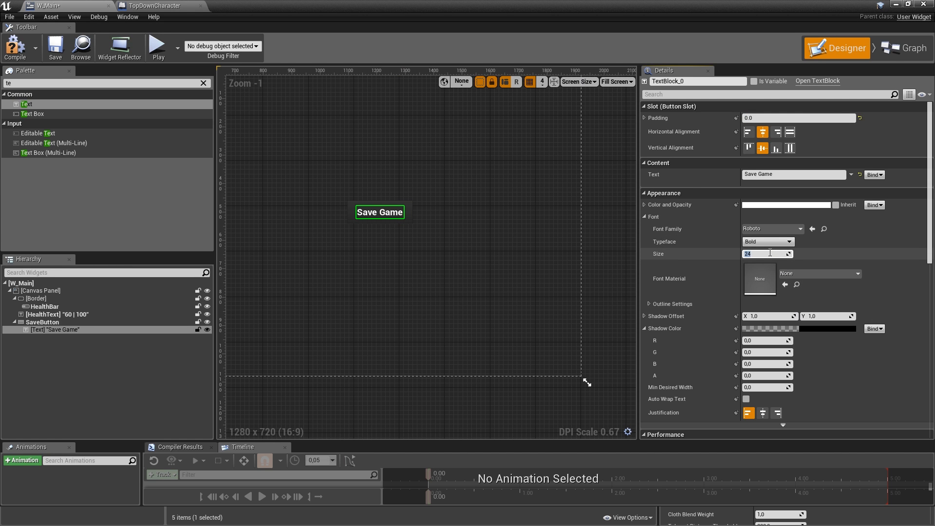
pyautogui.write('28')
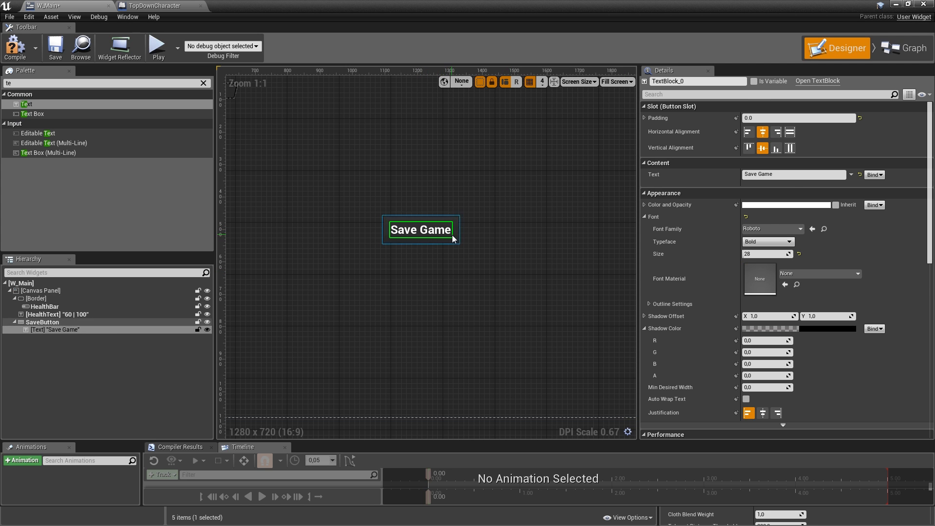
pyautogui.click(787, 327)
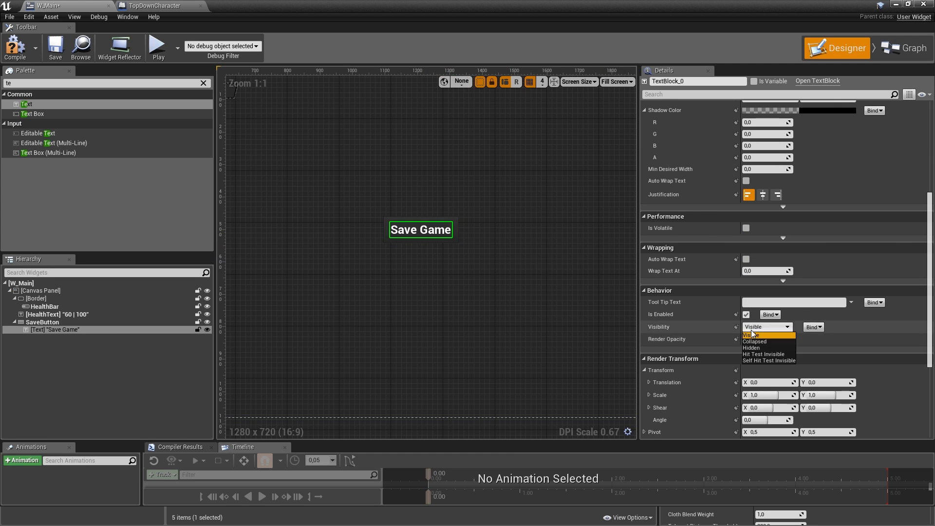
pyautogui.click(766, 353)
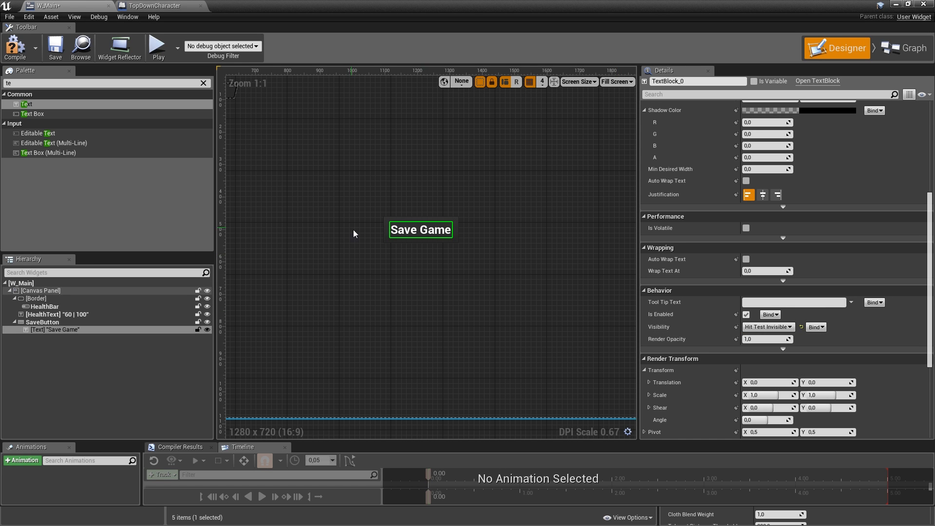
pyautogui.moveTo(400, 240)
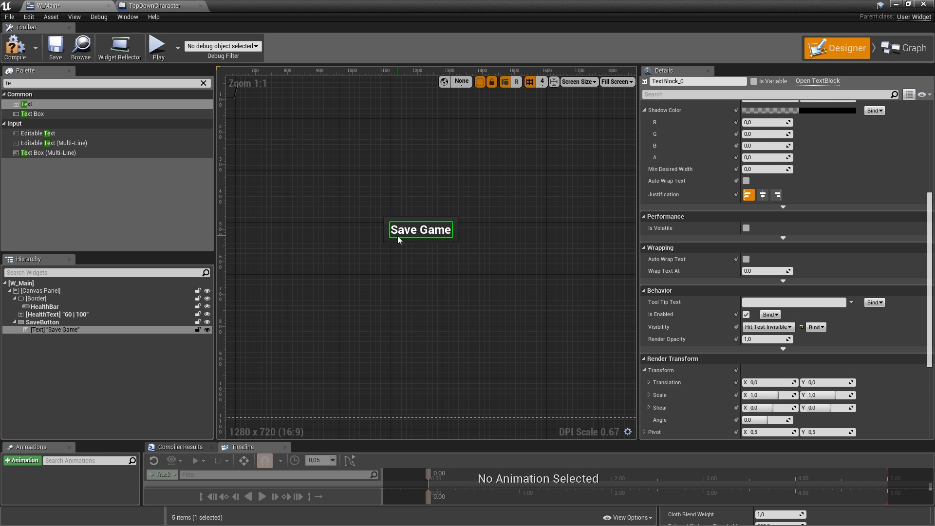
pyautogui.click(42, 322)
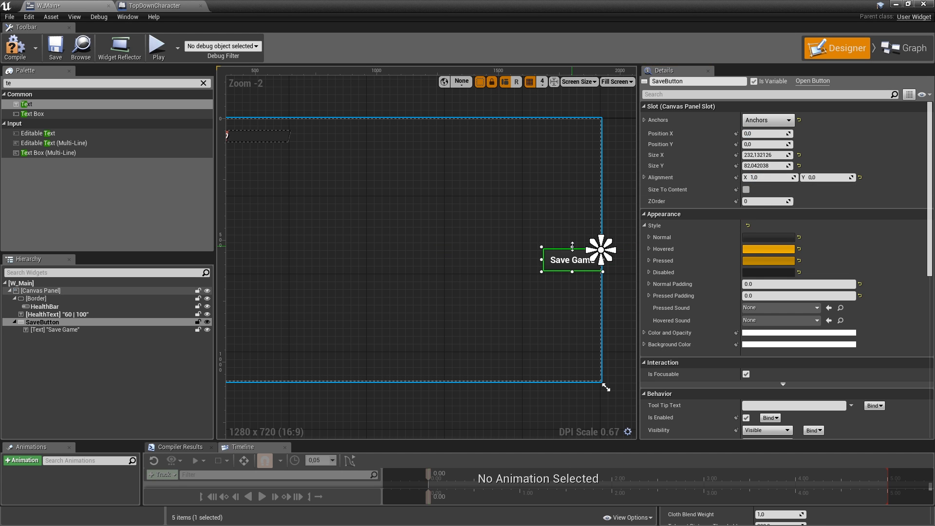
# Duplicate the Save Game button twice, naming the copies LoadButton and DeleteButton.
pyautogui.moveTo(571, 259); pyautogui.dragTo(557, 259)
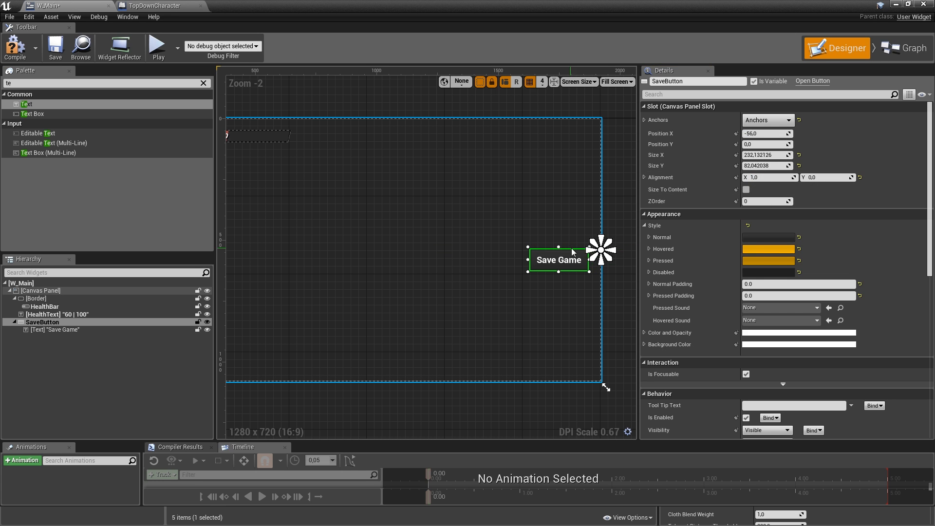
pyautogui.rightClick(40, 291)
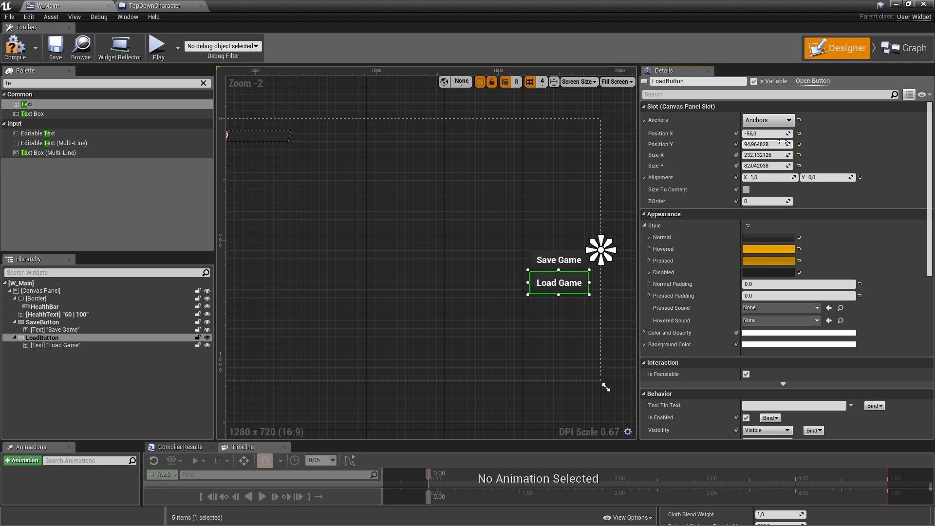
pyautogui.rightClick(42, 337)
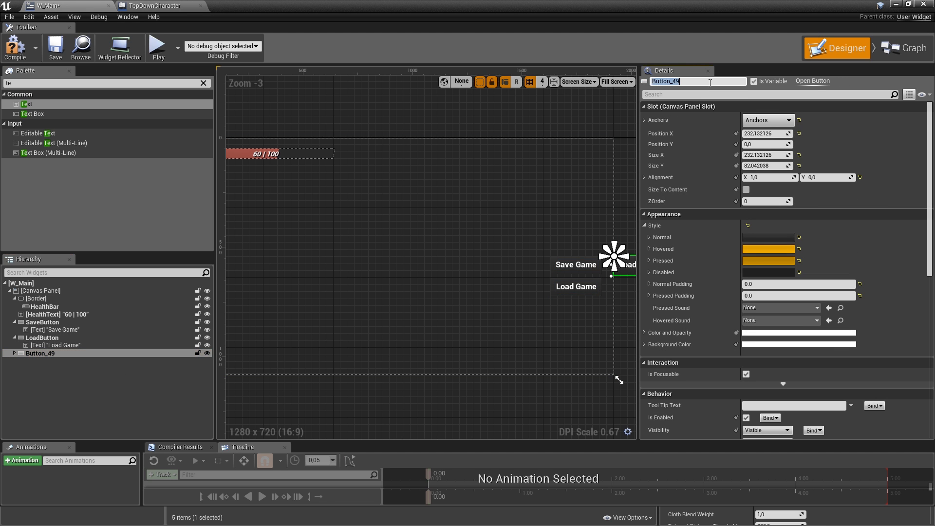
pyautogui.write('DeleteButton')
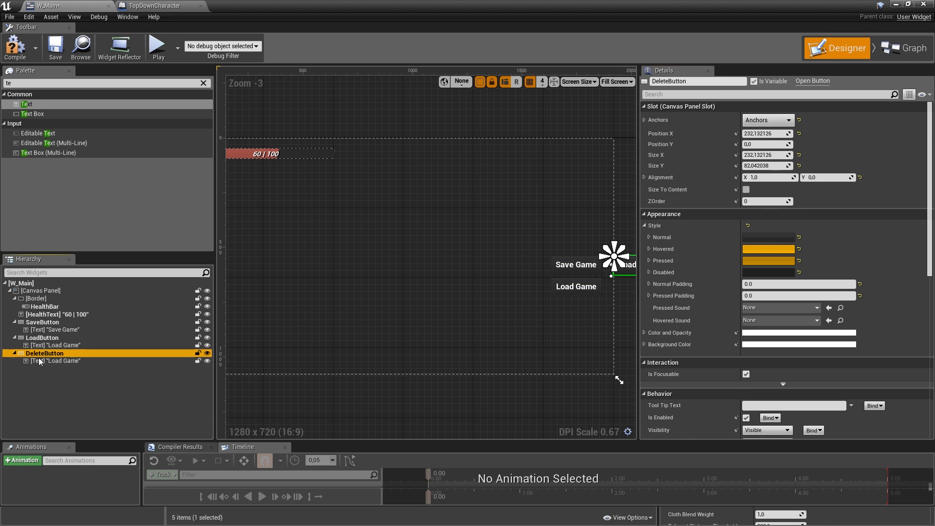
pyautogui.click(57, 360)
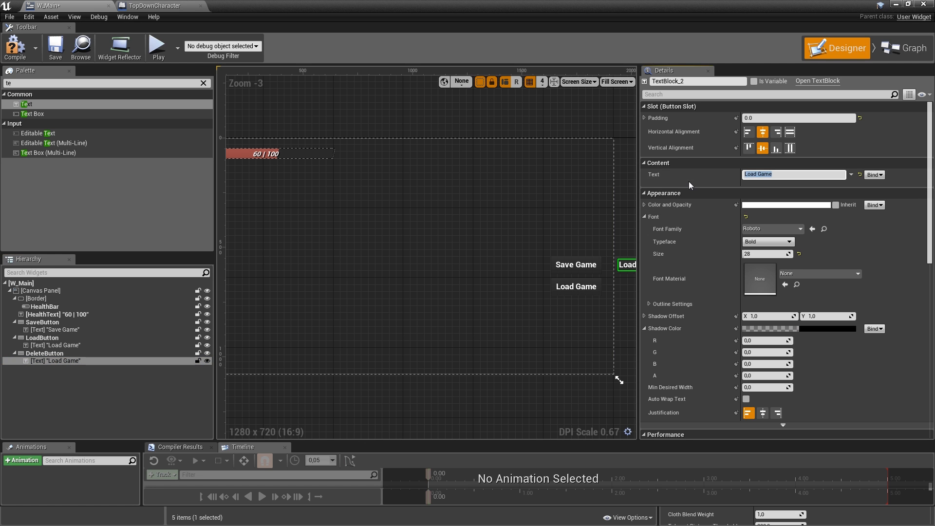
# Label DeleteButton 'Delete Save Game' at font size 20 and stack it below the other buttons.
pyautogui.write('Delte S')
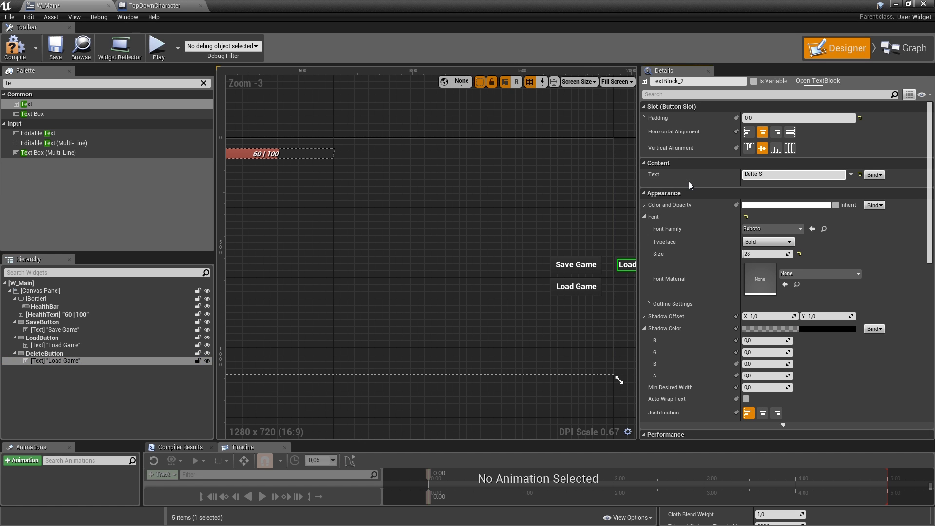
pyautogui.write('Delete Save Game')
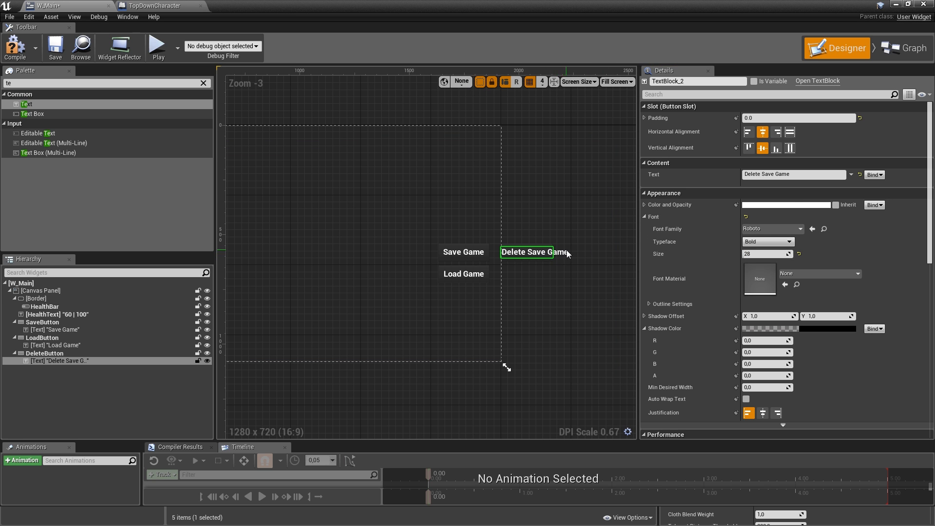
pyautogui.write('22')
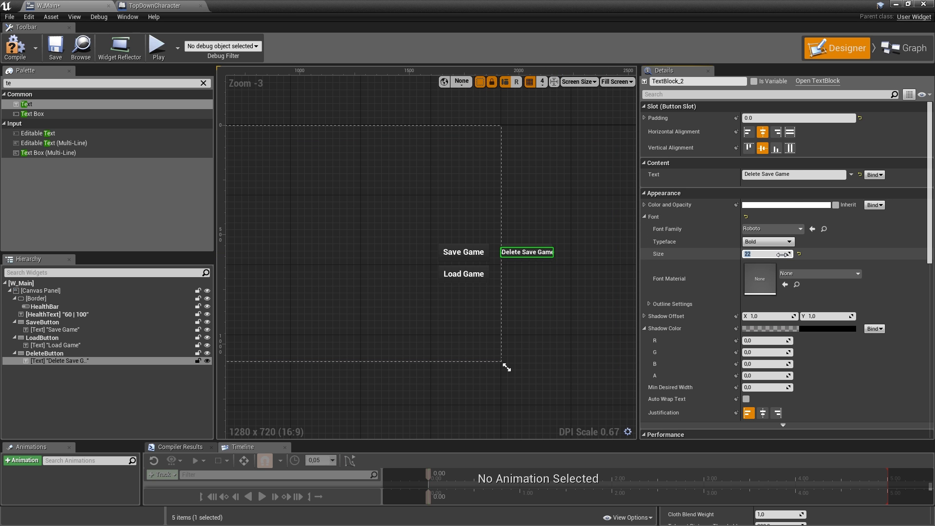
pyautogui.write('20')
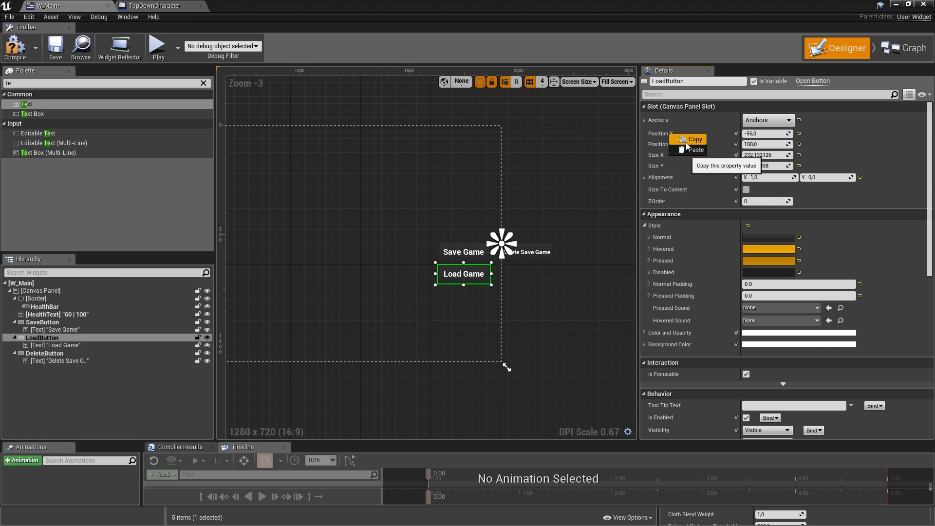
pyautogui.click(44, 352)
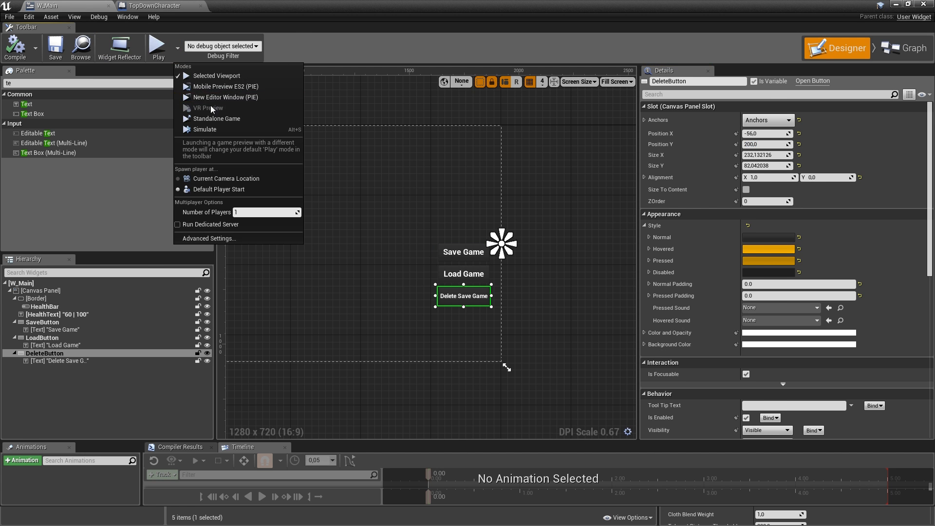
pyautogui.click(216, 119)
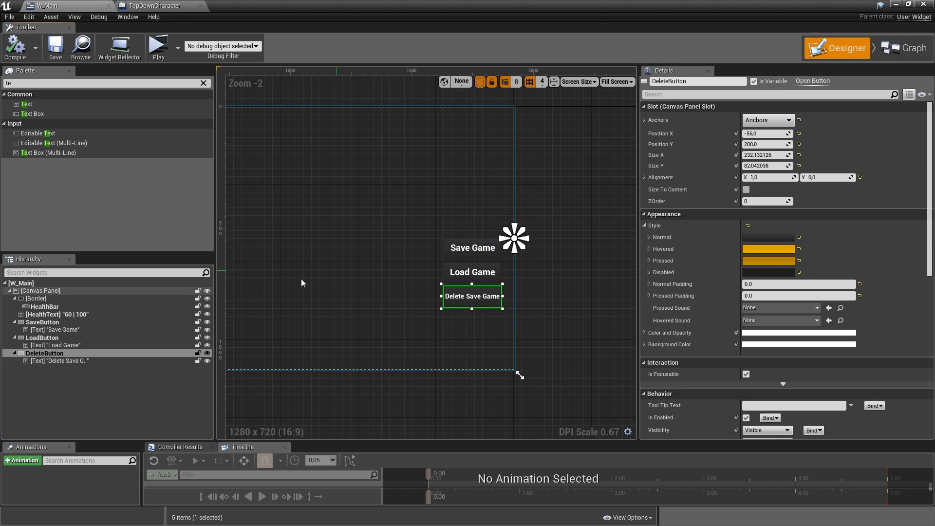
pyautogui.click(904, 37)
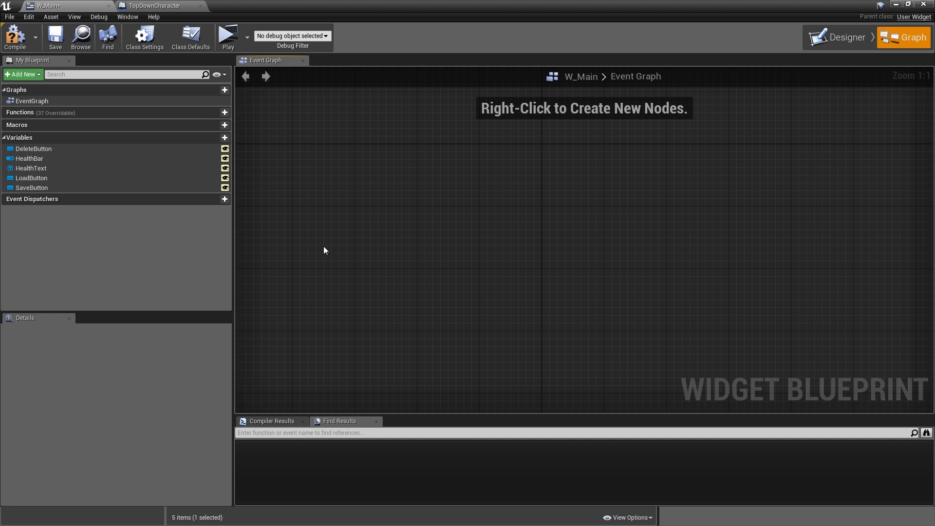
# Add an On Clicked event for the DeleteButton in the W_Main graph.
pyautogui.click(34, 148)
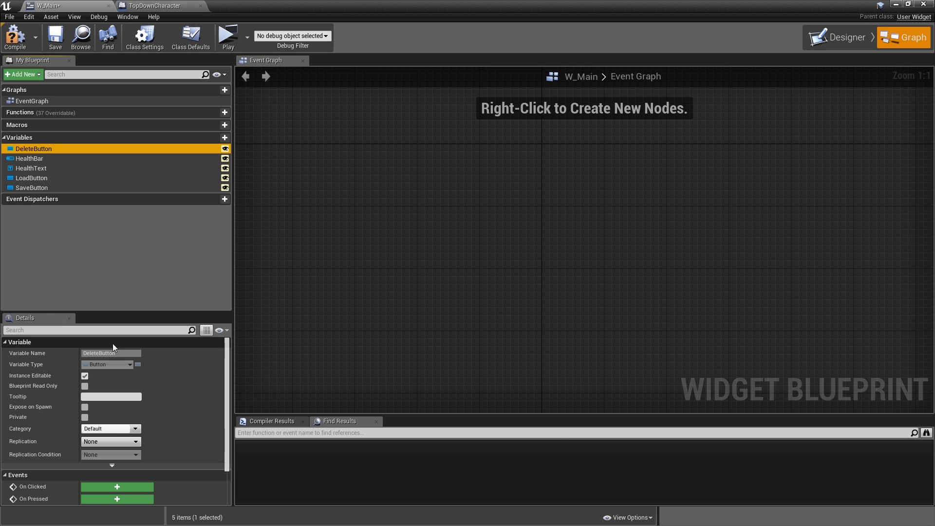
pyautogui.click(117, 487)
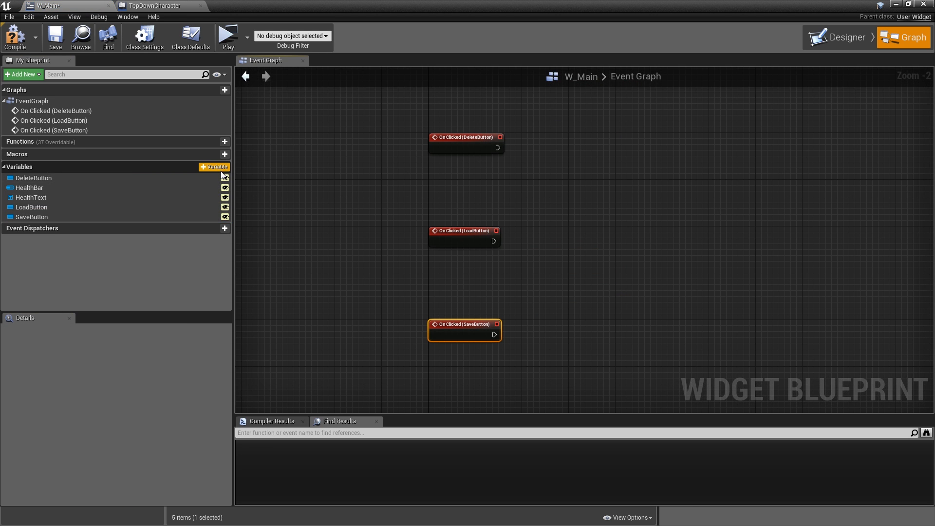
# Create a Character variable of Top Down Character object reference type.
pyautogui.click(214, 166)
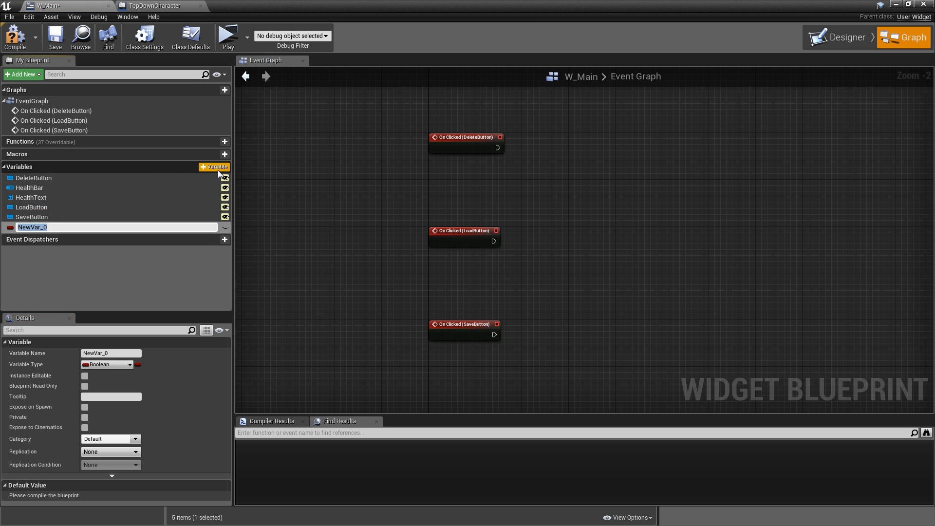
pyautogui.write('Character')
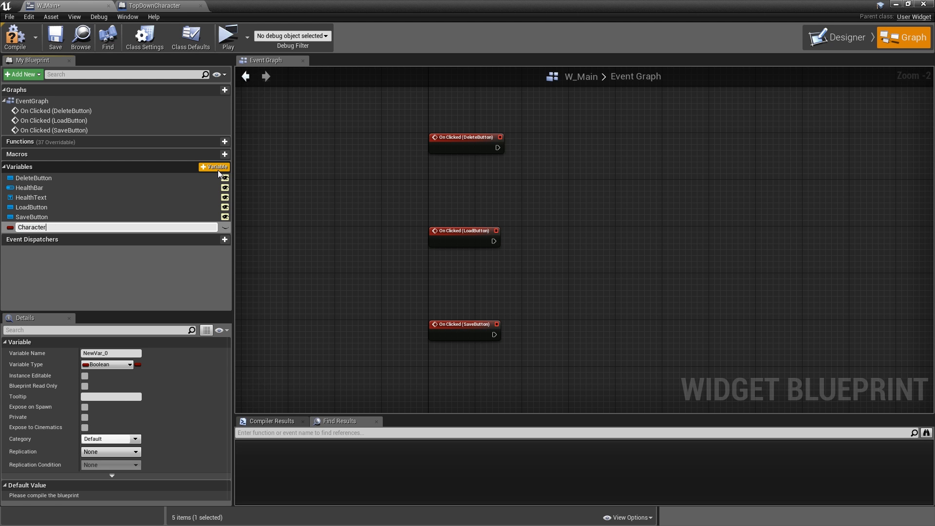
pyautogui.click(107, 364)
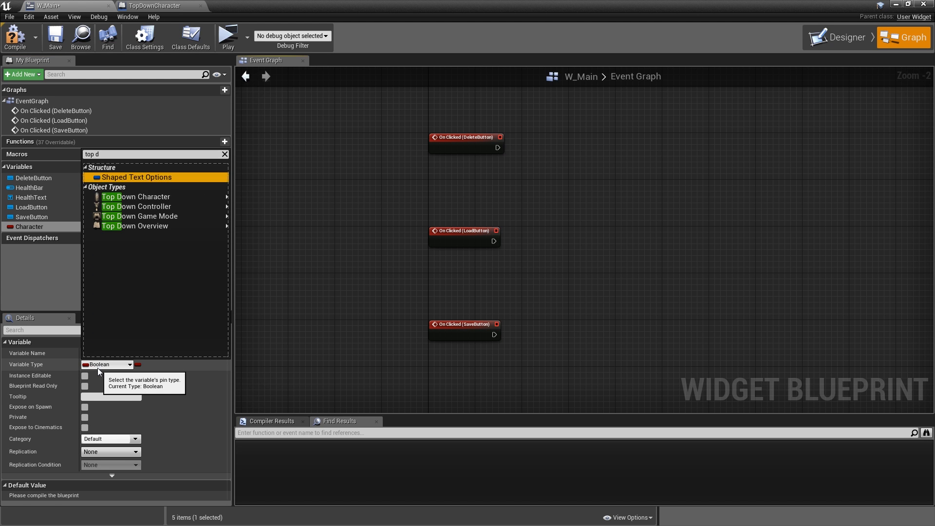
pyautogui.click(135, 197)
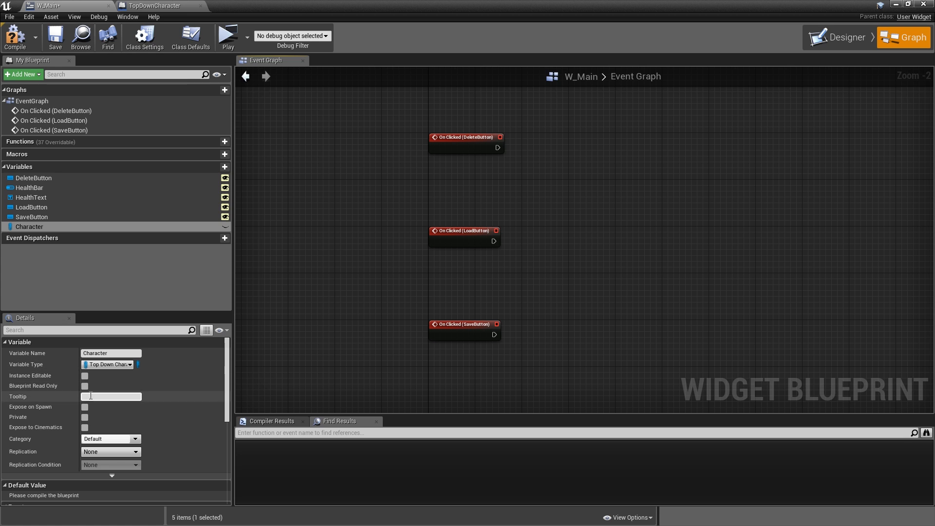
pyautogui.click(84, 376)
pyautogui.write('sa')
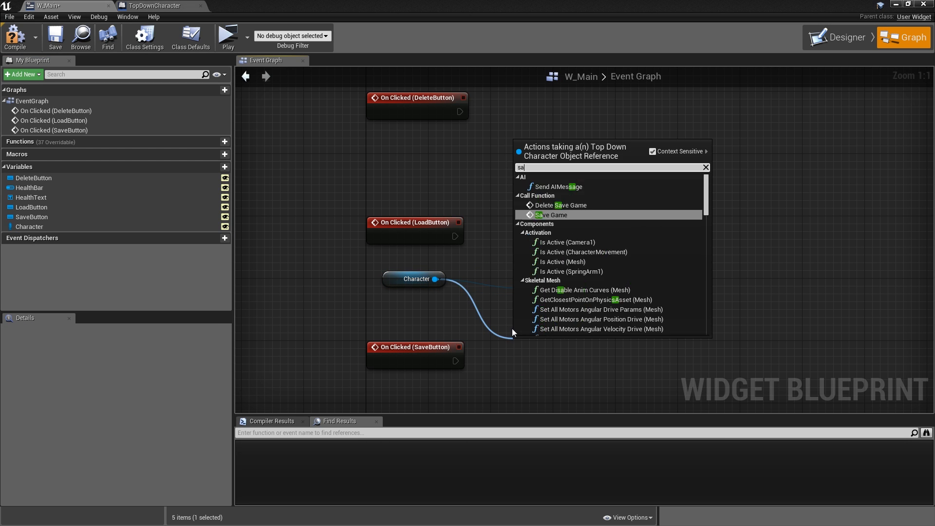
# Call the Character's Delete Save Game function from the button click event.
pyautogui.write('de')
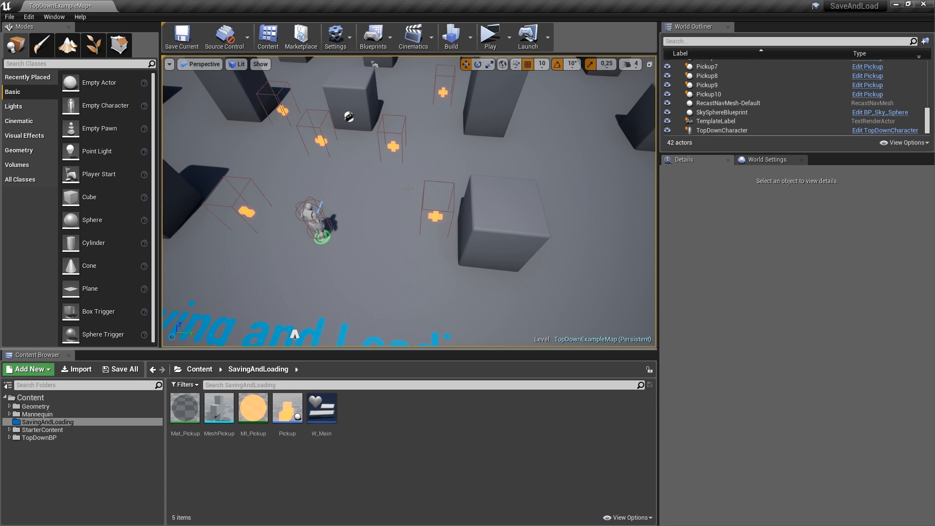
pyautogui.moveTo(362, 409)
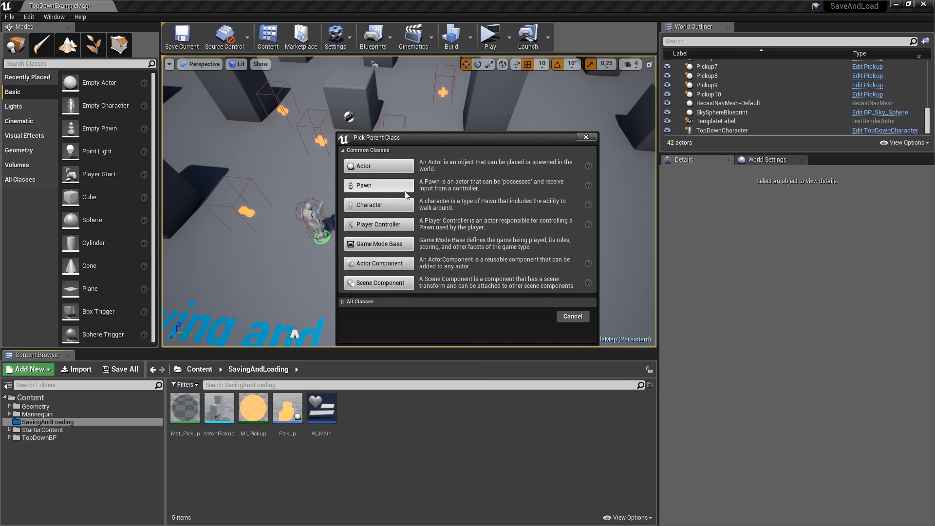
# Pick Save Game from All Classes as the parent for a new blueprint class.
pyautogui.click(359, 301)
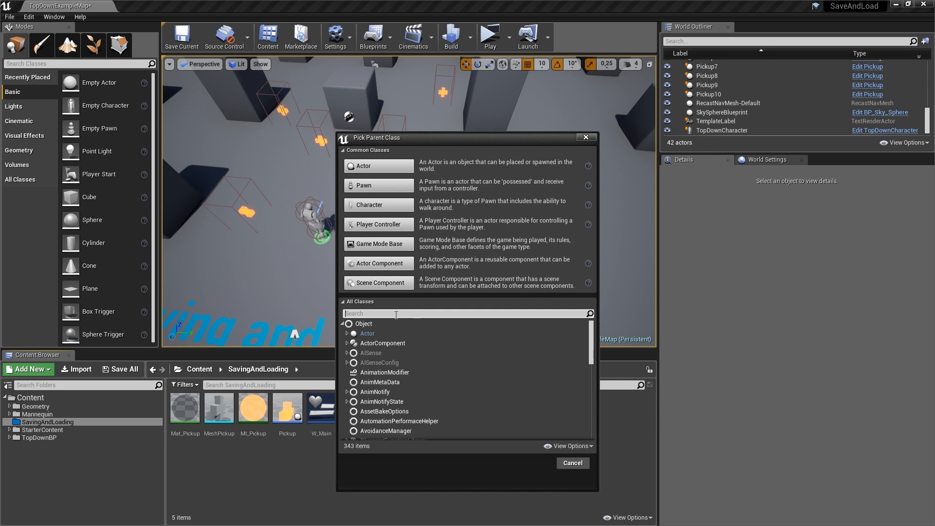
pyautogui.write('sa')
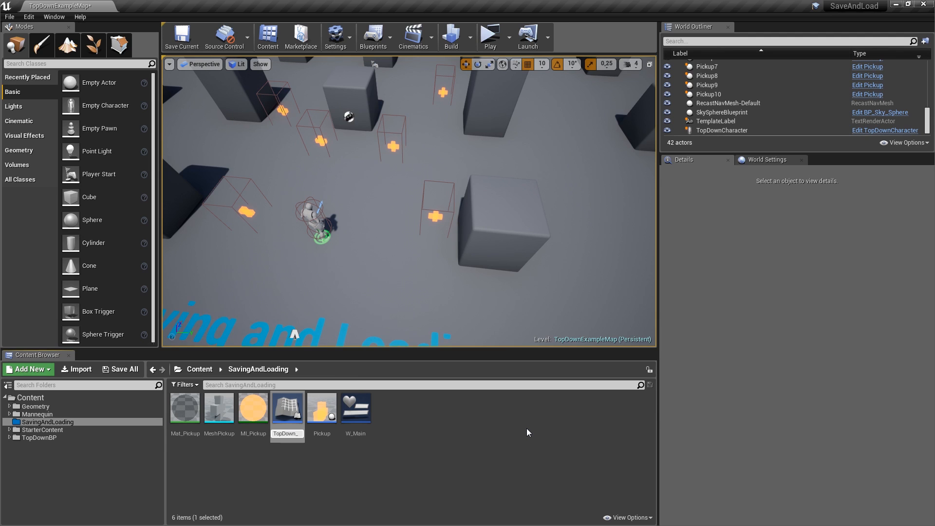
# In TopDown_Save, add a SavedHealth variable and a Vector SavedLocation variable.
pyautogui.doubleClick(286, 408)
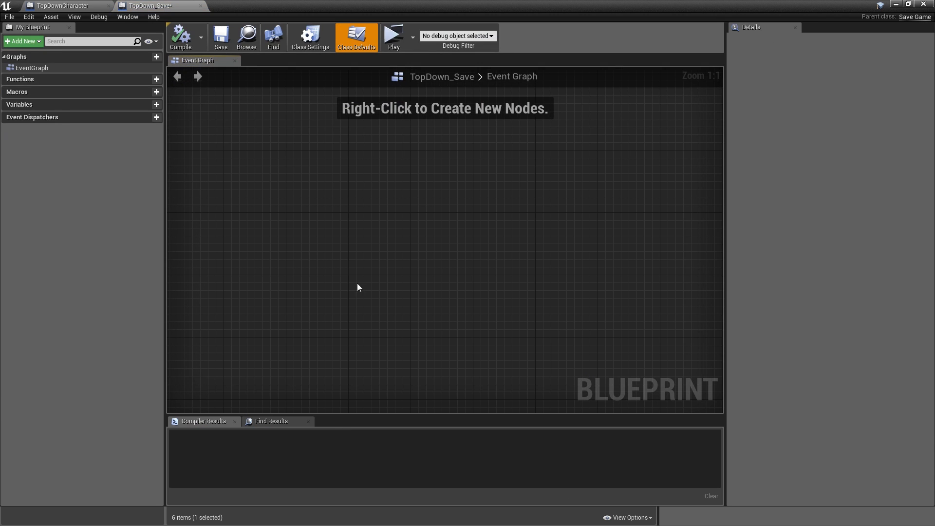
pyautogui.moveTo(360, 160)
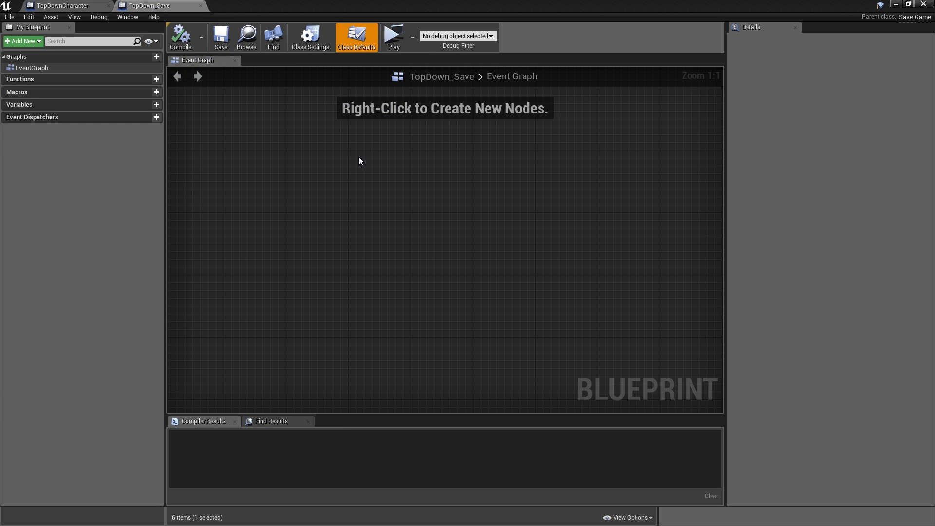
pyautogui.moveTo(369, 163)
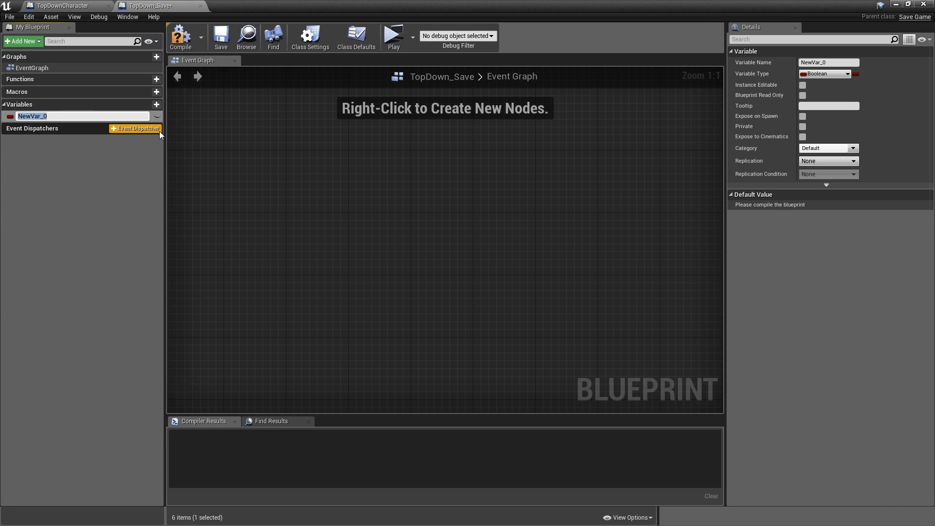
pyautogui.write('SavedHealth')
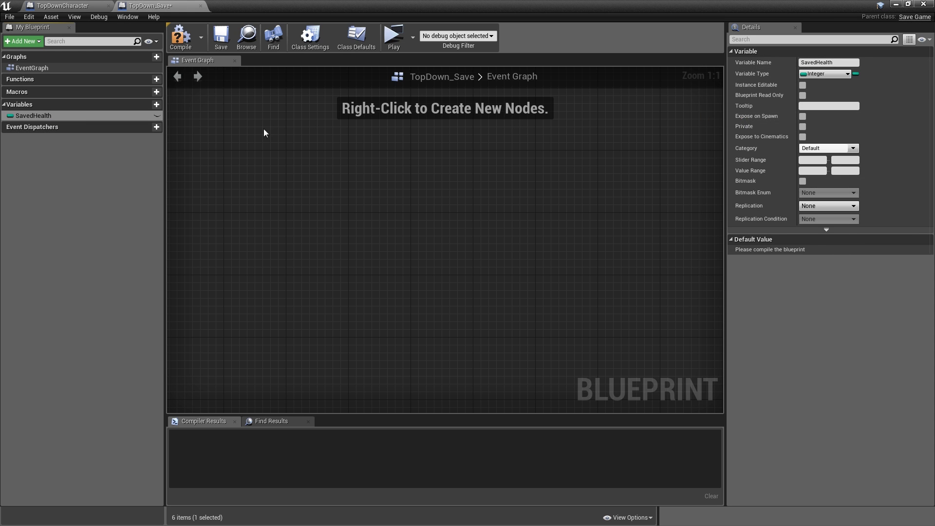
pyautogui.click(145, 105)
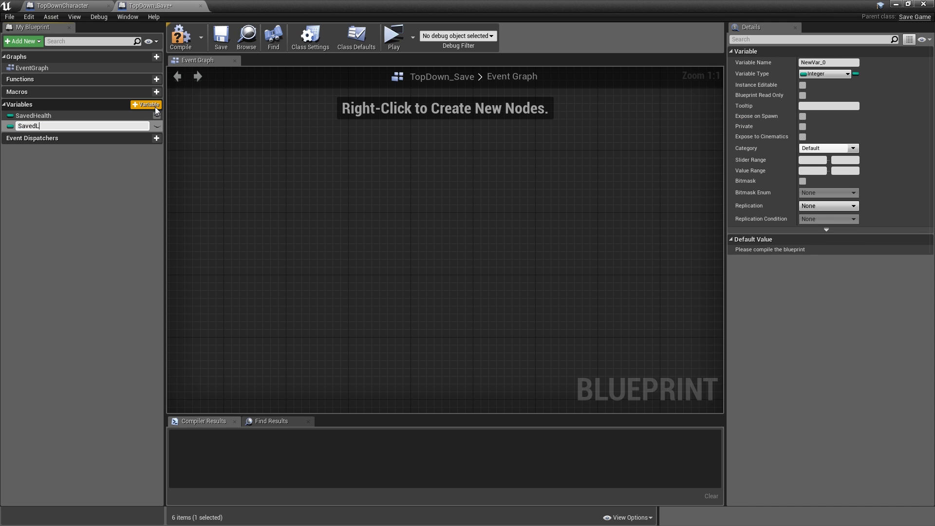
pyautogui.click(825, 73)
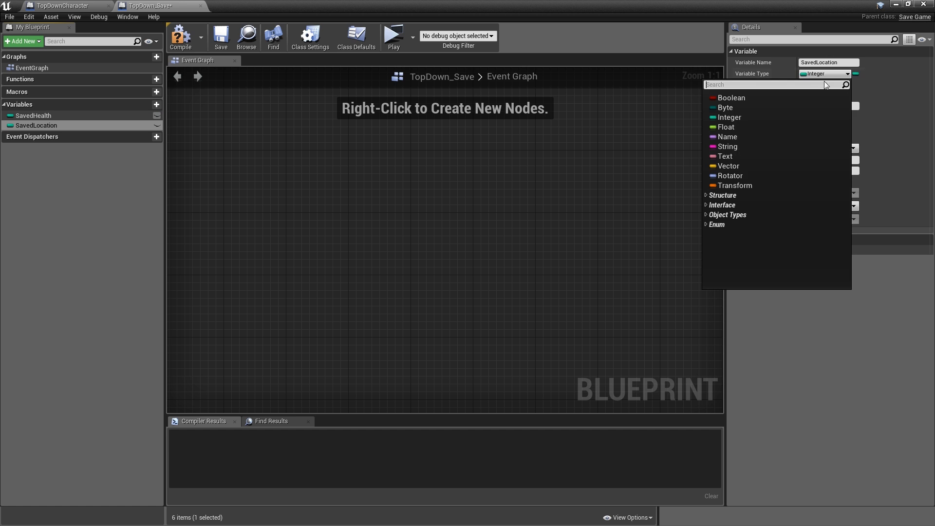
pyautogui.click(727, 165)
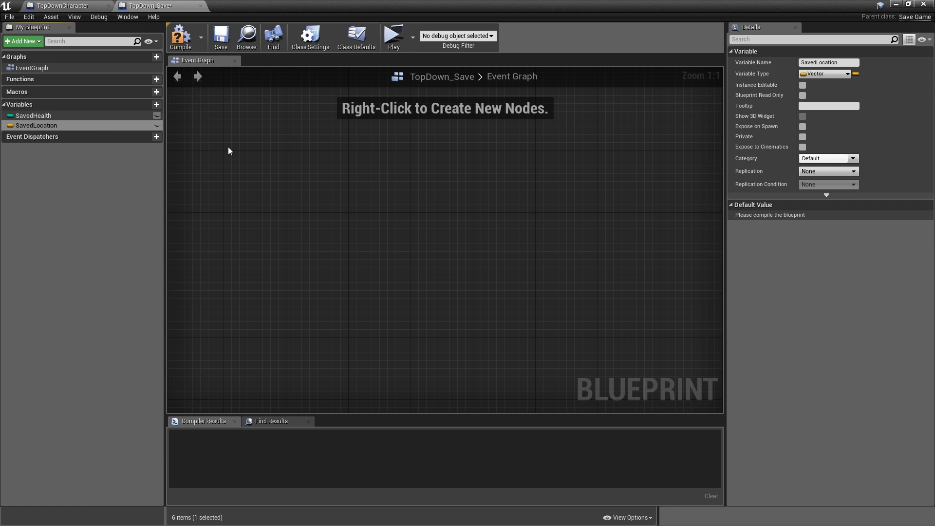
# Add a Rotator SavedRotation variable and compile the save-game blueprint.
pyautogui.click(156, 105)
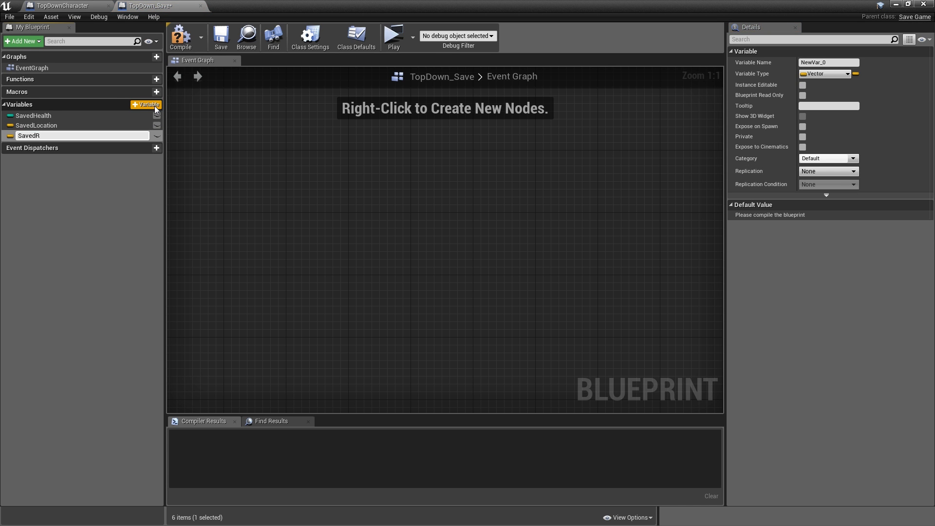
pyautogui.click(841, 74)
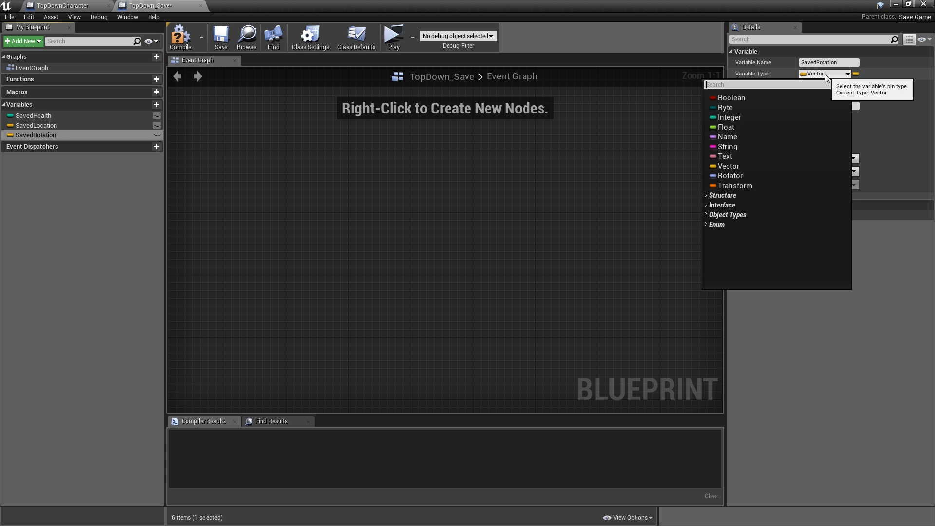
pyautogui.click(728, 175)
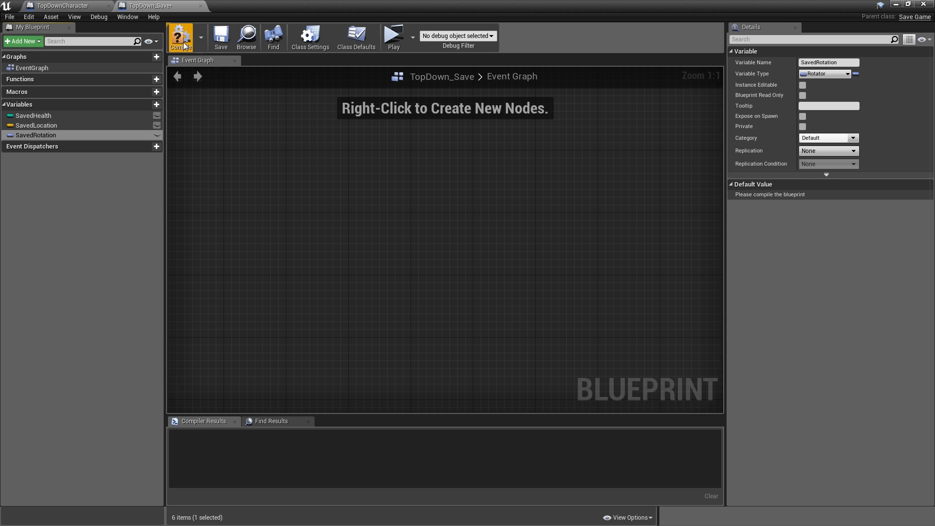
pyautogui.click(180, 36)
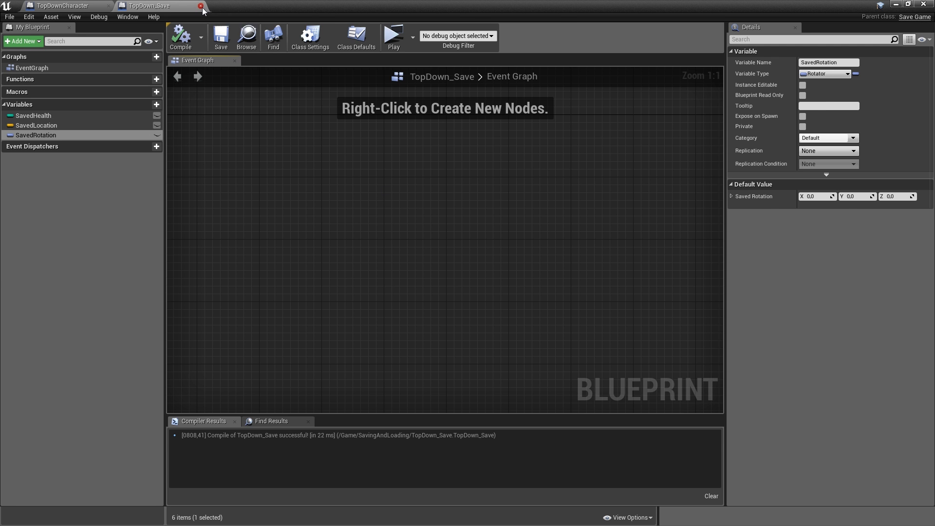
# Create the UpdateButtons function and add a Does Save Game Exist node after its entry.
pyautogui.click(64, 6)
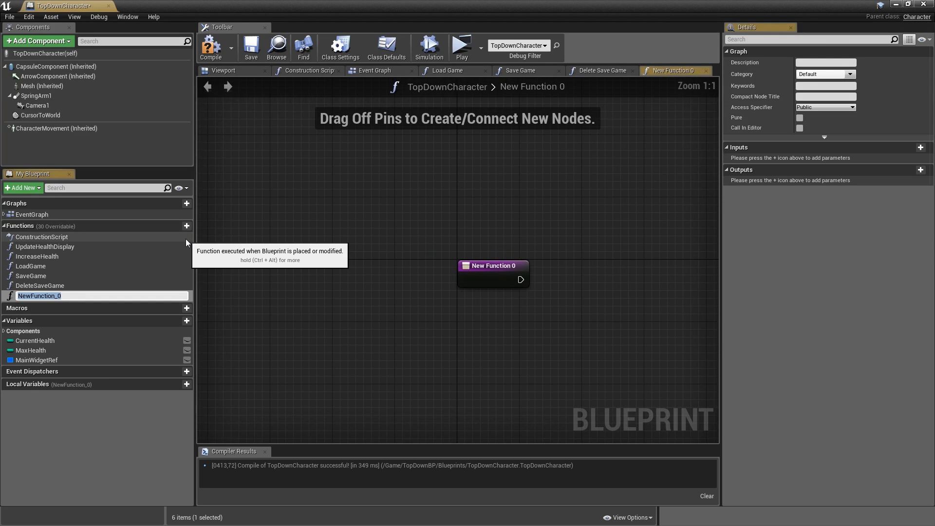
pyautogui.write('UpdateButtons')
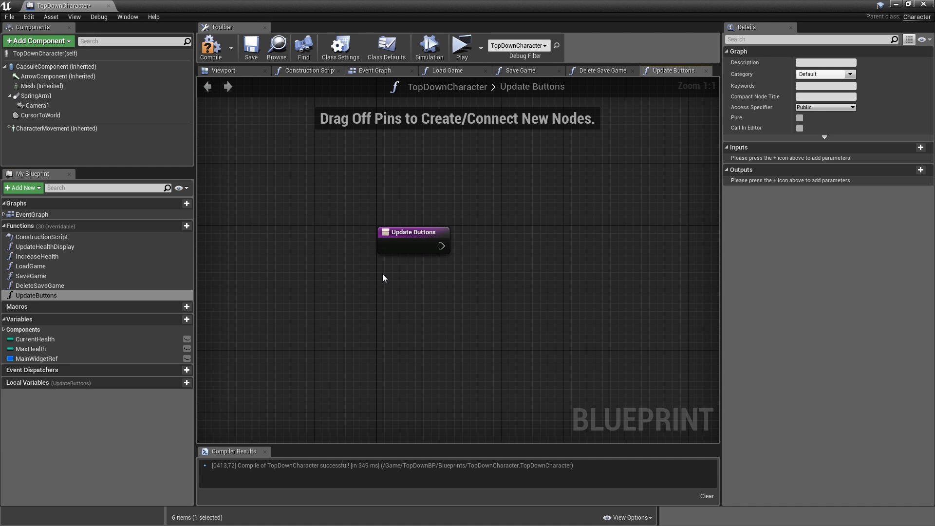
pyautogui.moveTo(269, 302)
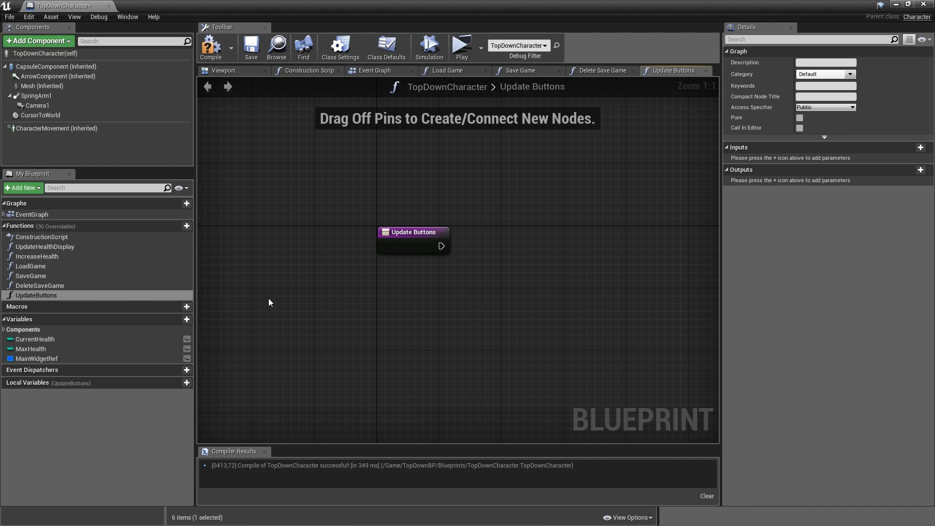
pyautogui.moveTo(318, 272)
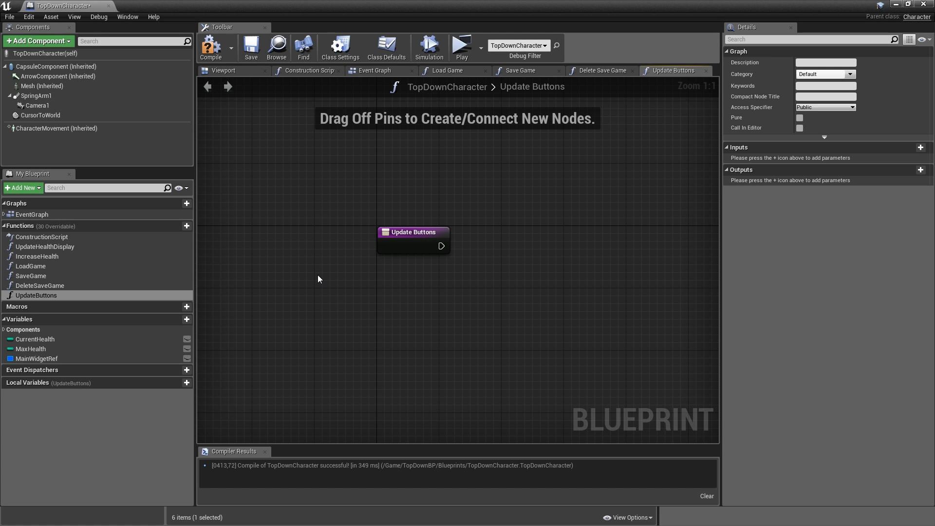
pyautogui.moveTo(441, 245); pyautogui.dragTo(388, 228)
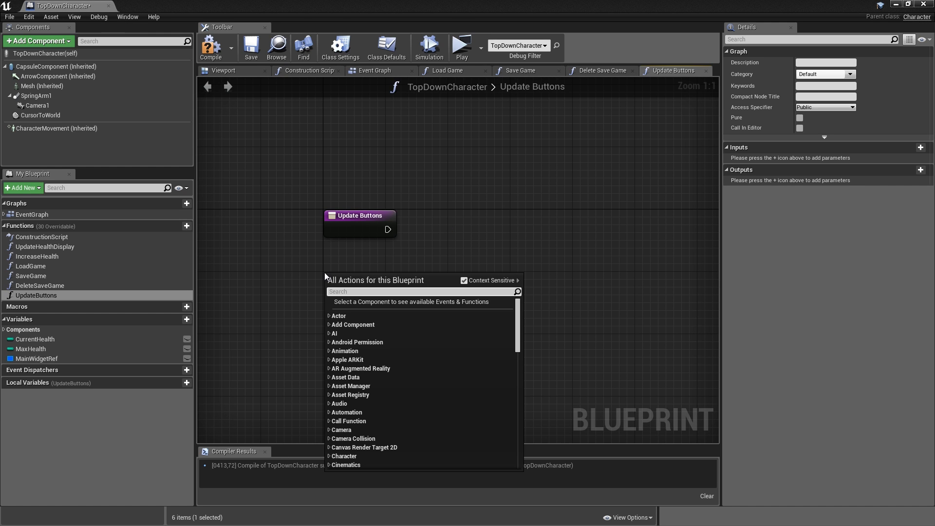
pyautogui.write('does s')
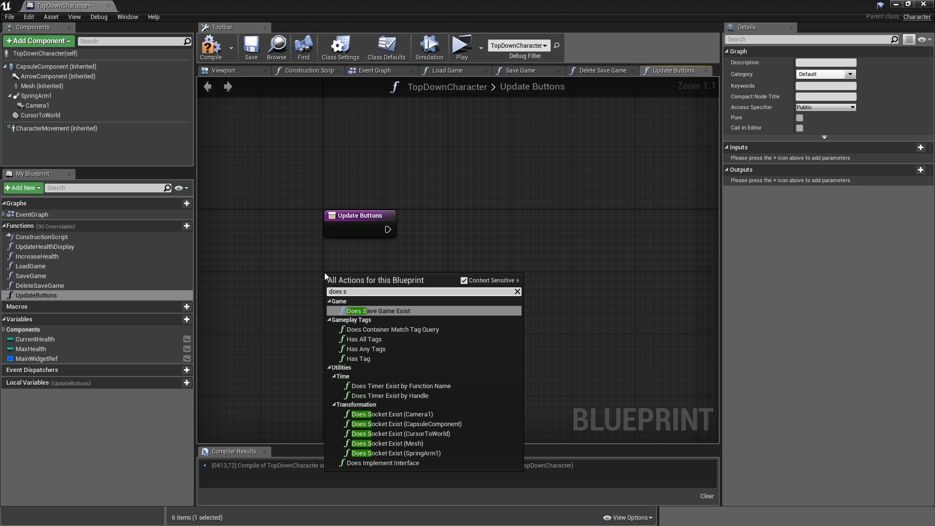
pyautogui.click(377, 311)
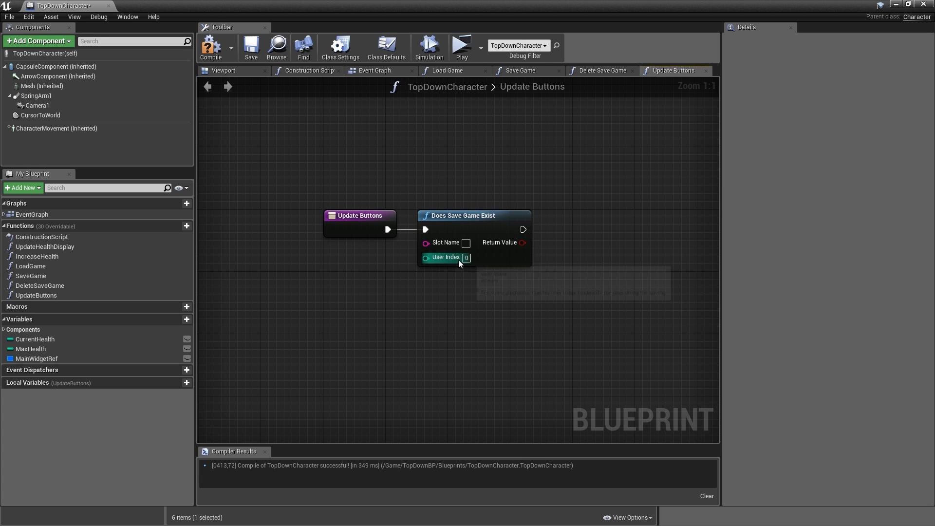
pyautogui.moveTo(446, 243)
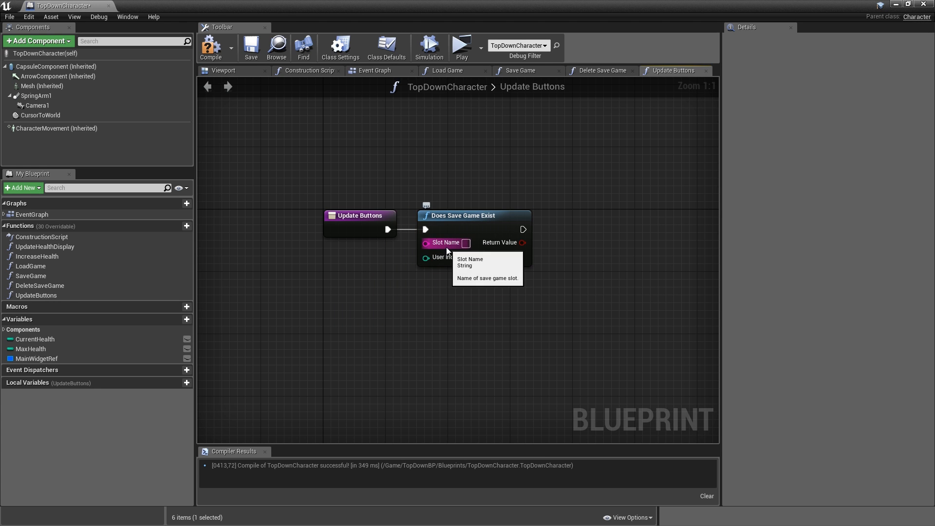
pyautogui.moveTo(410, 273)
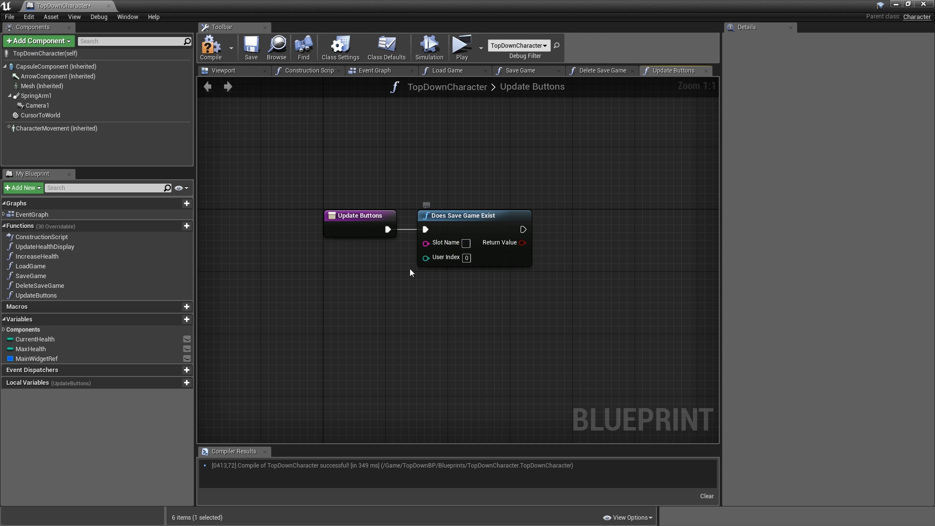
pyautogui.moveTo(411, 256)
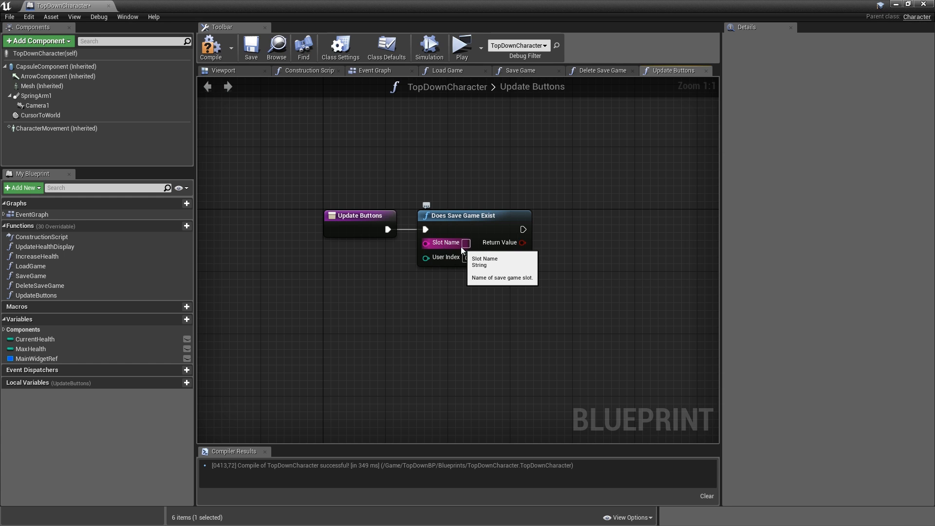
# Promote Slot Name to a SaveSlotName variable with default value 'SaveGame' and compile.
pyautogui.moveTo(467, 243); pyautogui.dragTo(367, 289)
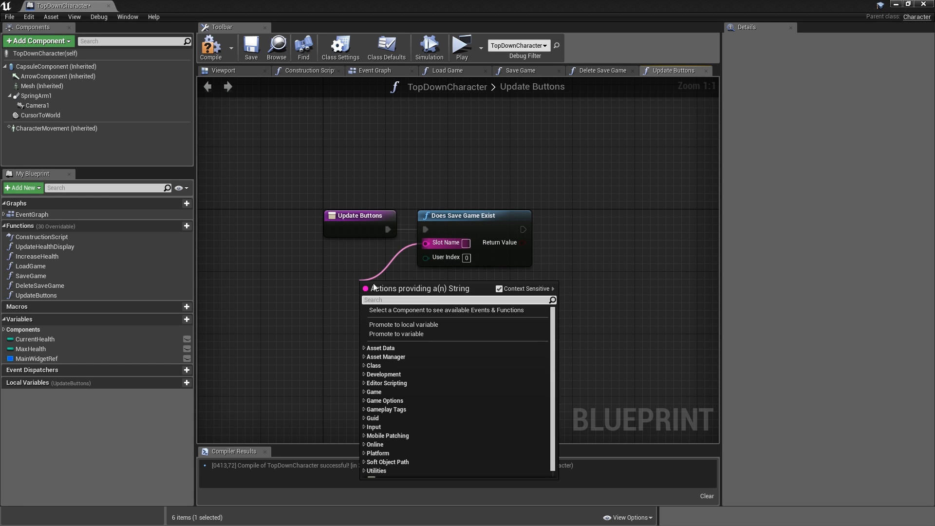
pyautogui.click(395, 333)
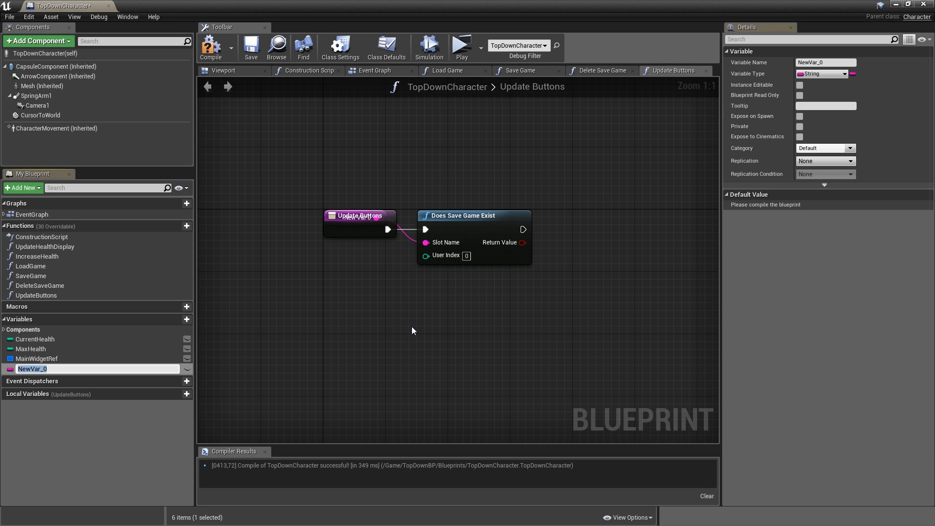
pyautogui.write('SaveSlotName')
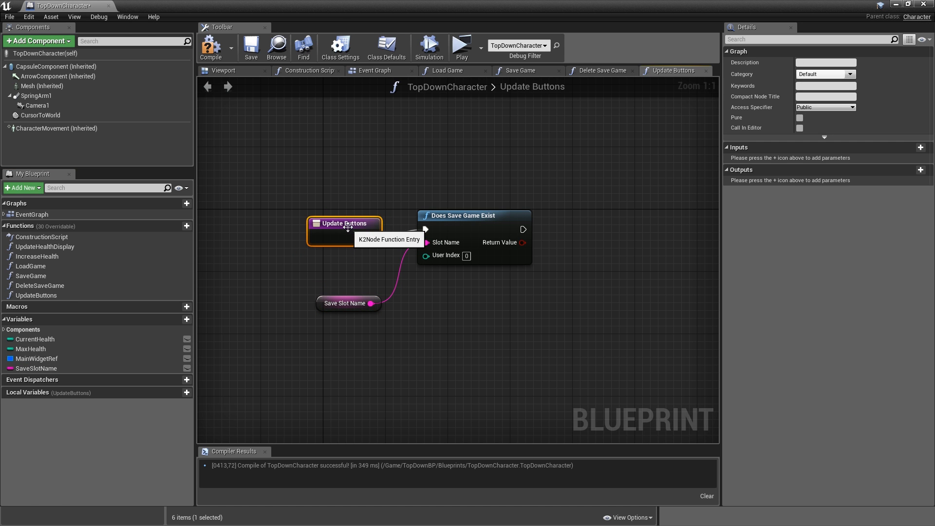
pyautogui.click(37, 368)
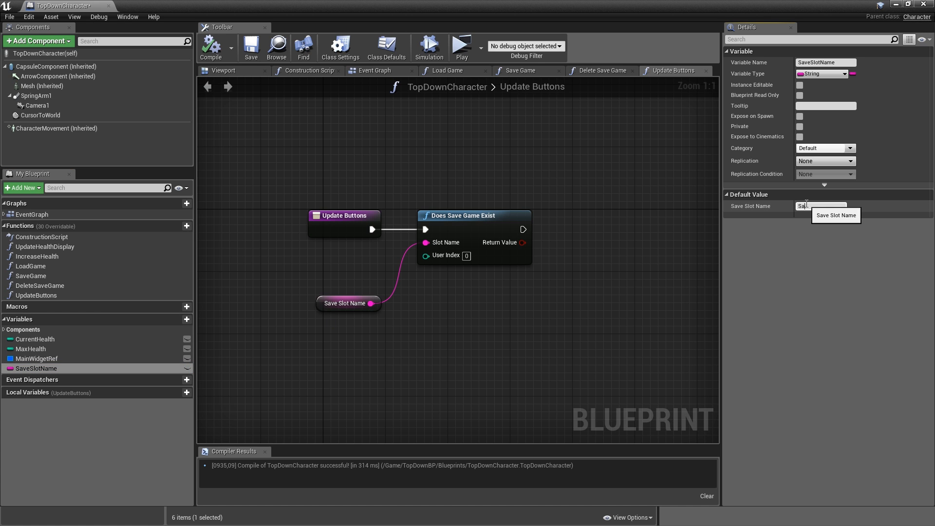
pyautogui.write('SaveGame')
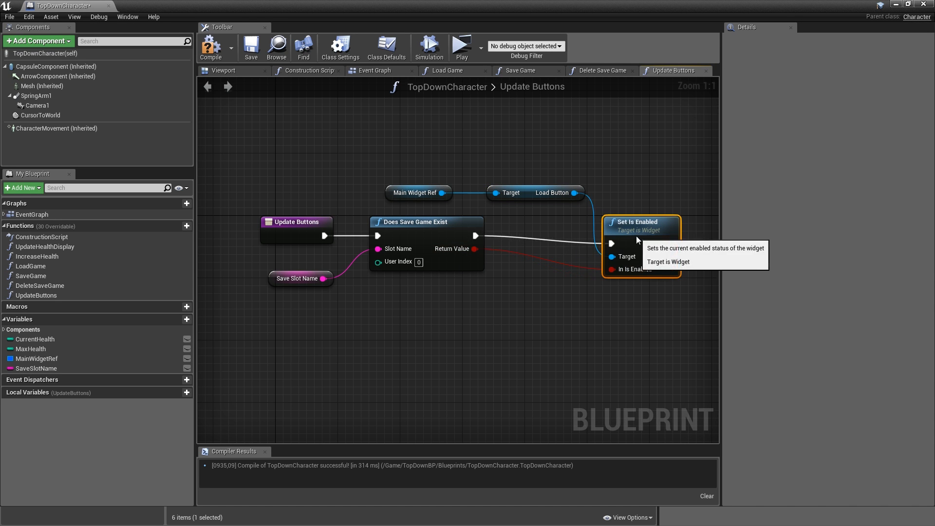
# Add Set Is Enabled nodes for the Load and Delete buttons from Main Widget Ref.
pyautogui.moveTo(442, 193); pyautogui.dragTo(510, 158)
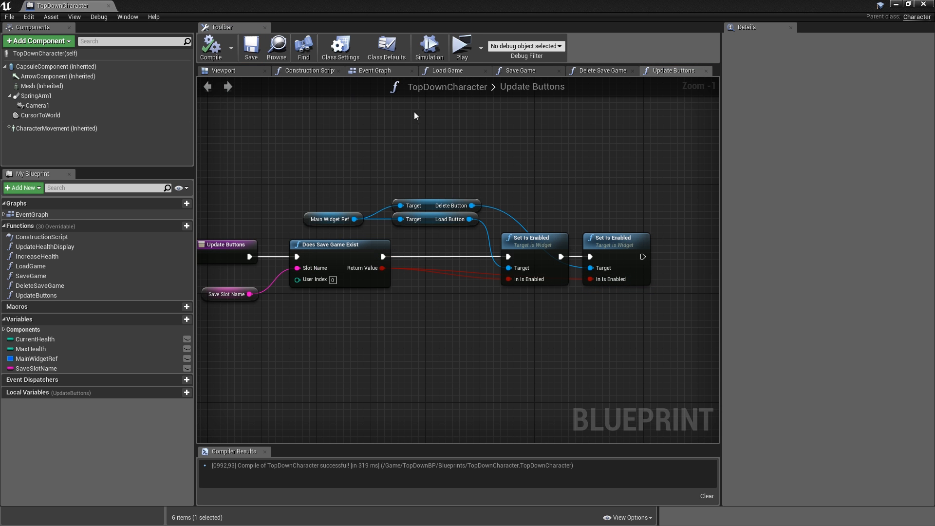
pyautogui.click(374, 71)
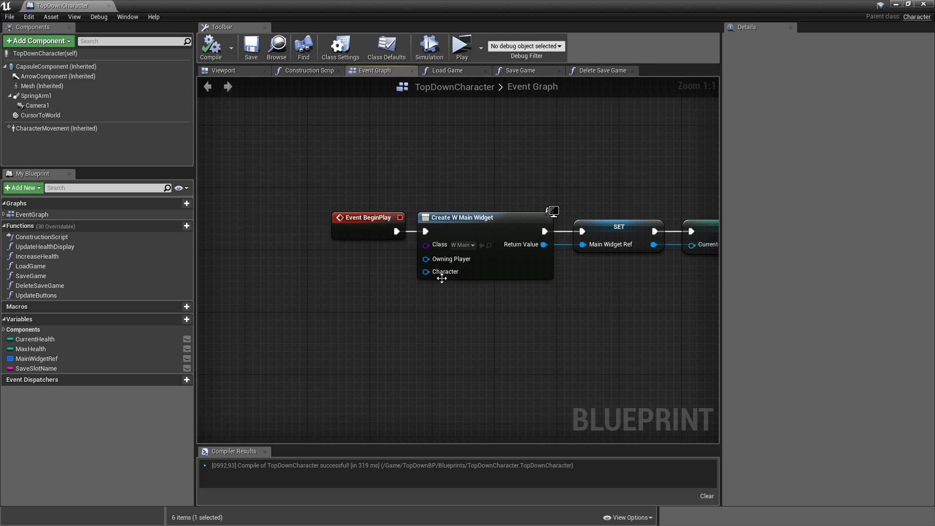
# Insert an Update Buttons call between Update Health Display and Add to Viewport on BeginPlay, then compile.
pyautogui.write('sef')
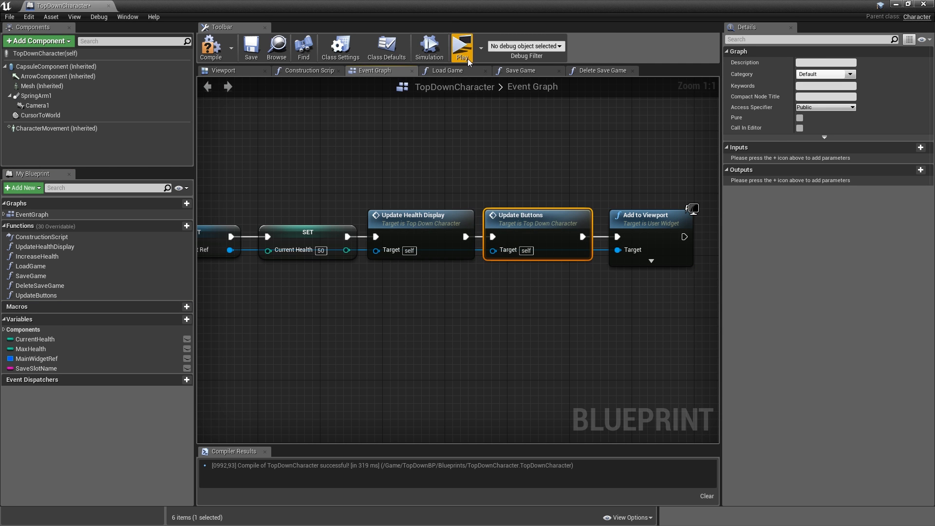
pyautogui.click(461, 48)
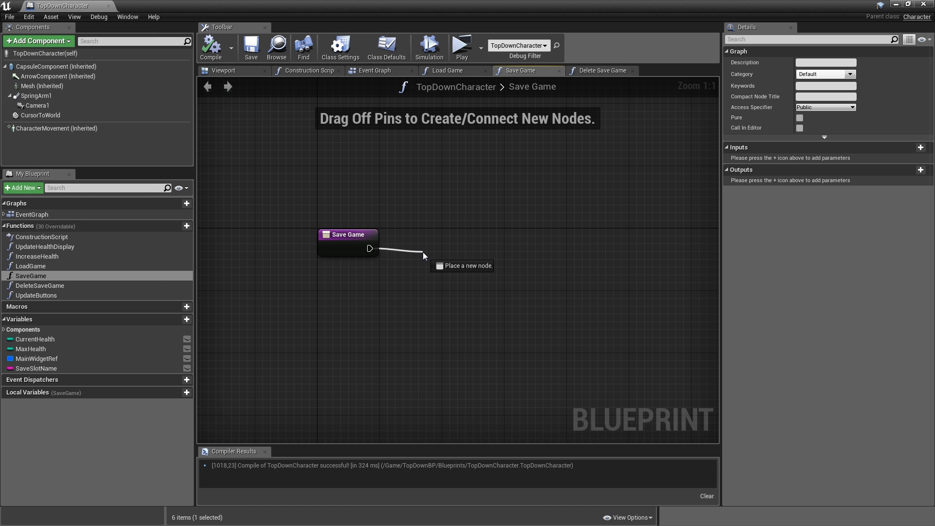
# Add Create Save Game Object with class TopDown_Save and promote its result to SaveGameObject.
pyautogui.write('creat')
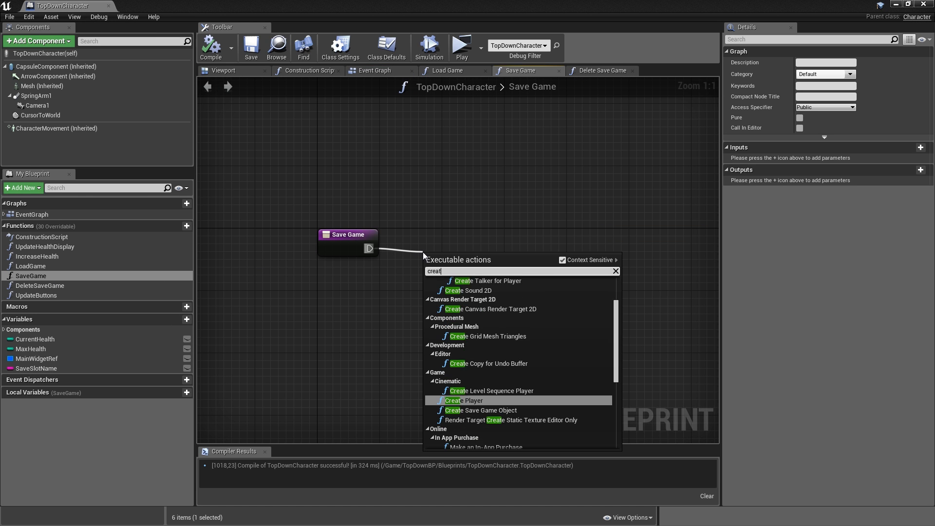
pyautogui.click(483, 410)
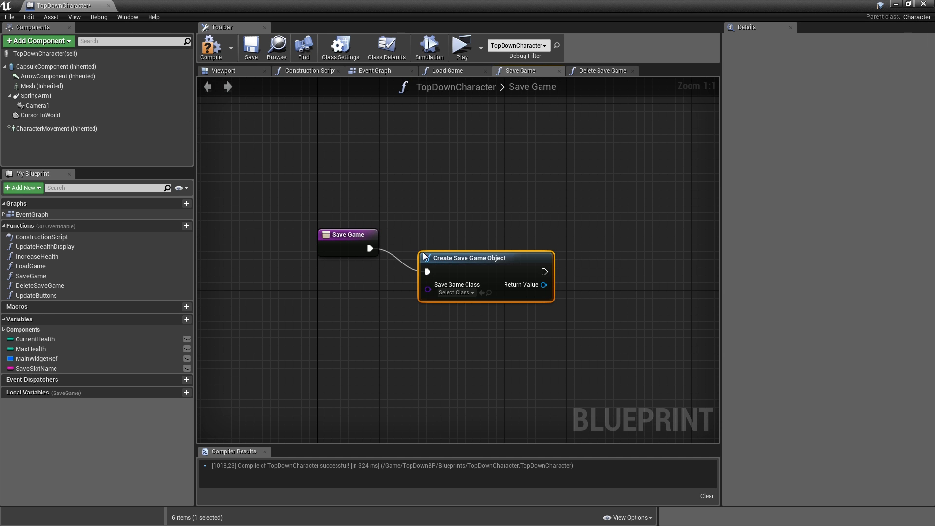
pyautogui.click(453, 269)
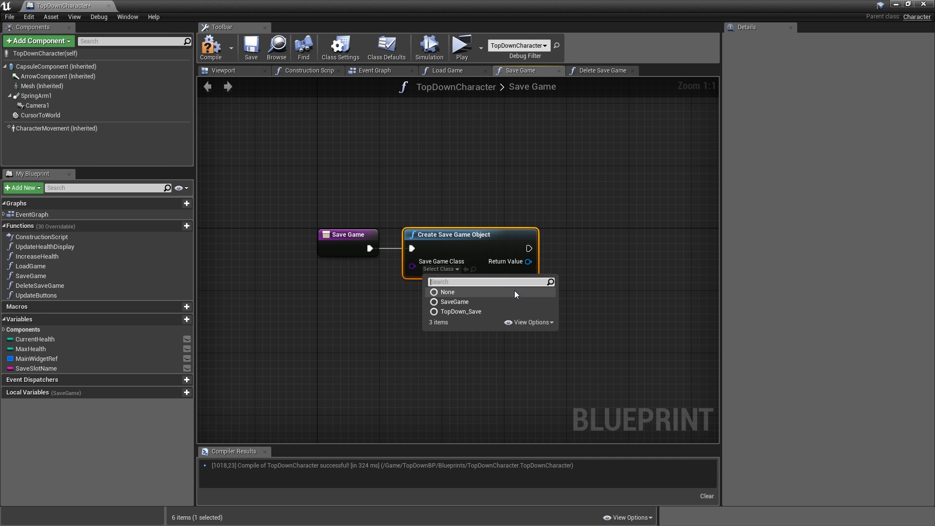
pyautogui.moveTo(487, 311)
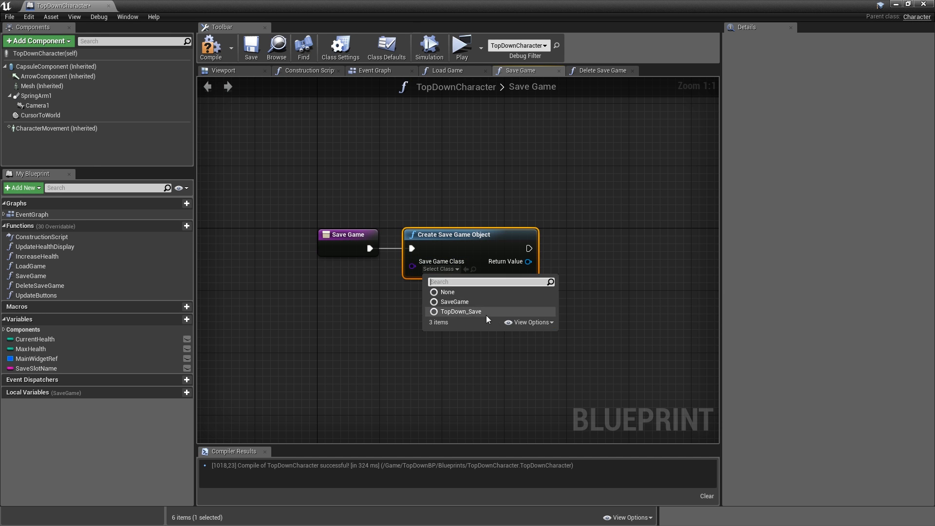
pyautogui.click(459, 312)
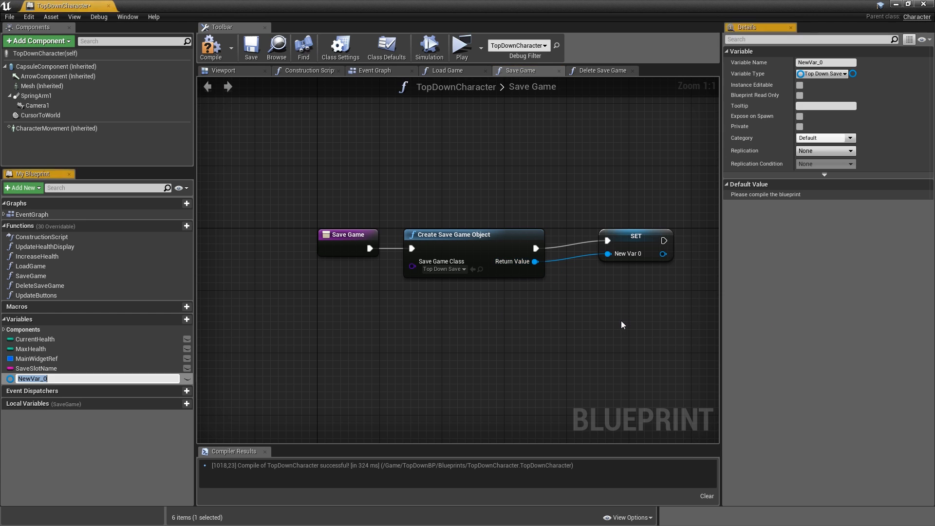
pyautogui.write('SaveGameObject')
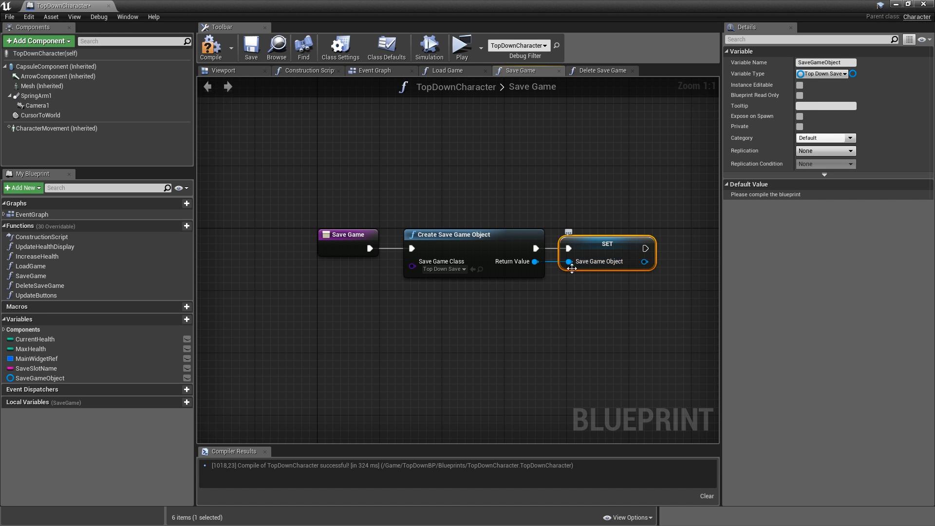
pyautogui.moveTo(119, 343)
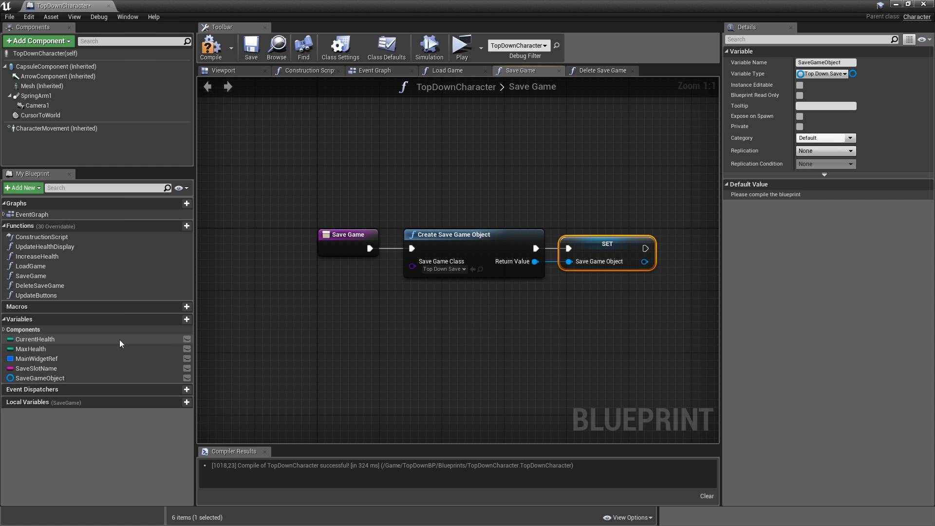
pyautogui.moveTo(607, 247)
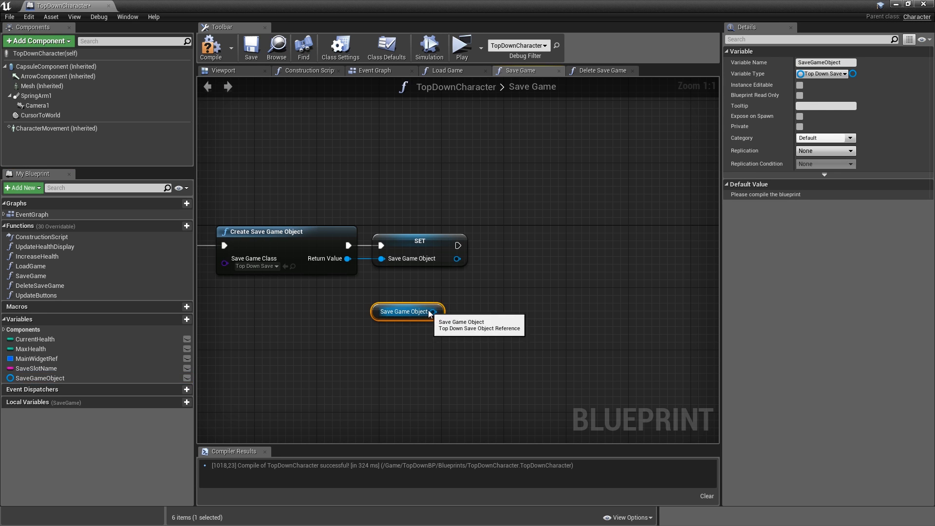
# Set Saved Health, Location and Rotation from Current Health, GetActorLocation and GetActorRotation.
pyautogui.moveTo(435, 311); pyautogui.dragTo(507, 293)
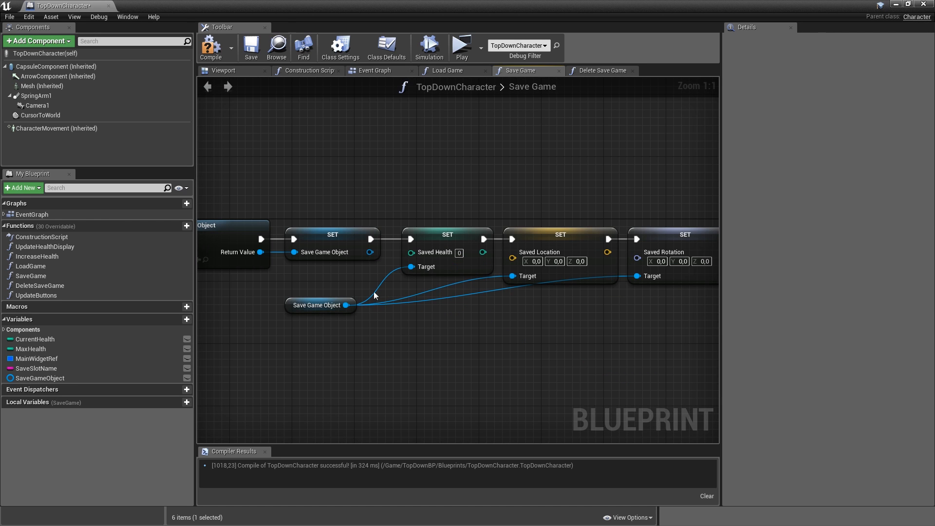
pyautogui.click(35, 339)
pyautogui.write('get actor ro')
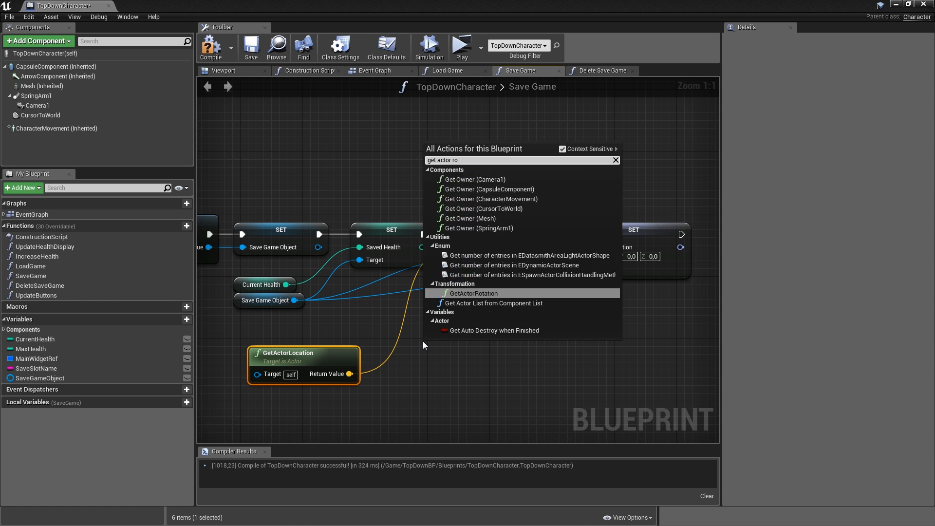
pyautogui.click(474, 293)
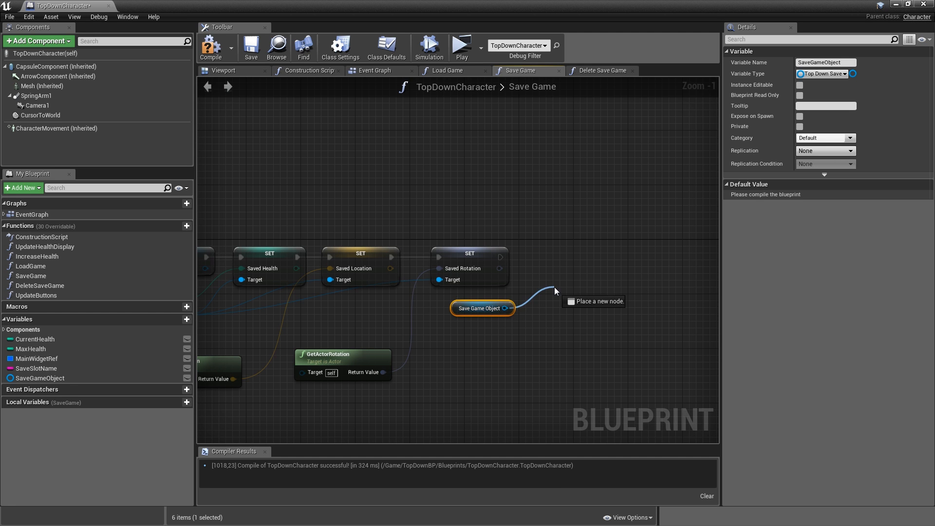
# Add Save Game to Slot using SaveSlotName and an IsValid check before Create Save Game Object, then compile.
pyautogui.write('save ga')
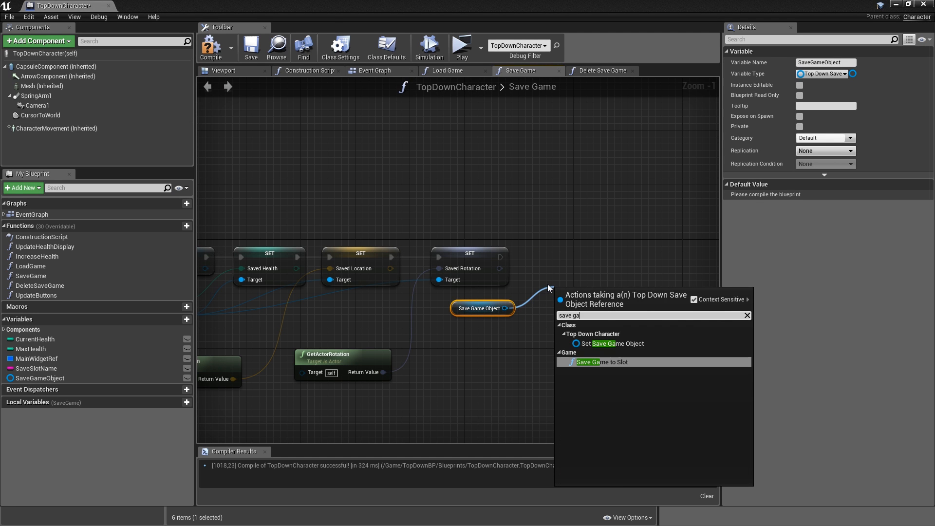
pyautogui.click(601, 361)
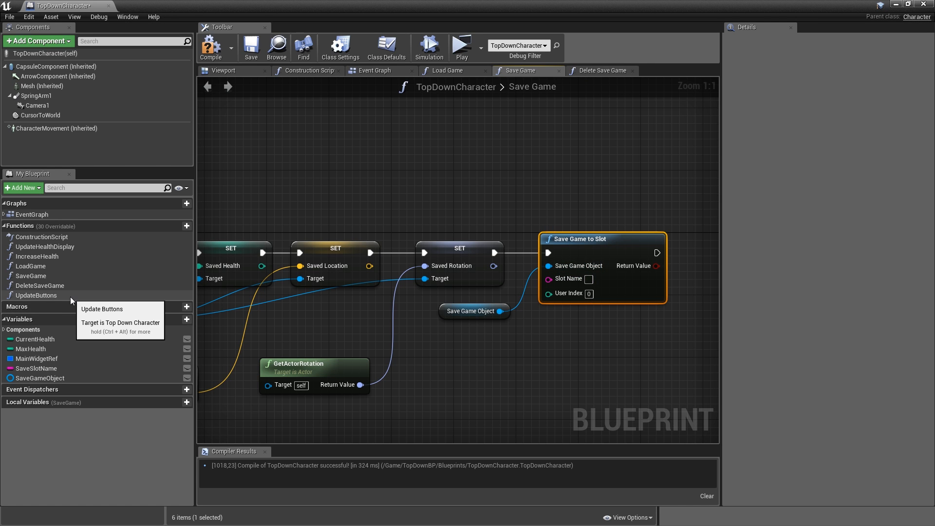
pyautogui.moveTo(110, 363)
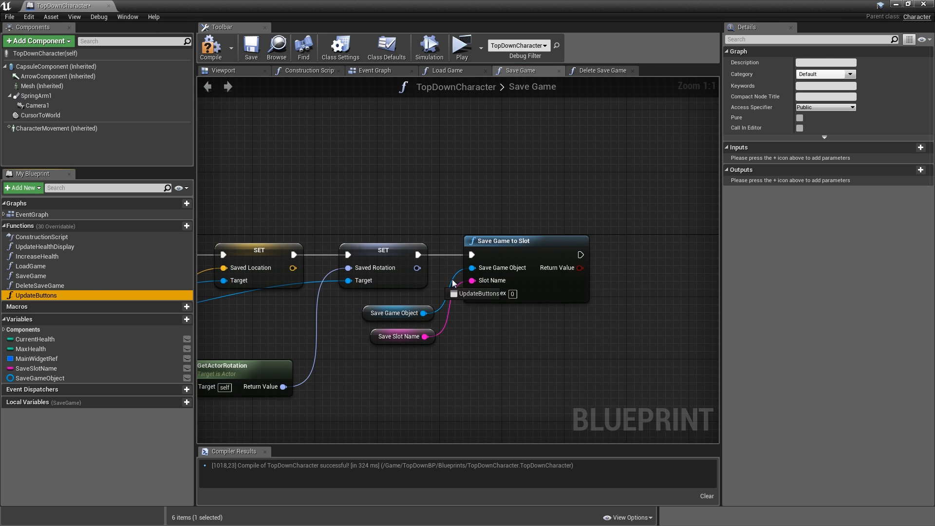
pyautogui.scroll(-3)
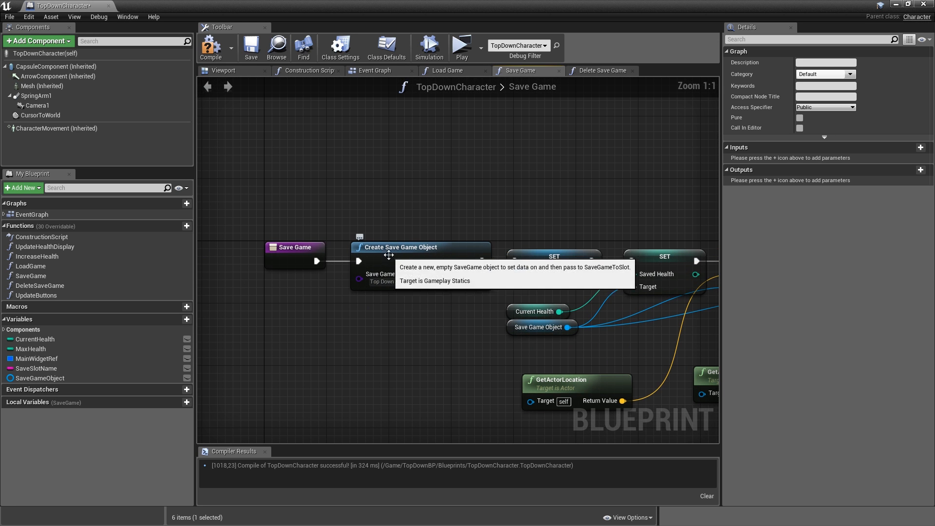
pyautogui.moveTo(341, 254)
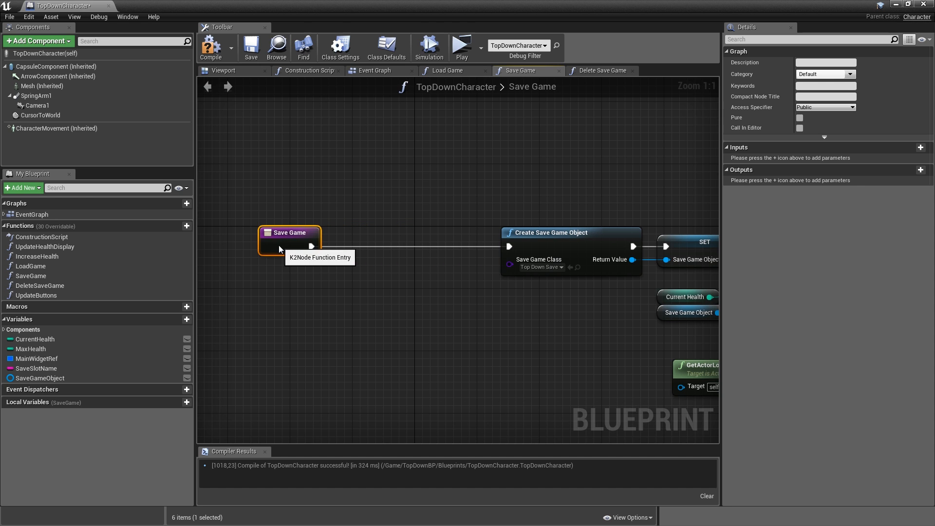
pyautogui.click(38, 378)
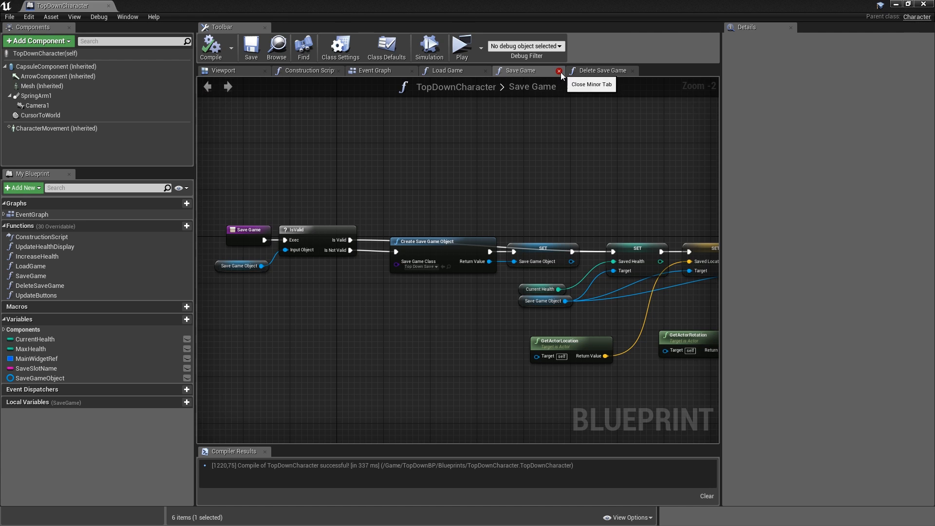
# Close the Save Game graph to move on to the Delete Save Game function.
pyautogui.click(559, 71)
pyautogui.write('delete')
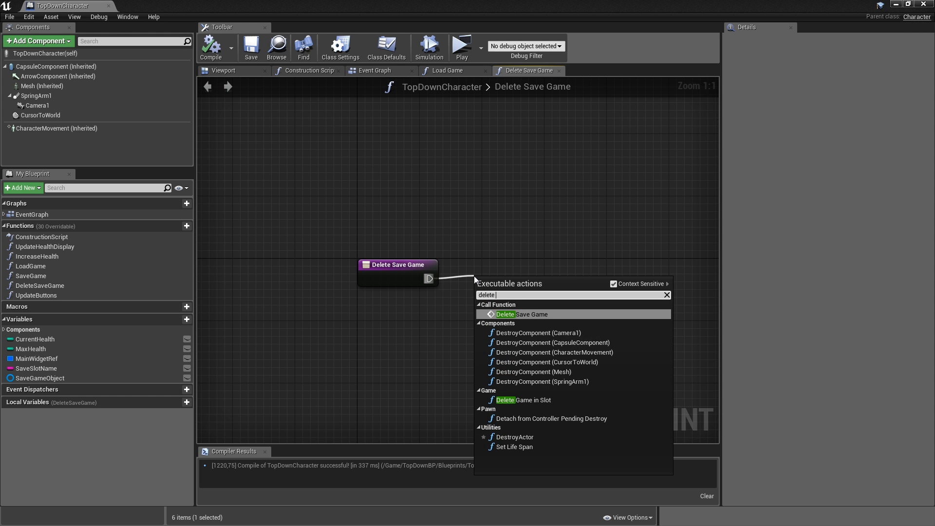
pyautogui.moveTo(531, 400)
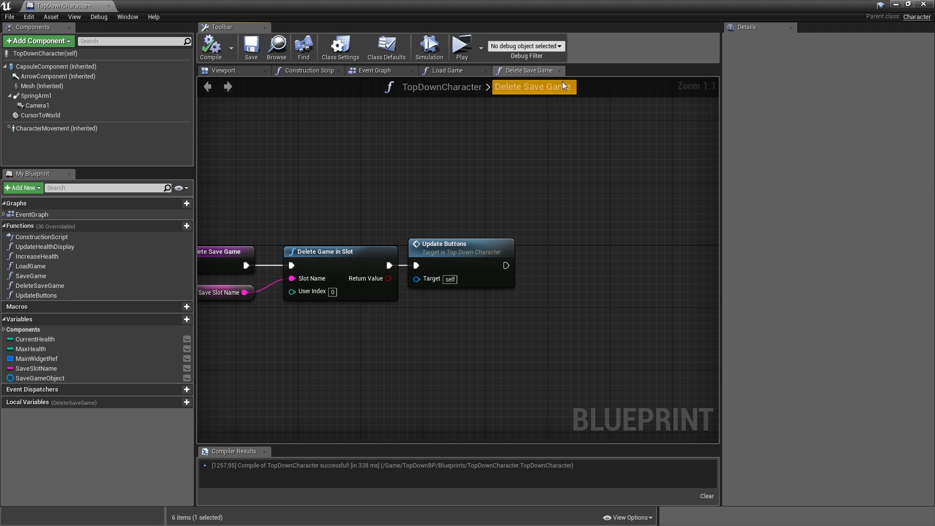
# In Load Game add Load Game from Slot fed by the SaveSlotName variable.
pyautogui.click(447, 70)
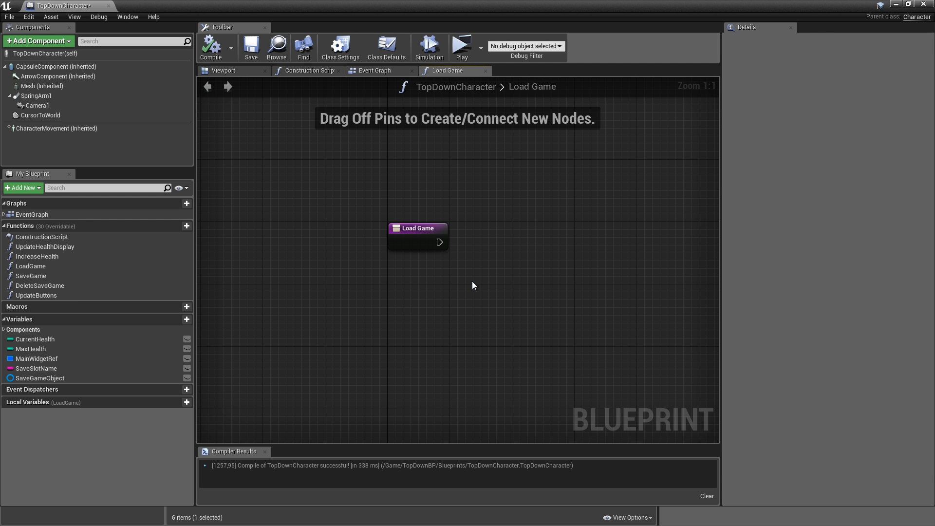
pyautogui.moveTo(429, 228); pyautogui.dragTo(427, 242)
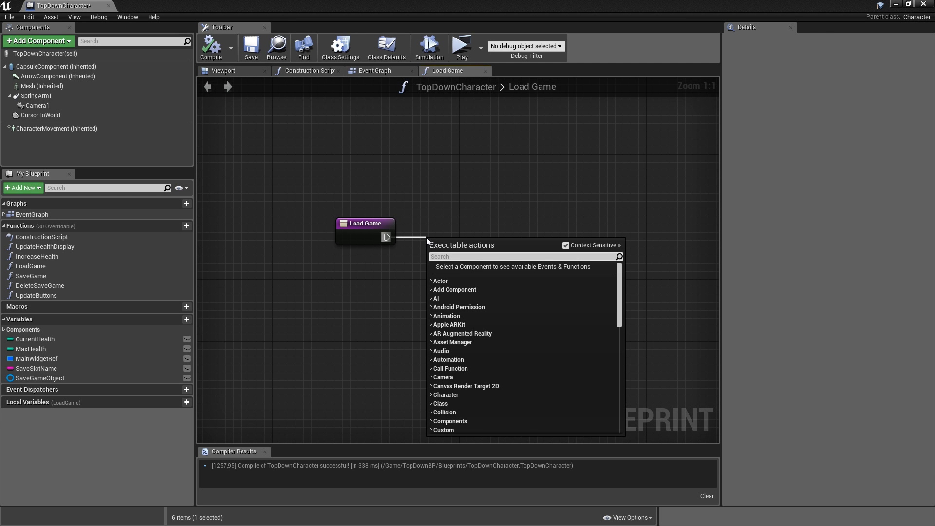
pyautogui.write('load gam')
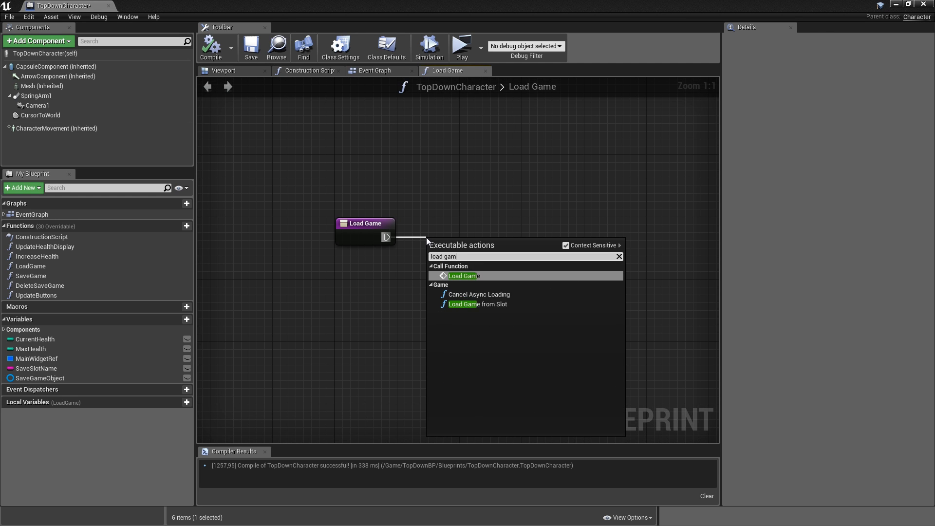
pyautogui.click(478, 304)
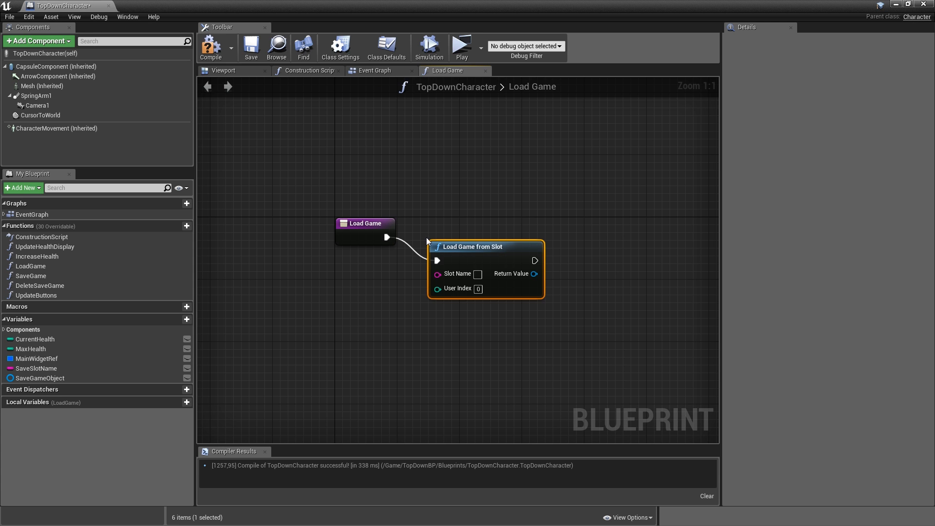
pyautogui.click(35, 368)
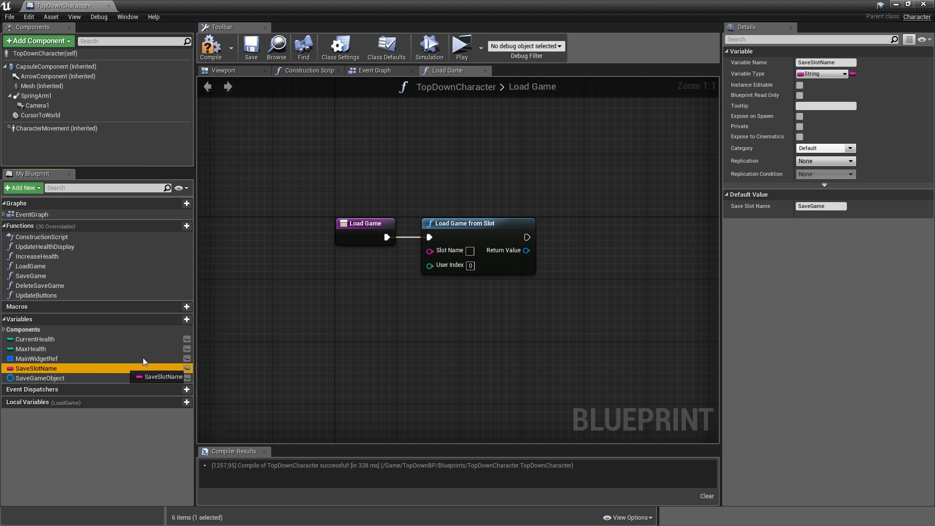
pyautogui.moveTo(36, 368); pyautogui.dragTo(369, 264)
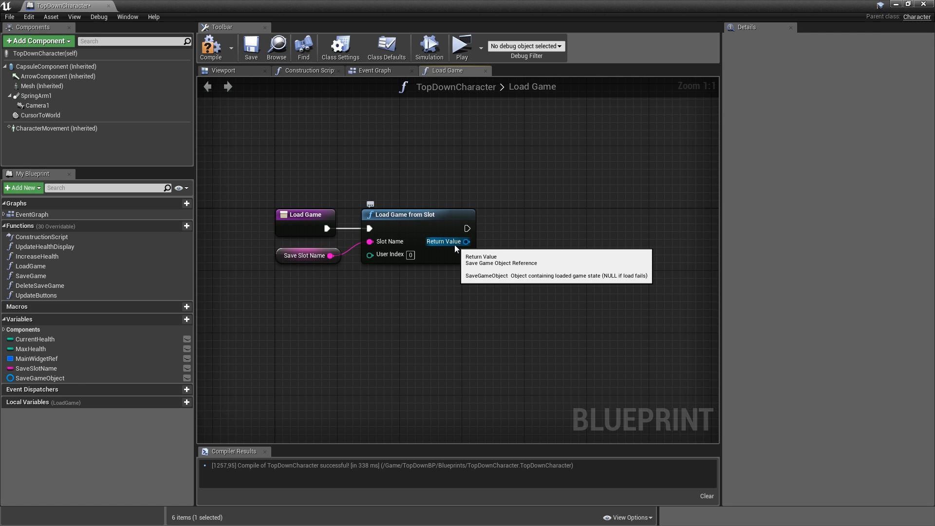
# Cast the loaded save to TopDown_Save, store it in SaveGameObject, and set Current Health from Saved Health.
pyautogui.click(40, 378)
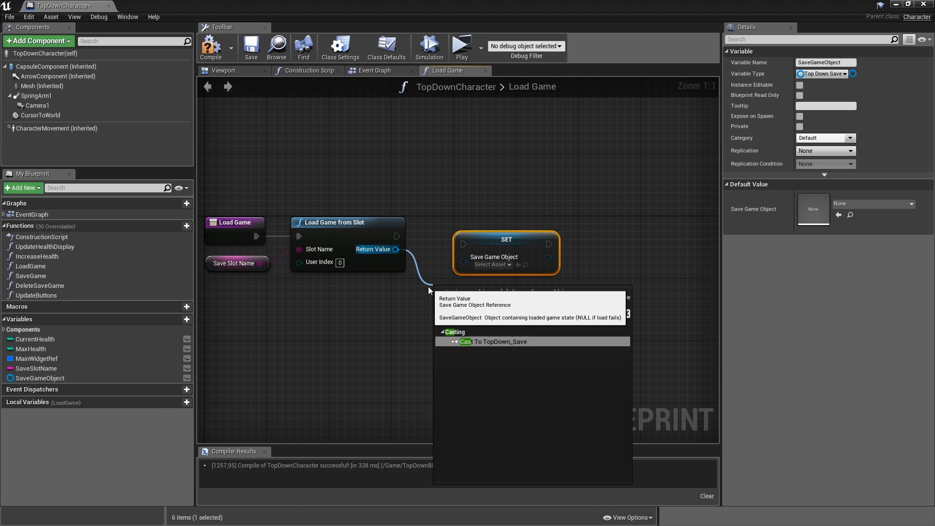
pyautogui.click(493, 341)
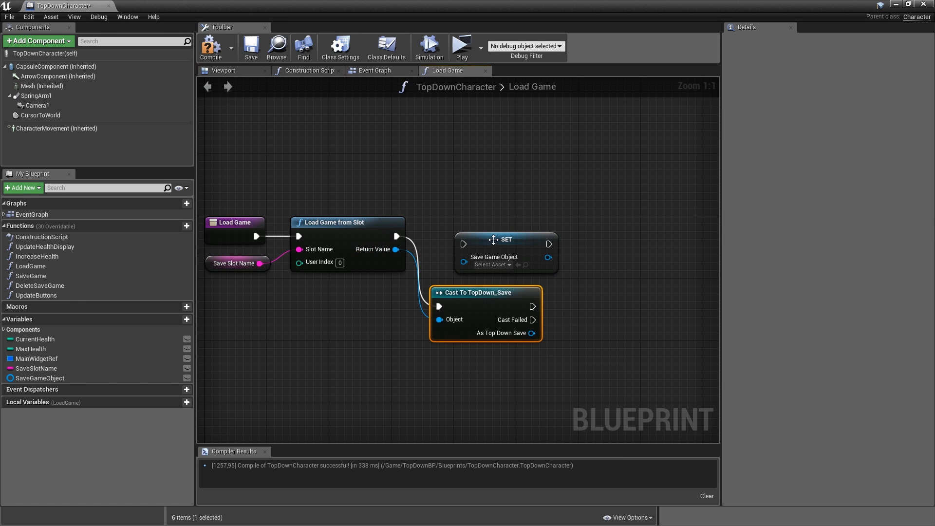
pyautogui.moveTo(477, 293); pyautogui.dragTo(477, 223)
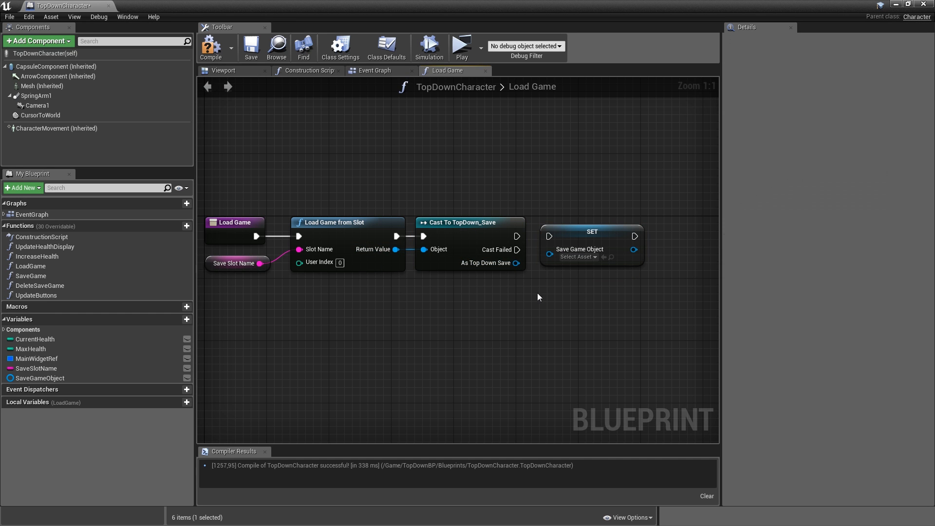
pyautogui.moveTo(538, 297); pyautogui.dragTo(523, 292)
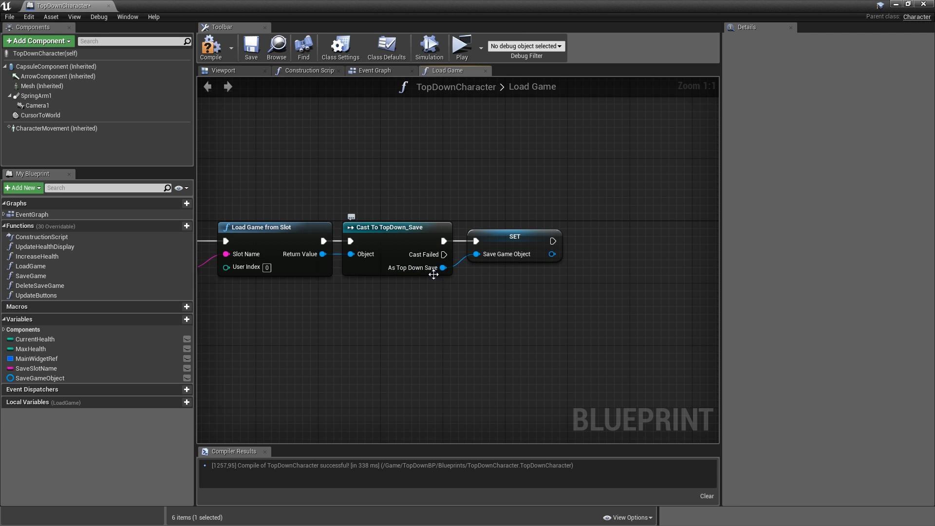
pyautogui.click(31, 276)
pyautogui.write('get sav')
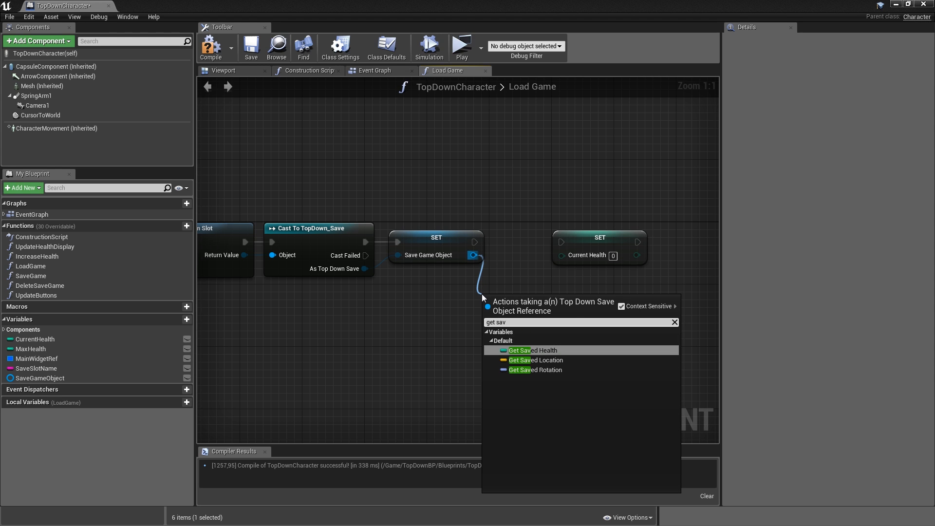
pyautogui.click(533, 350)
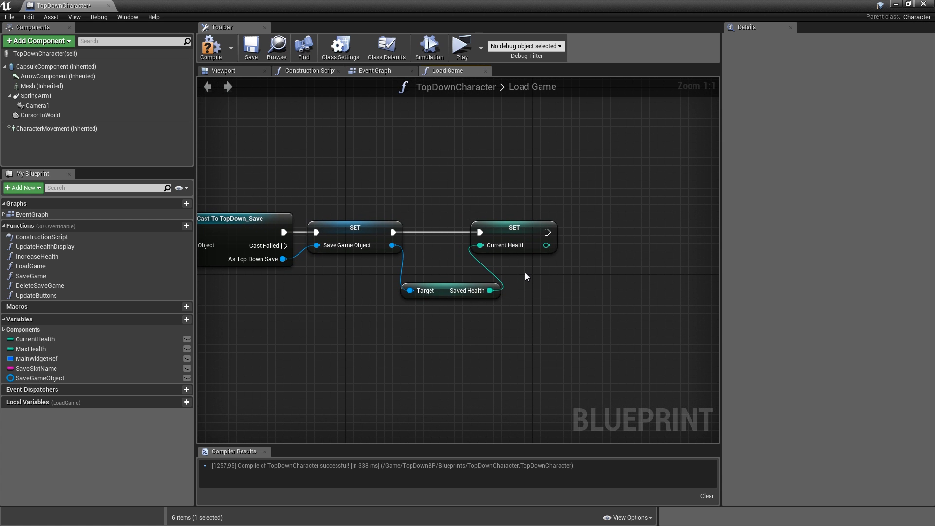
pyautogui.moveTo(532, 294)
pyautogui.write('set actor lo')
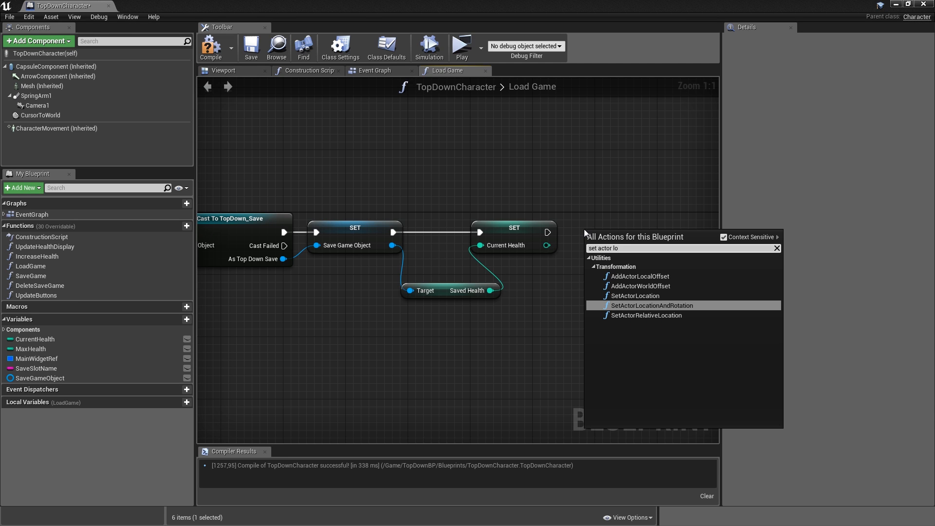
# Add SetActorLocationAndRotation with Teleport, fed by the save object's Saved Location and Saved Rotation.
pyautogui.click(652, 305)
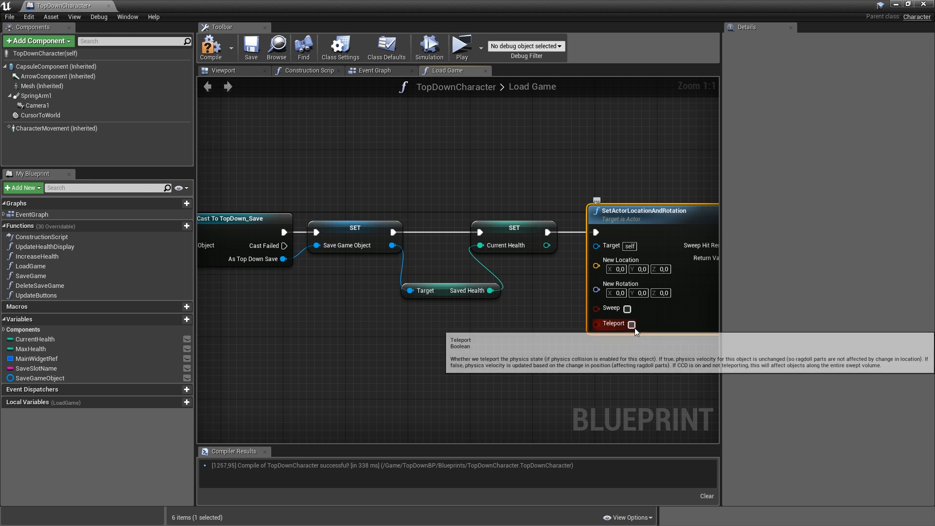
pyautogui.click(628, 324)
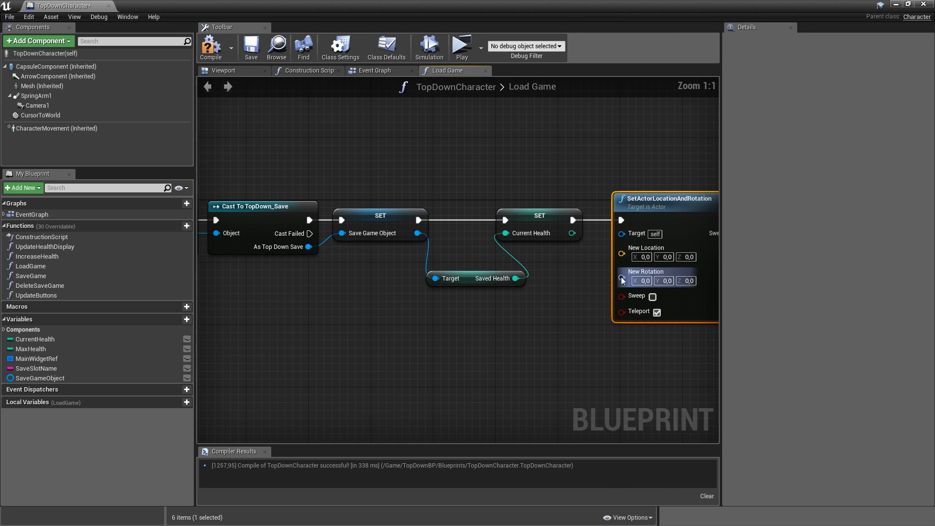
pyautogui.moveTo(418, 233); pyautogui.dragTo(408, 308)
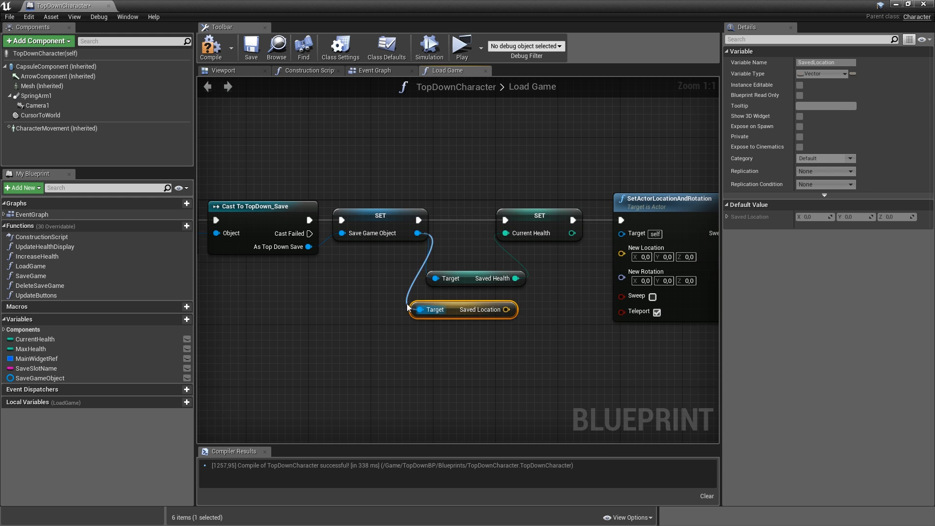
pyautogui.write('saved ro')
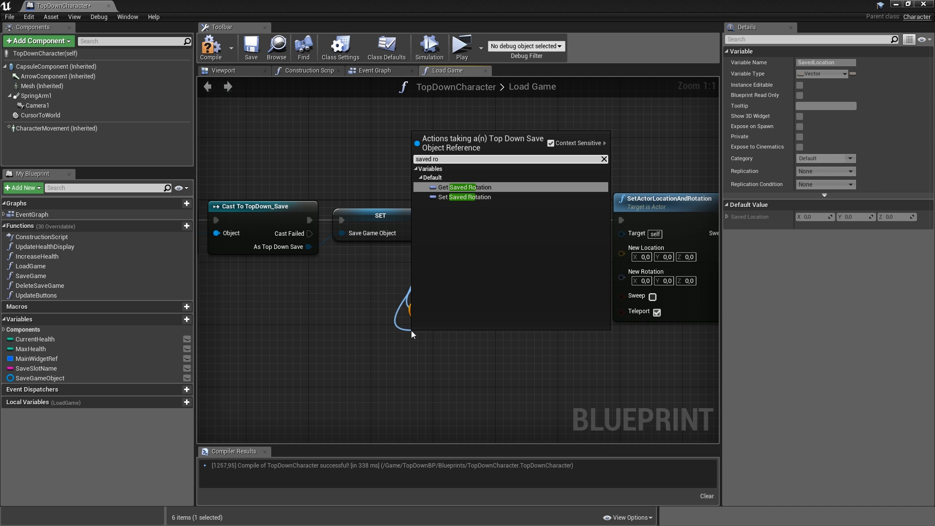
pyautogui.click(468, 187)
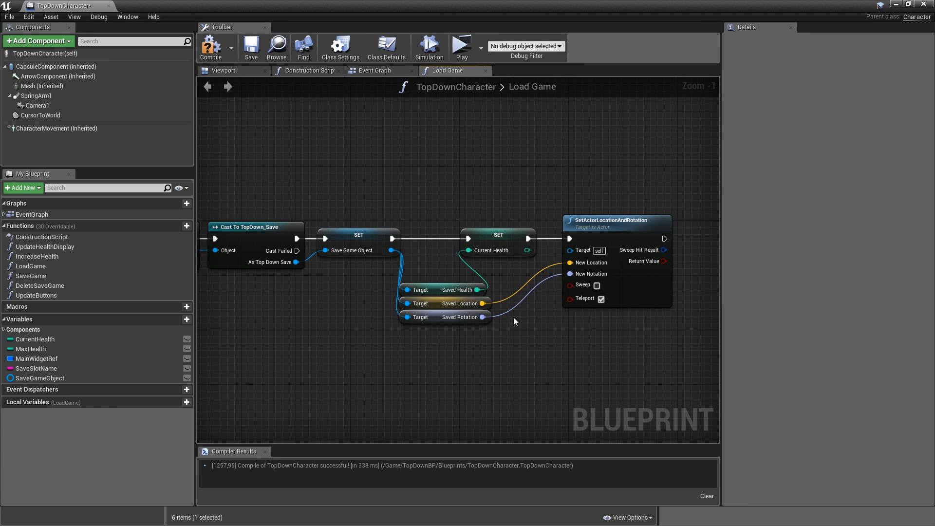
pyautogui.moveTo(417, 276)
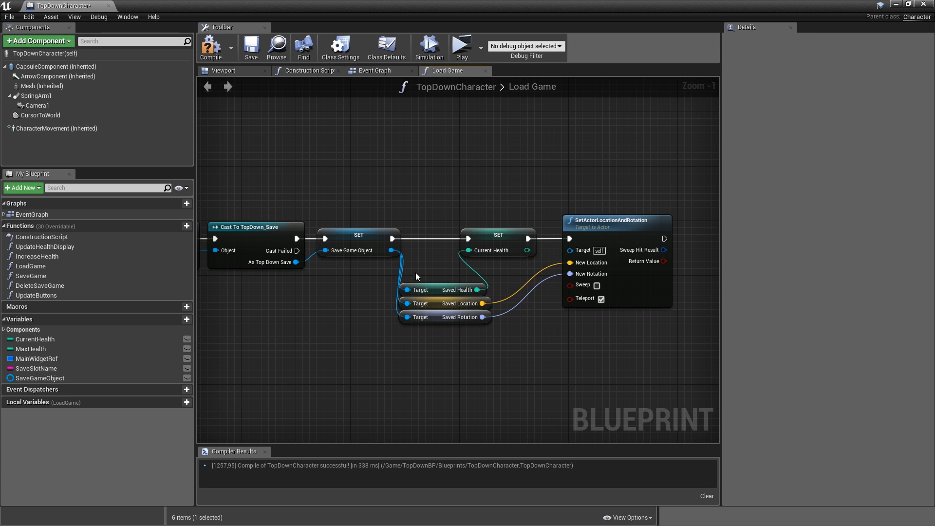
pyautogui.click(491, 251)
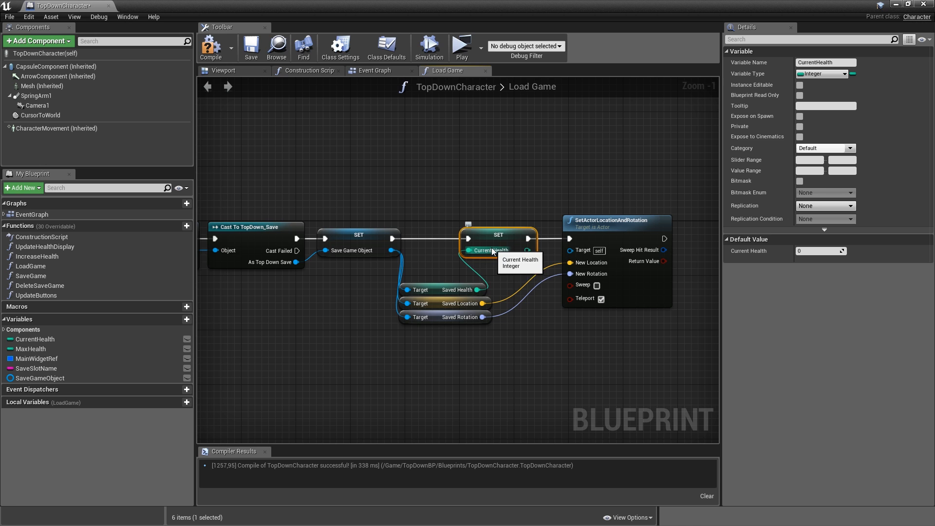
pyautogui.moveTo(504, 275)
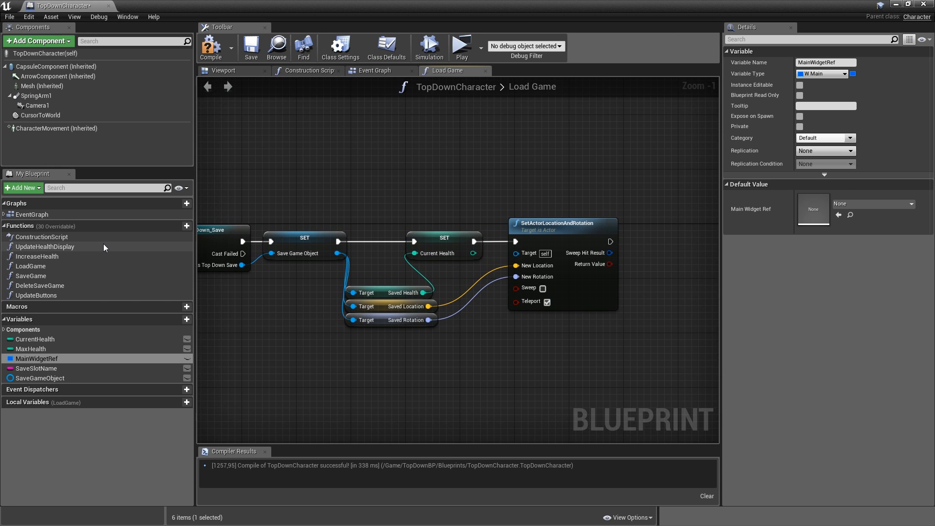
# Connect UpdateHealthDisplay after SetActorLocationAndRotation and run the game to test.
pyautogui.click(45, 247)
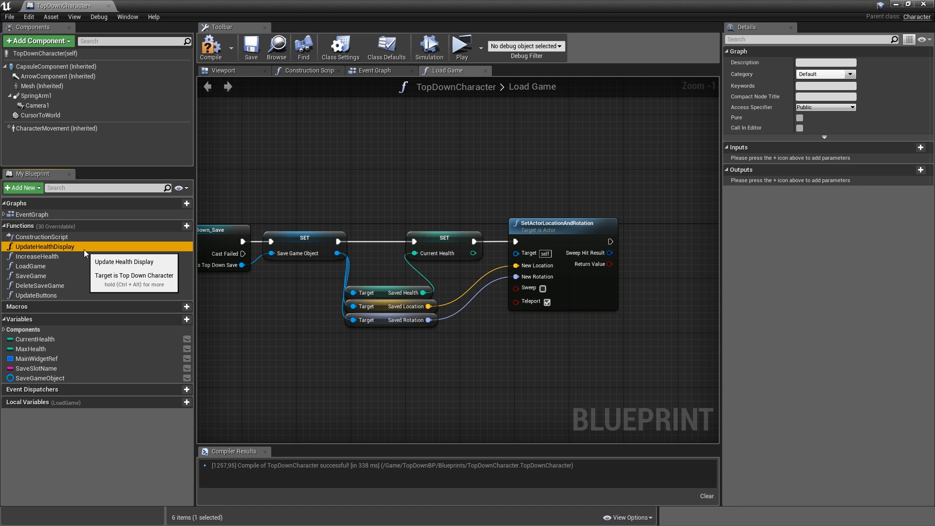
pyautogui.moveTo(100, 252)
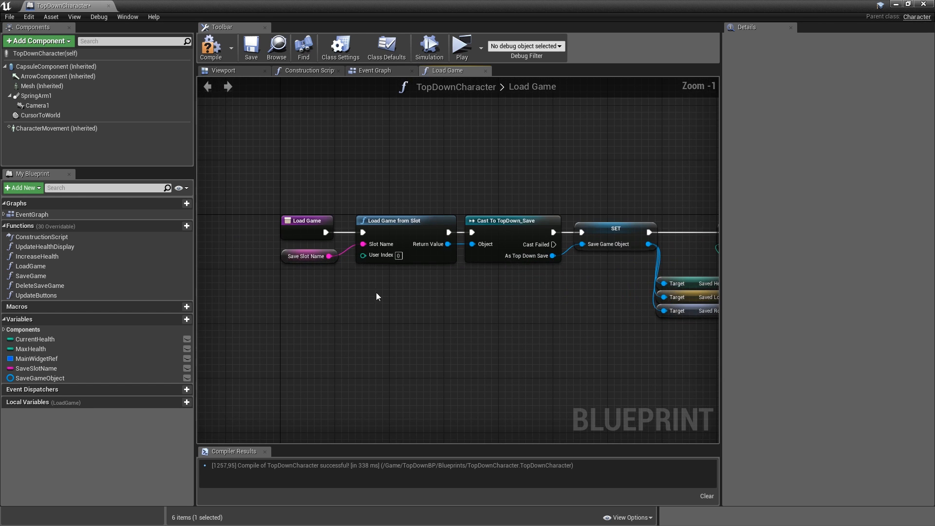
pyautogui.moveTo(482, 322)
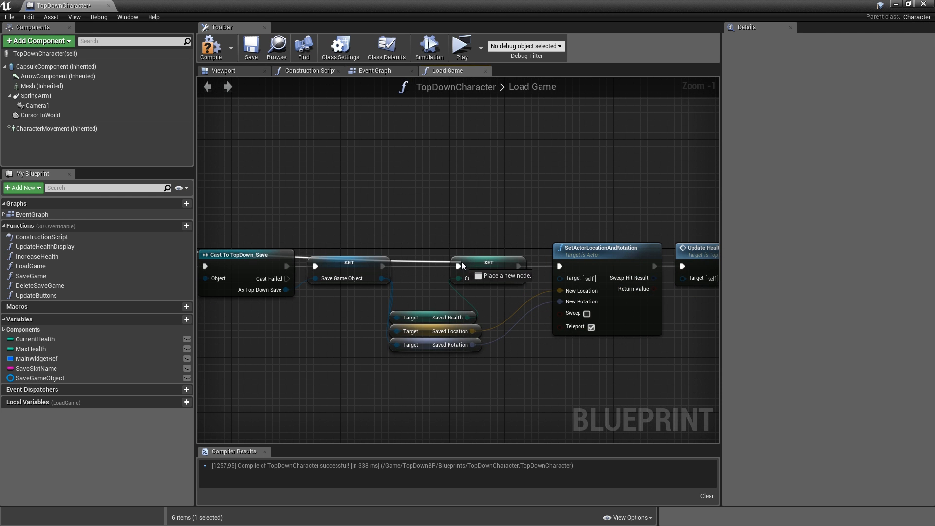
pyautogui.click(250, 48)
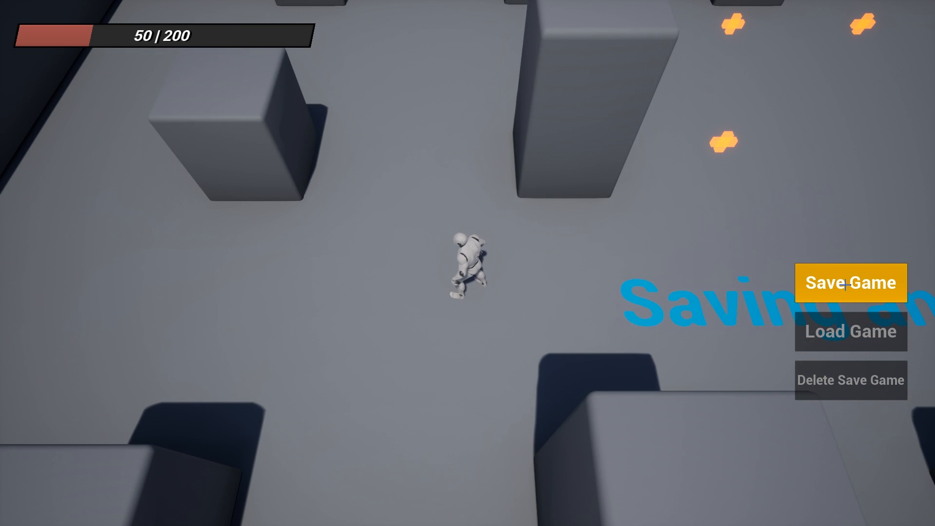
pyautogui.moveTo(850, 331)
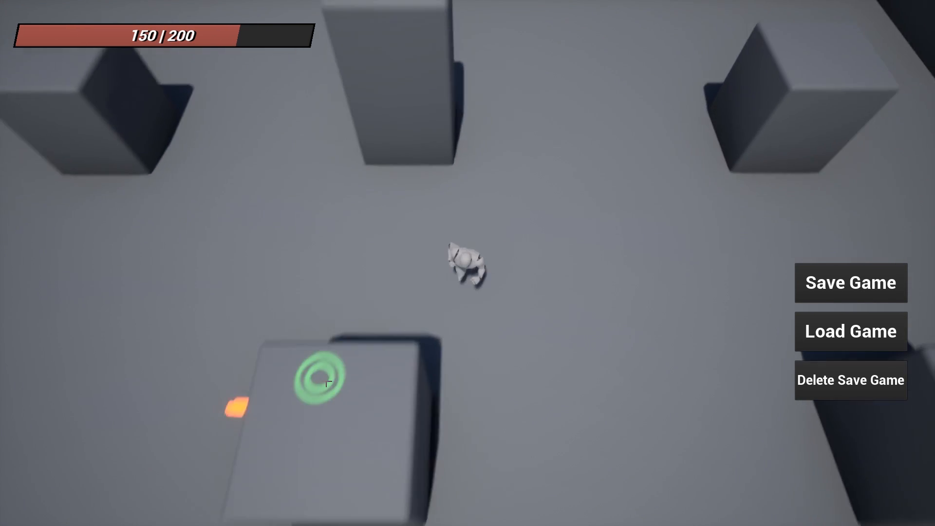
# Move the character to a new spot during the play-test.
pyautogui.click(849, 282)
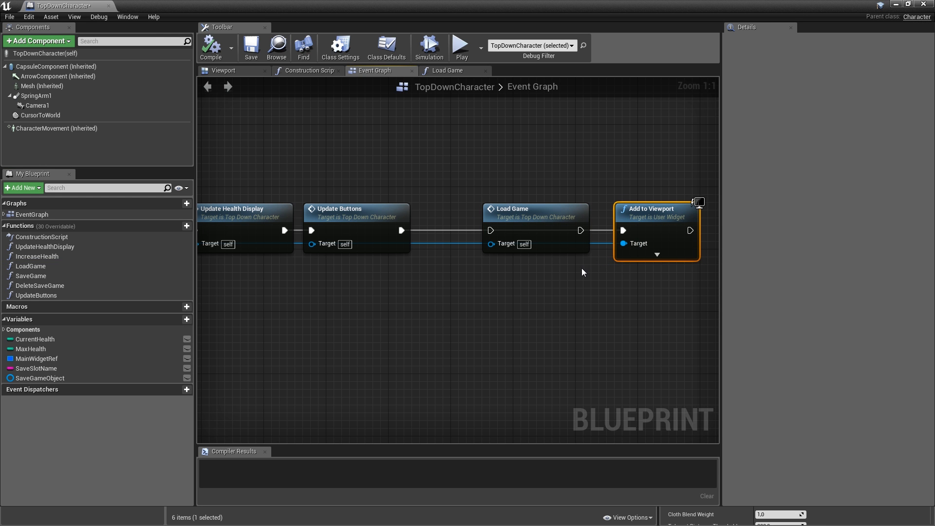
pyautogui.moveTo(562, 267)
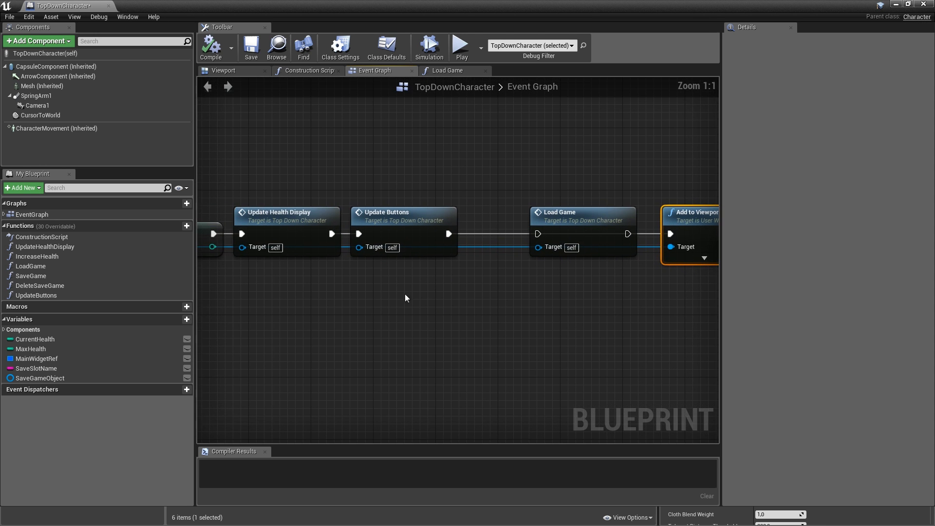
# Add a Does Save Game Exist check to the BeginPlay chain.
pyautogui.rightClick(405, 298)
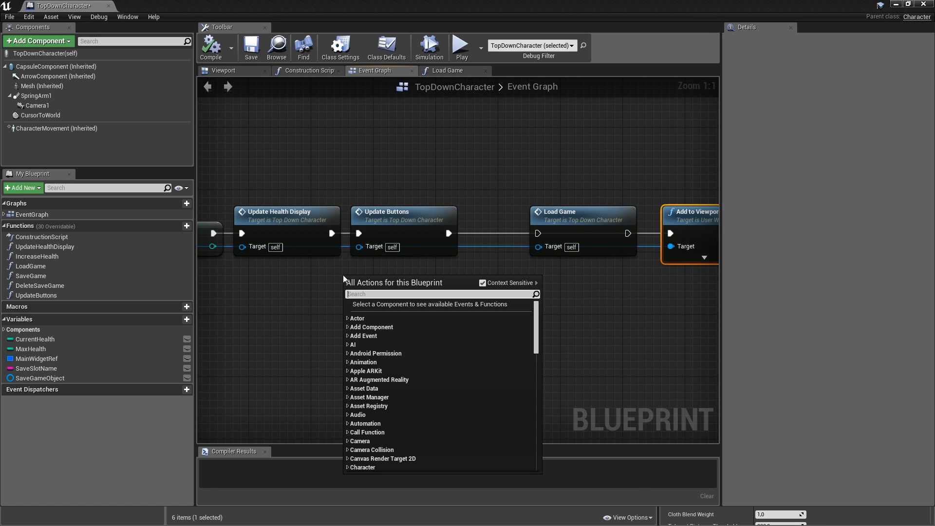
pyautogui.write('does sa')
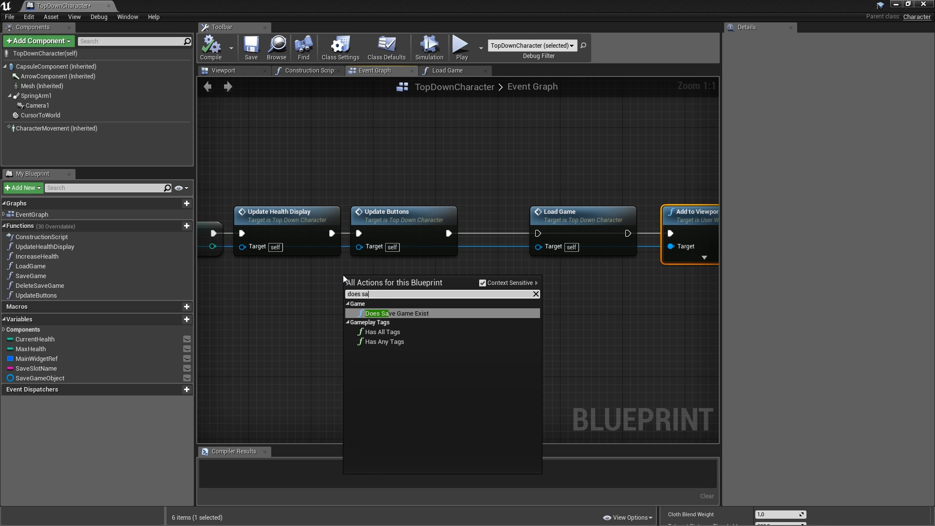
pyautogui.click(377, 313)
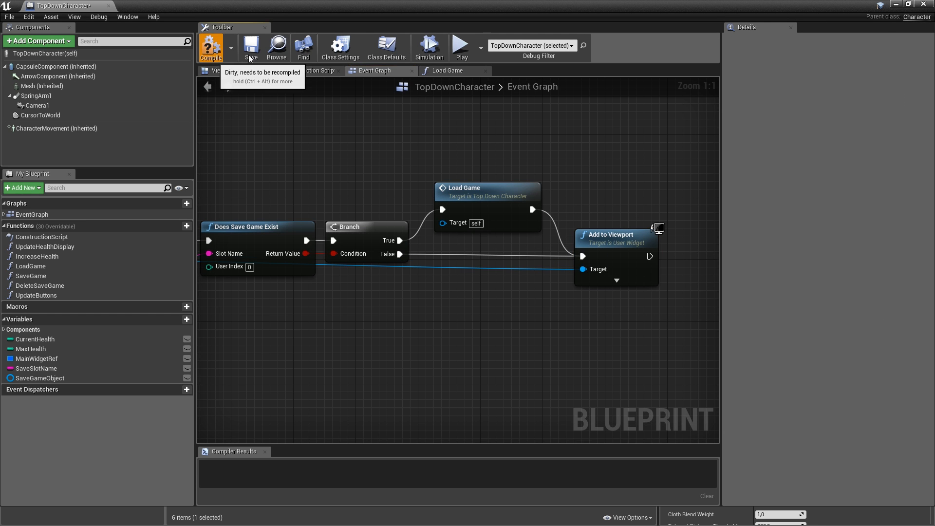
# Compile the blueprint, play the level in a New Editor Window, then close the preview.
pyautogui.click(474, 46)
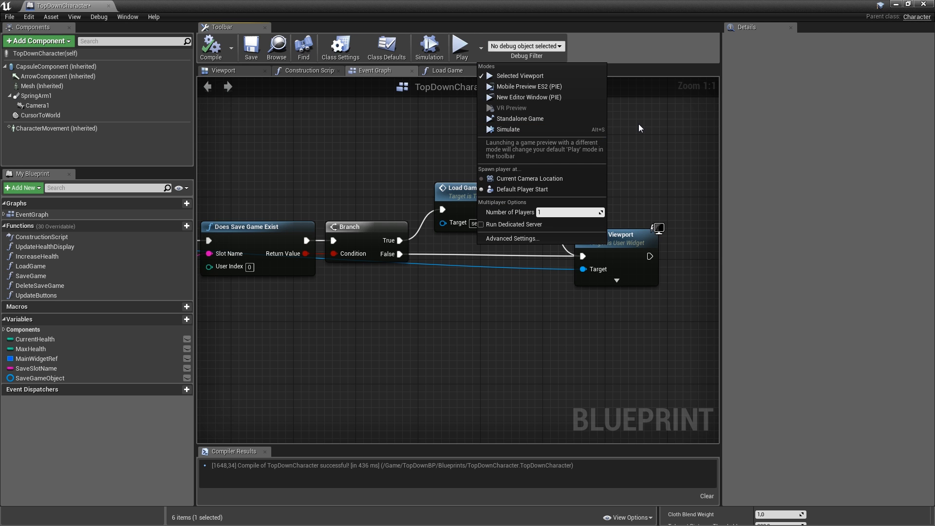
pyautogui.moveTo(636, 132)
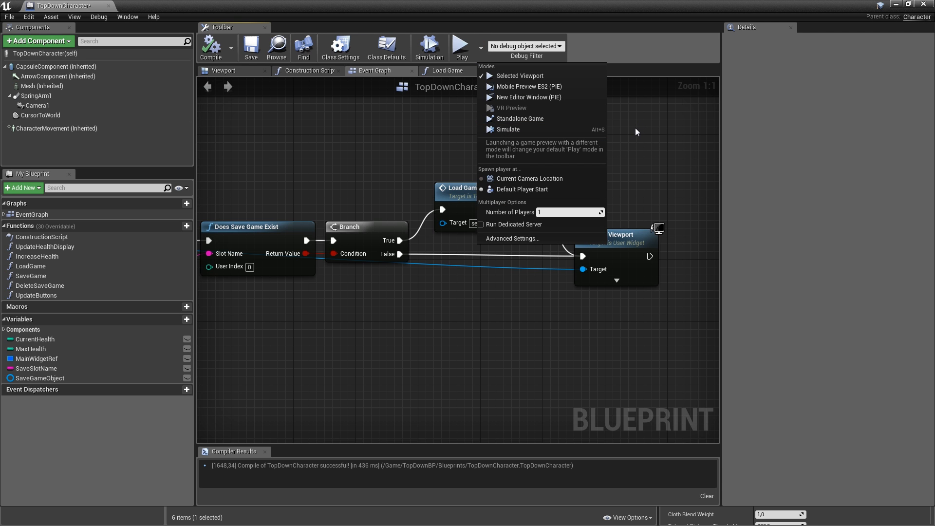
pyautogui.moveTo(547, 98)
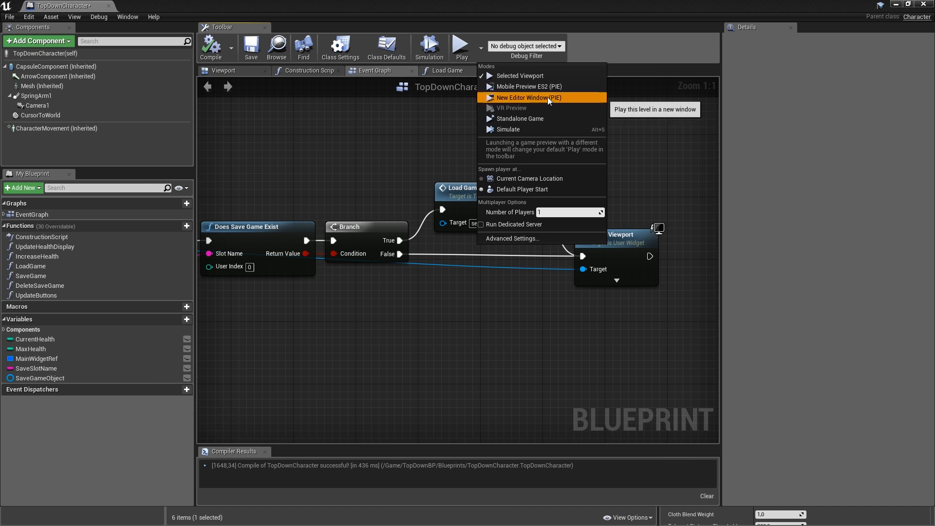
pyautogui.click(527, 97)
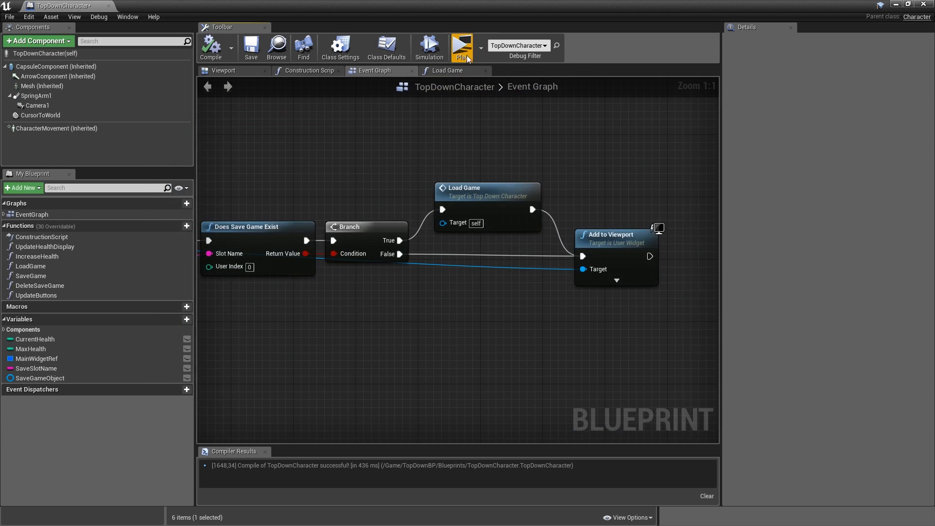
pyautogui.click(462, 48)
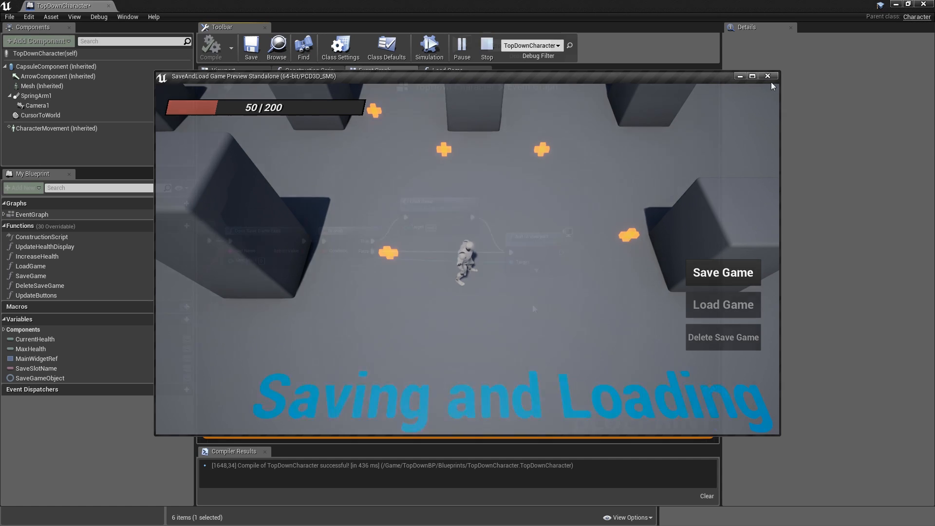
pyautogui.click(767, 76)
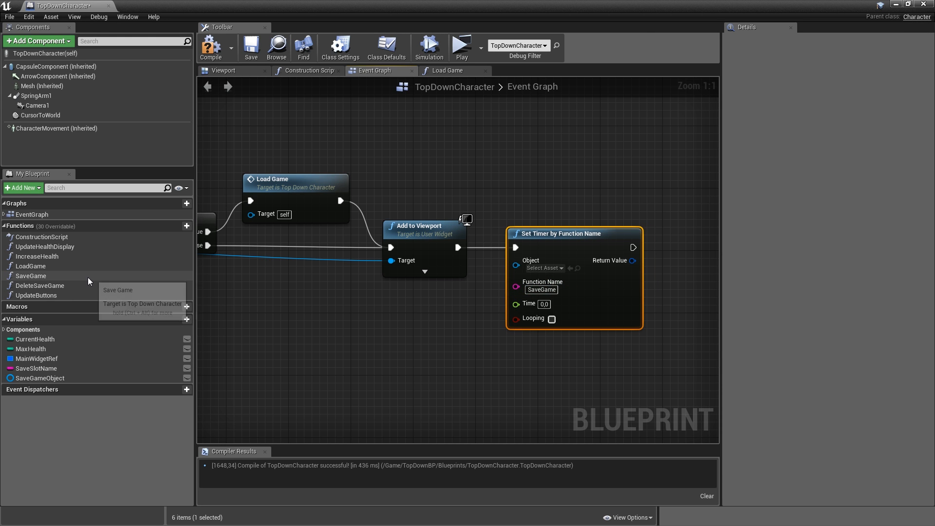
pyautogui.moveTo(529, 304)
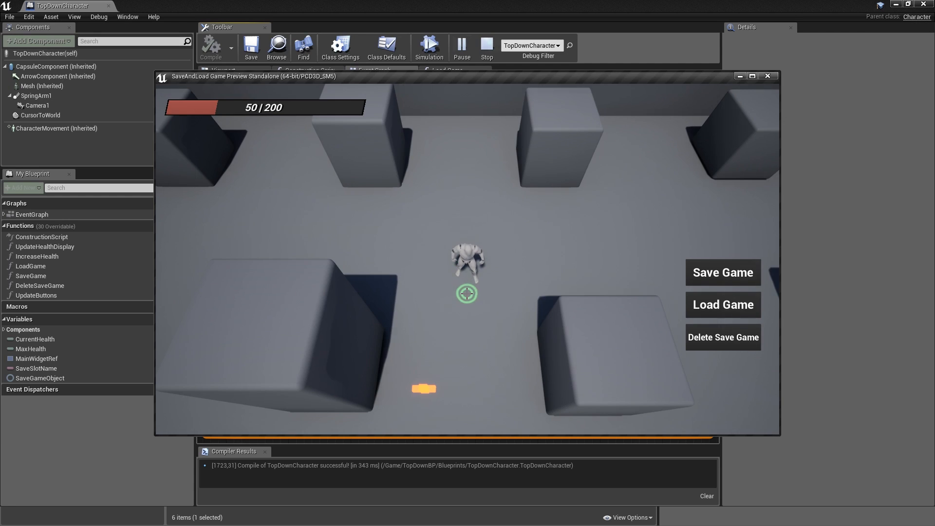
# Close the play preview after testing the 5-second looping SaveGame timer.
pyautogui.click(487, 48)
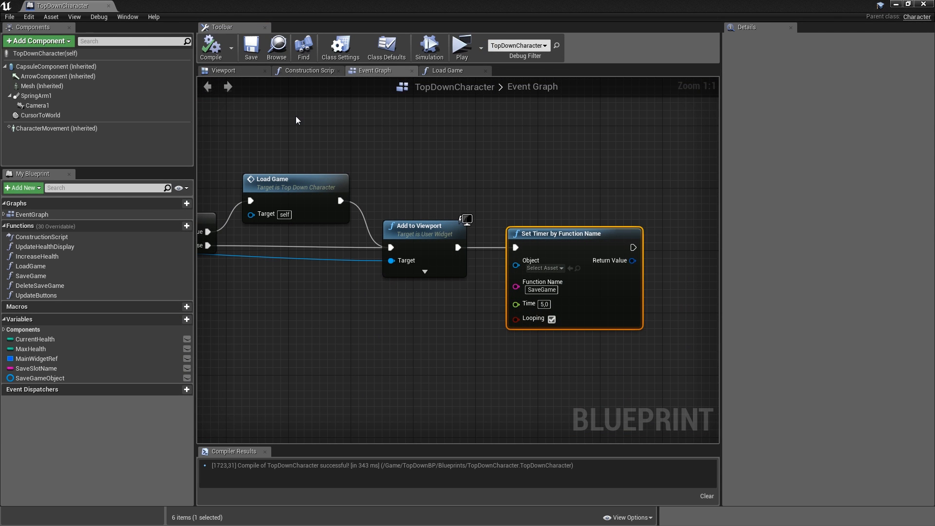
pyautogui.moveTo(293, 123)
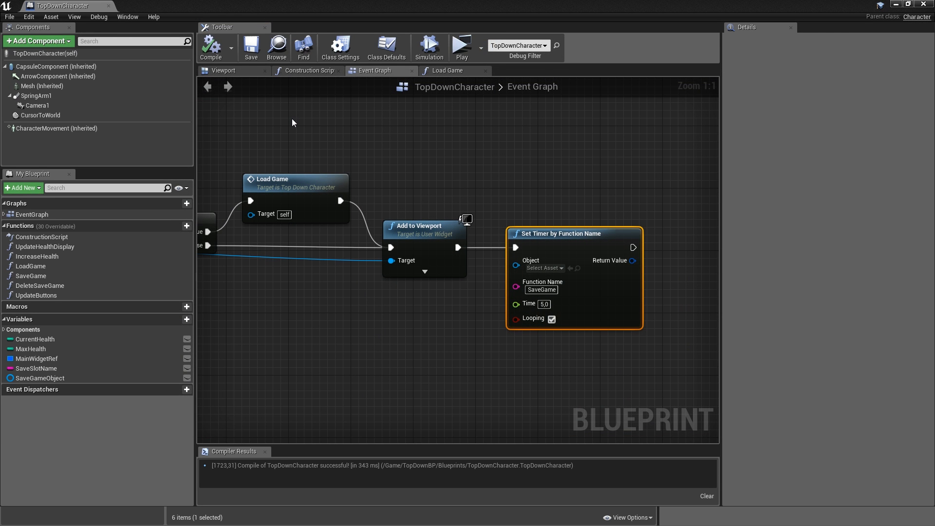